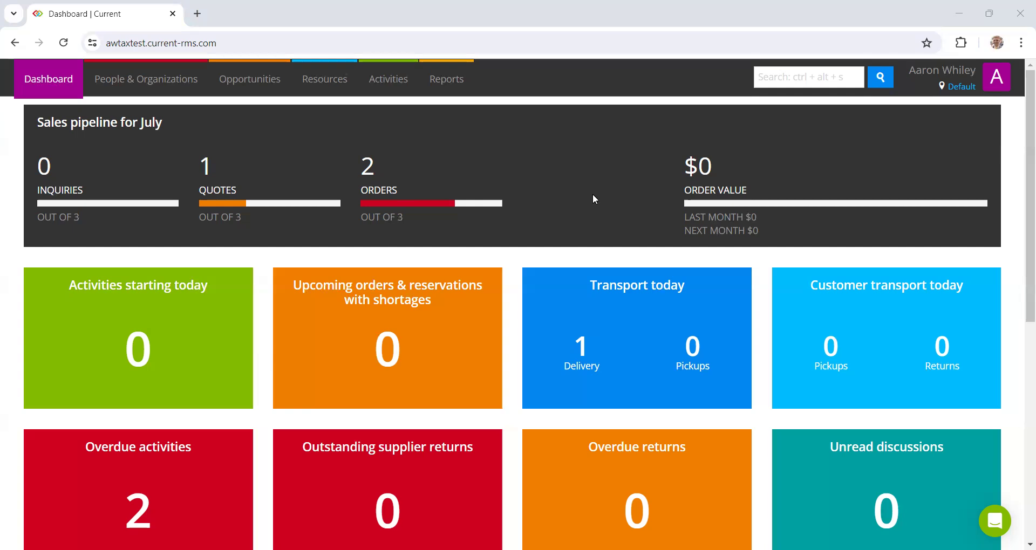
mouse_move(997, 77)
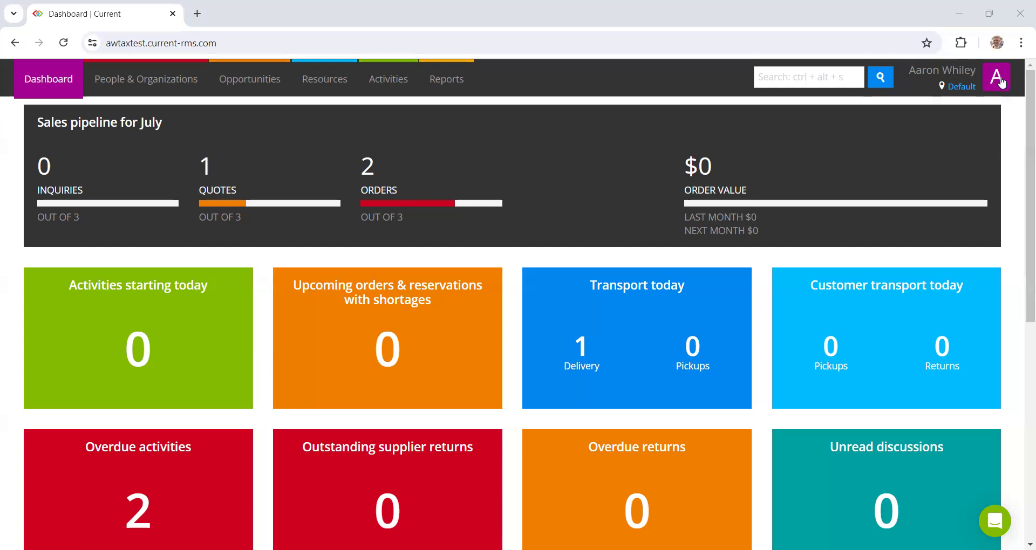
mouse_move(997, 77)
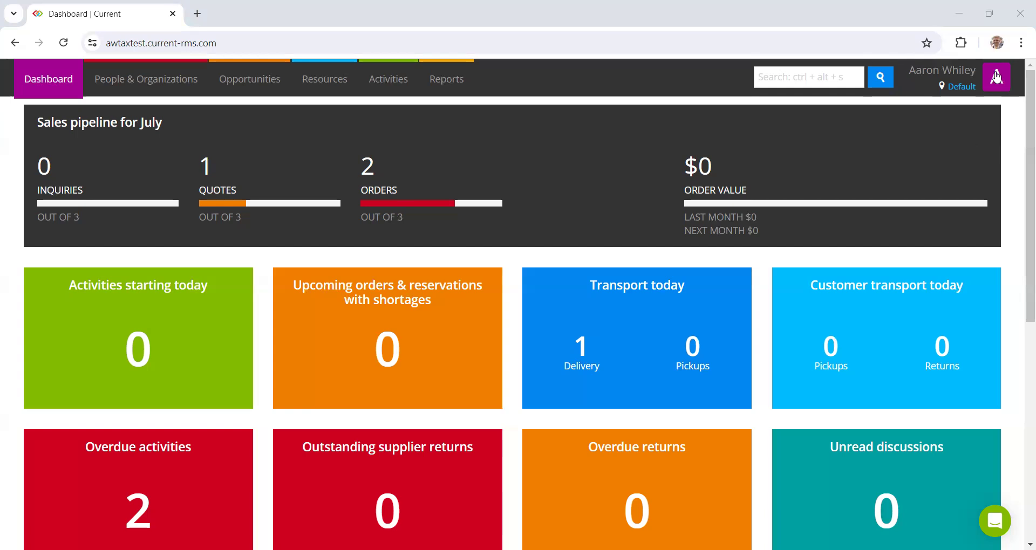
- Go to System Setup from the account menu and scroll down to its Taxation section
left_click(995, 76)
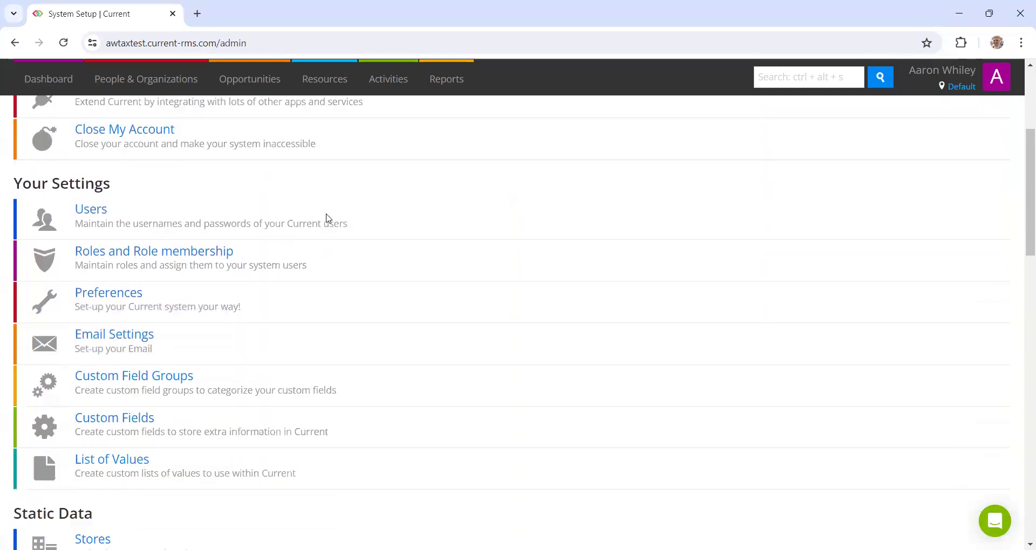
scroll("down", 3)
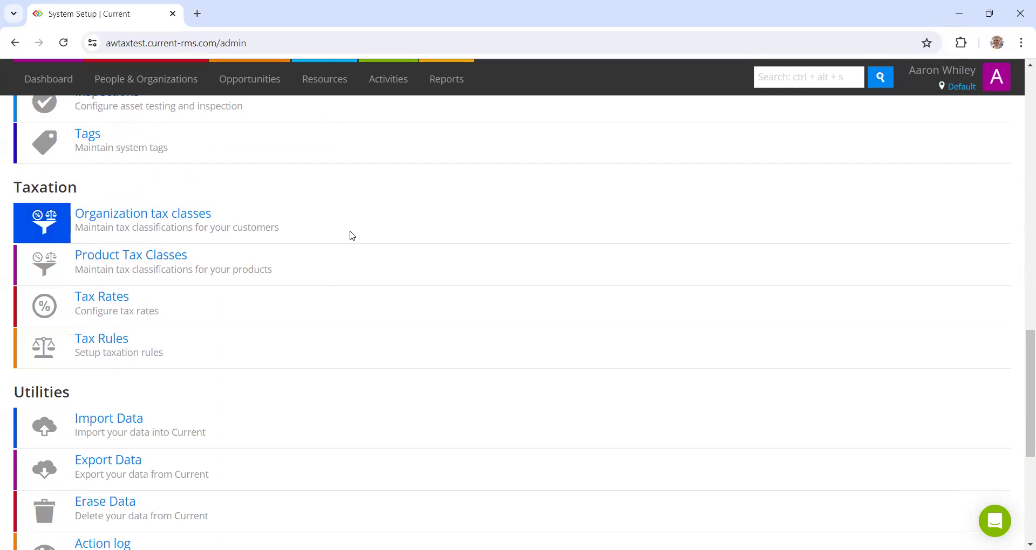
mouse_move(159, 217)
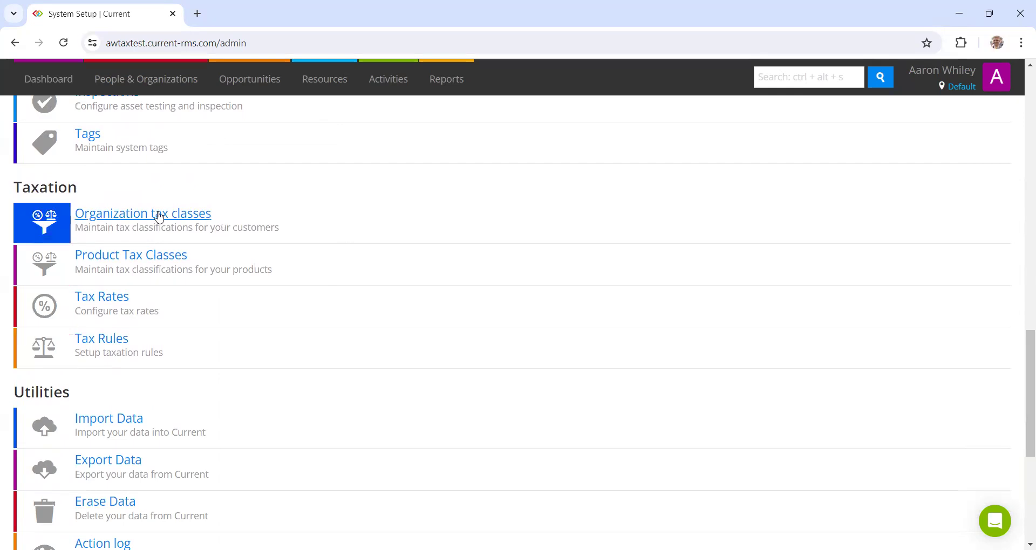
- Rename the Default organization tax class to 'Default (Tax Applied)'
left_click(143, 213)
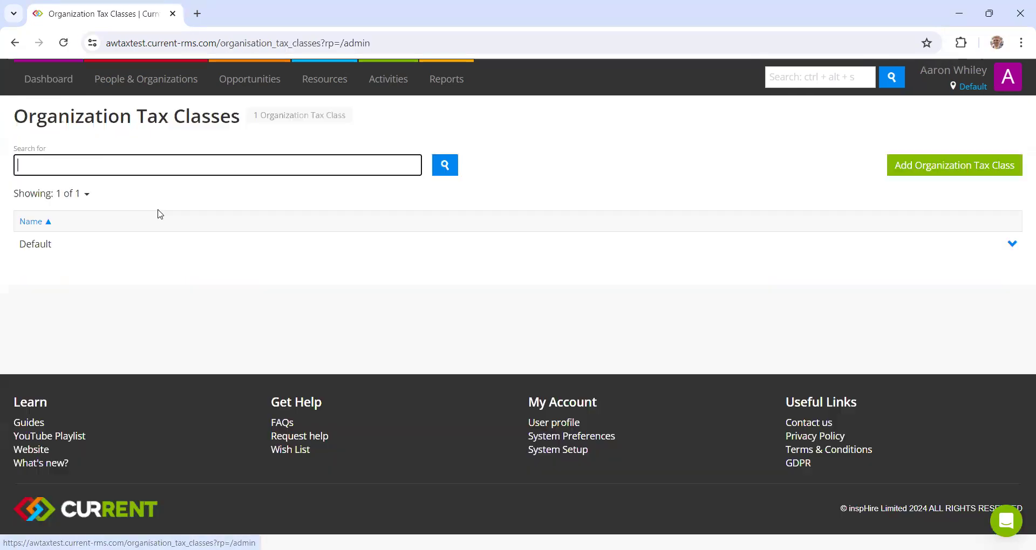
mouse_move(268, 212)
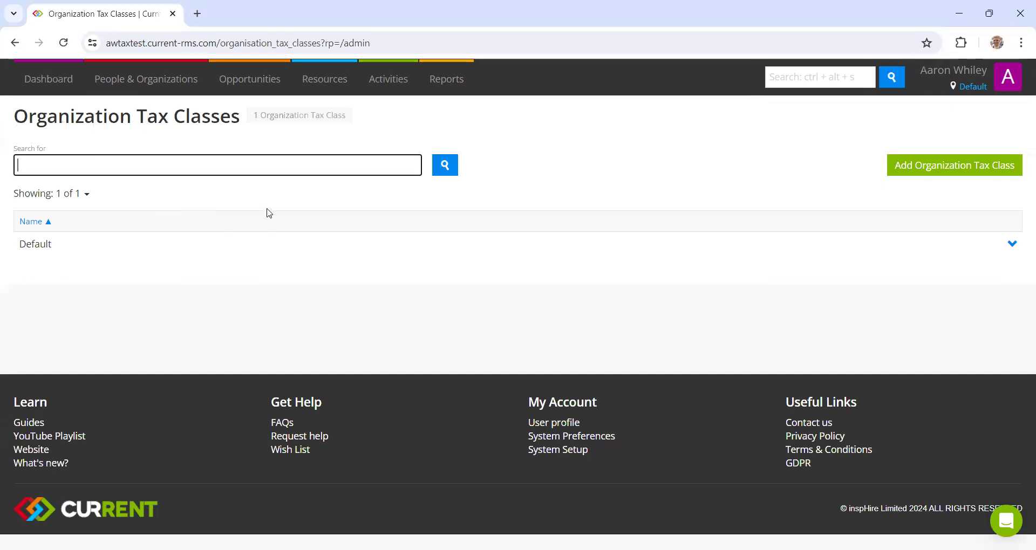
double_click(34, 244)
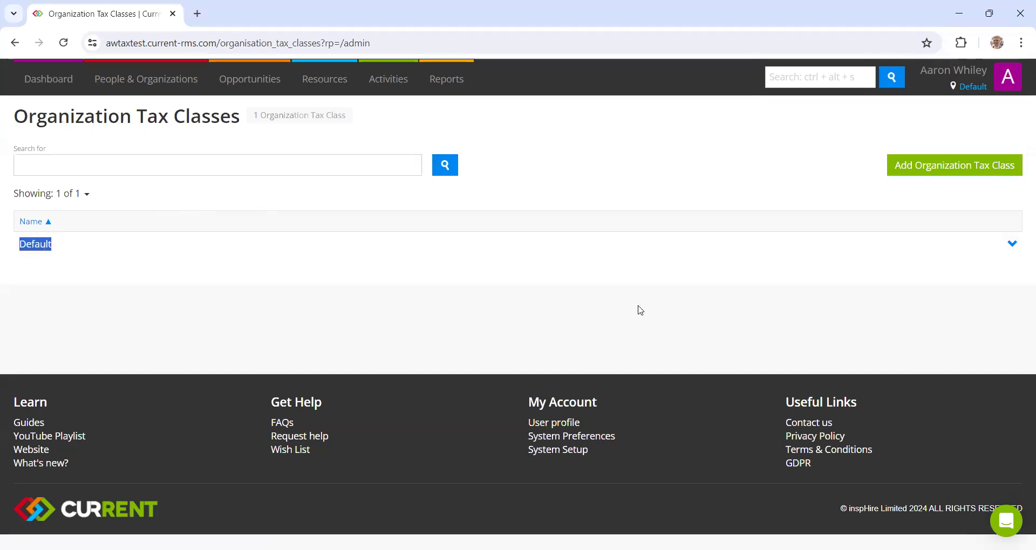
left_click(35, 244)
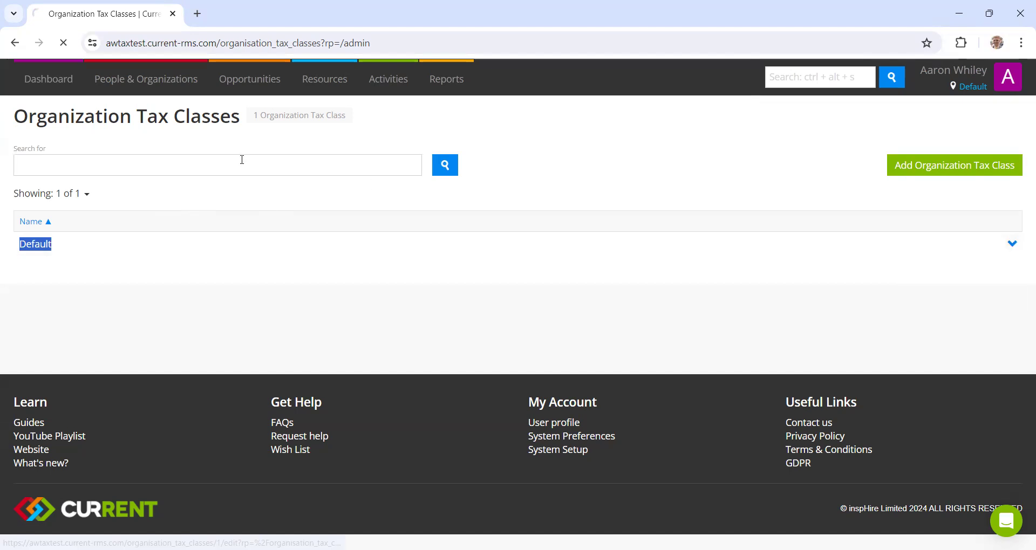
left_click(35, 244)
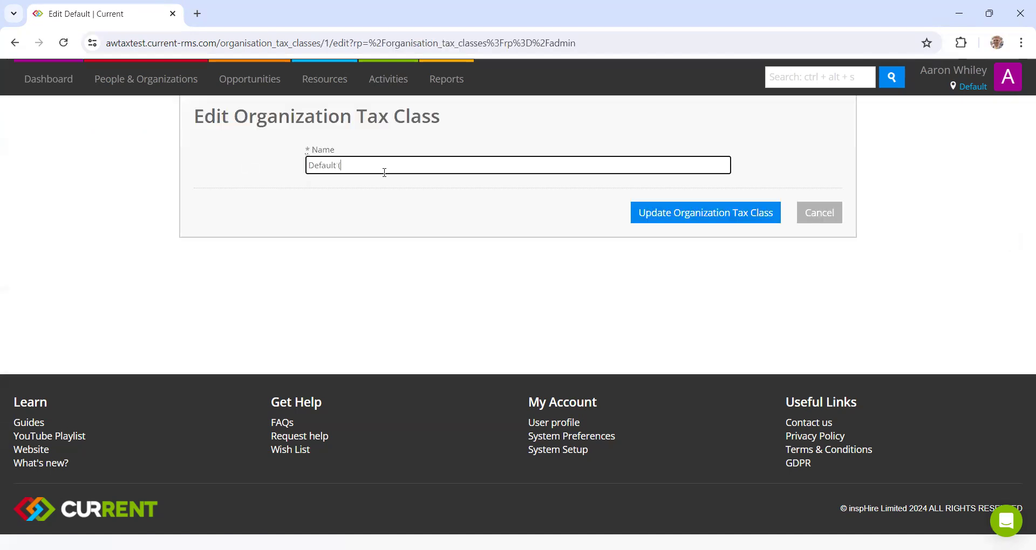
type("(Tax Applied")
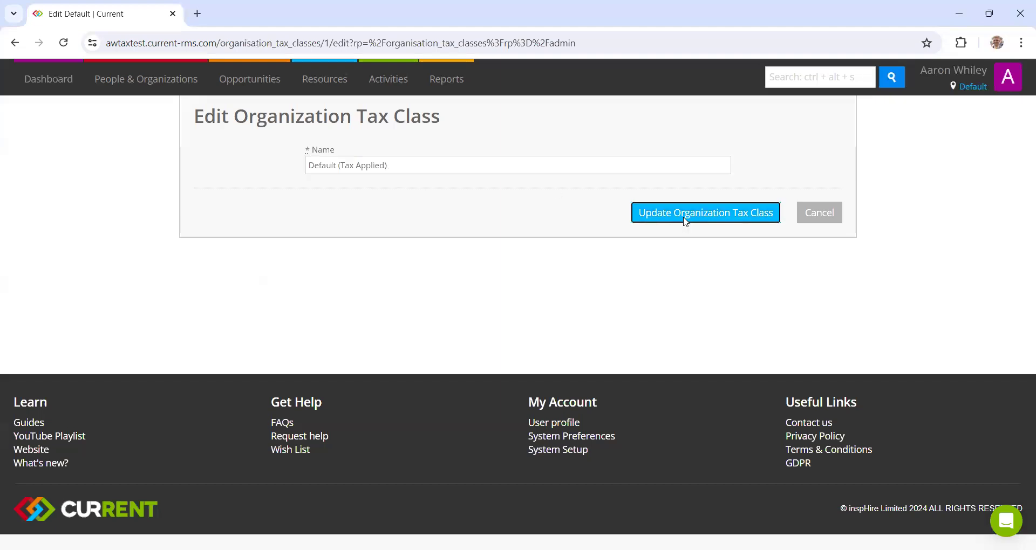
left_click(704, 212)
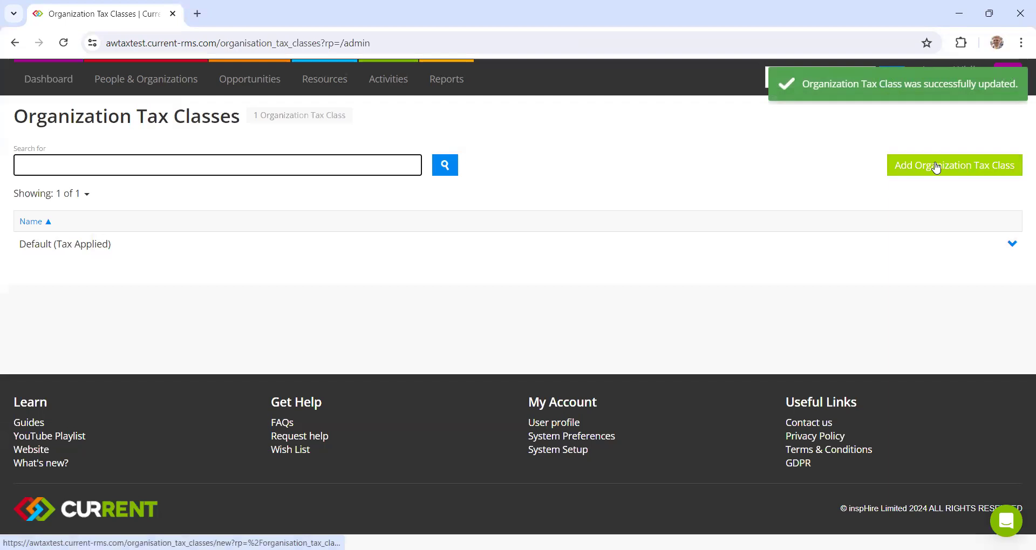
- Add a new 'Tax Exempt' organization tax class
left_click(953, 165)
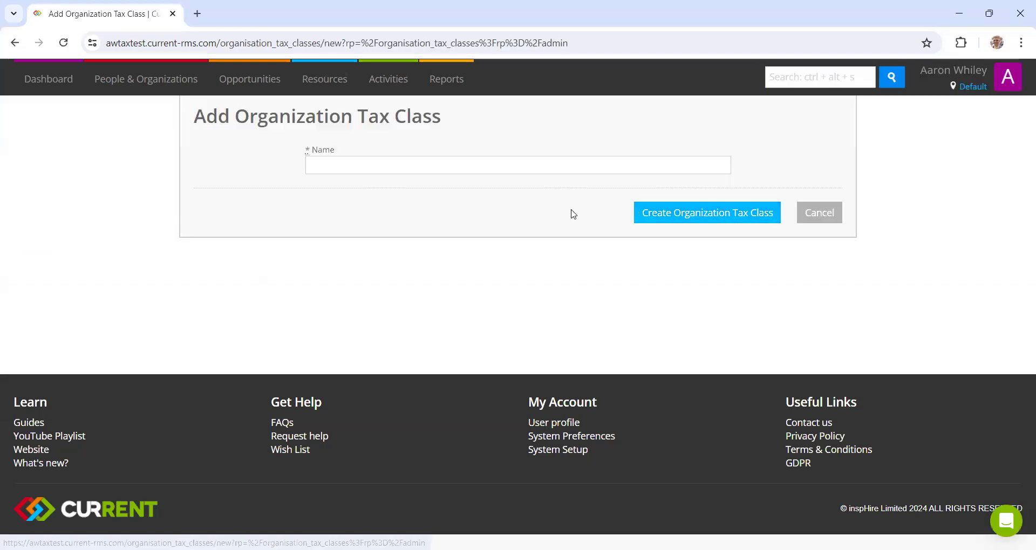
type("Tax")
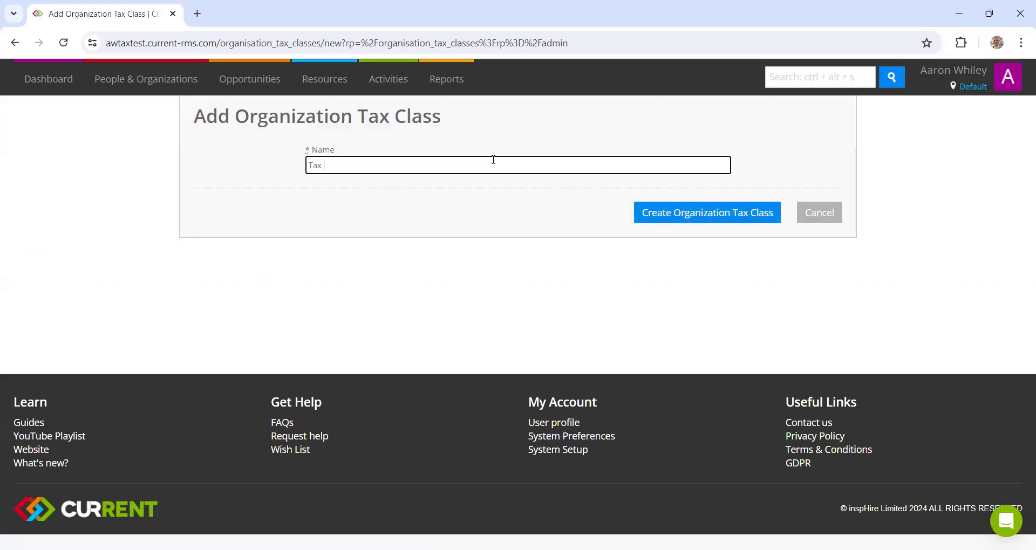
left_click(706, 212)
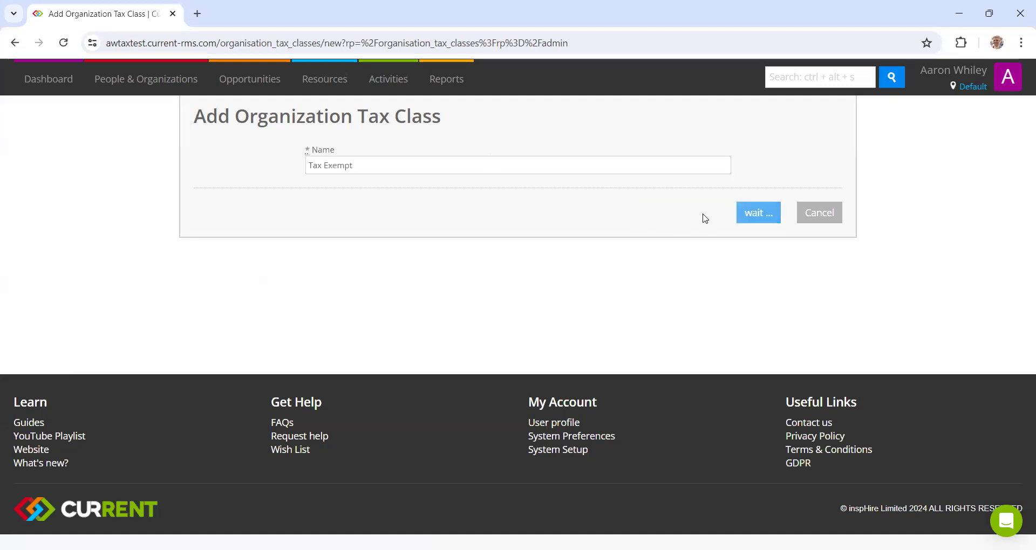
left_click(757, 212)
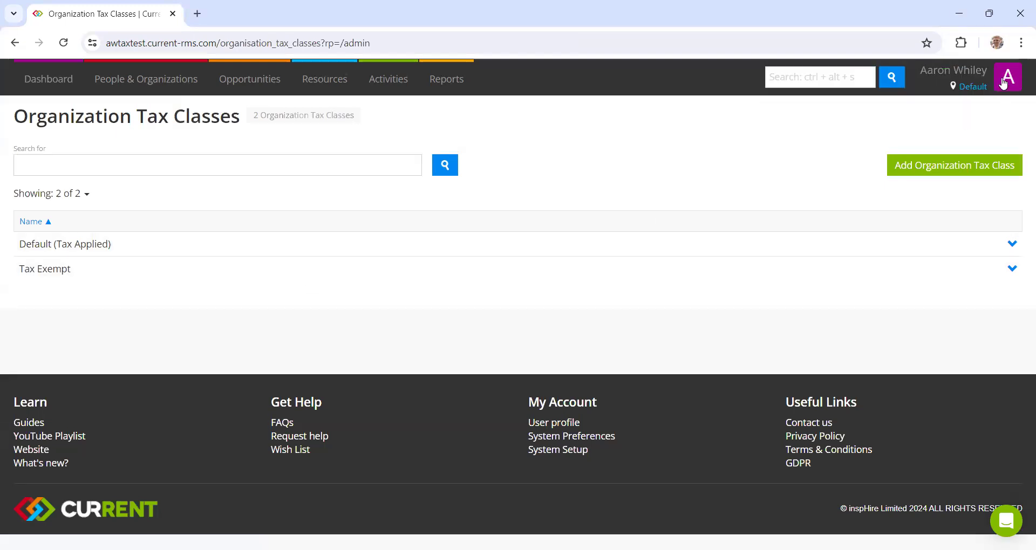
left_click(1006, 77)
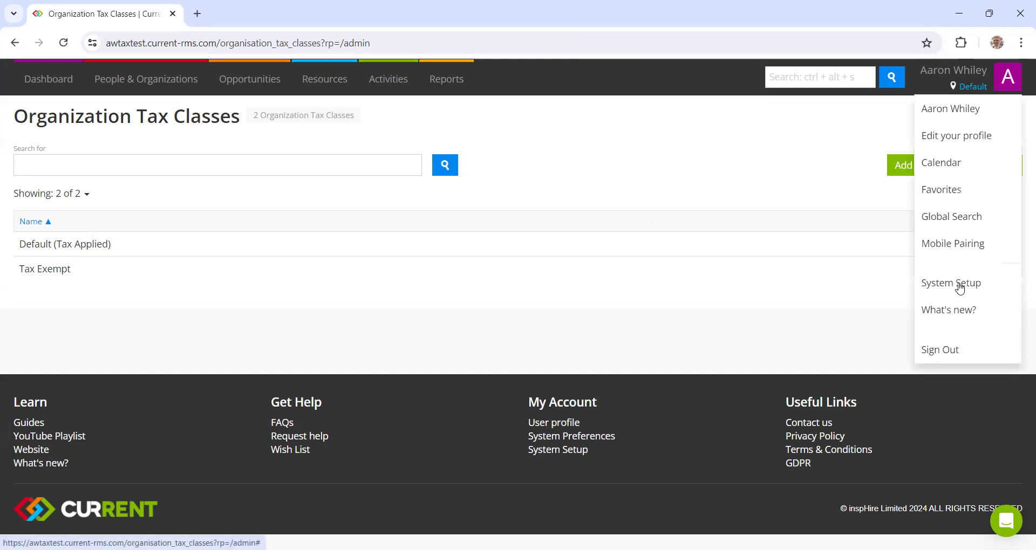
- Rename the Default product tax class to 'Default (Tax Applied)'
left_click(950, 283)
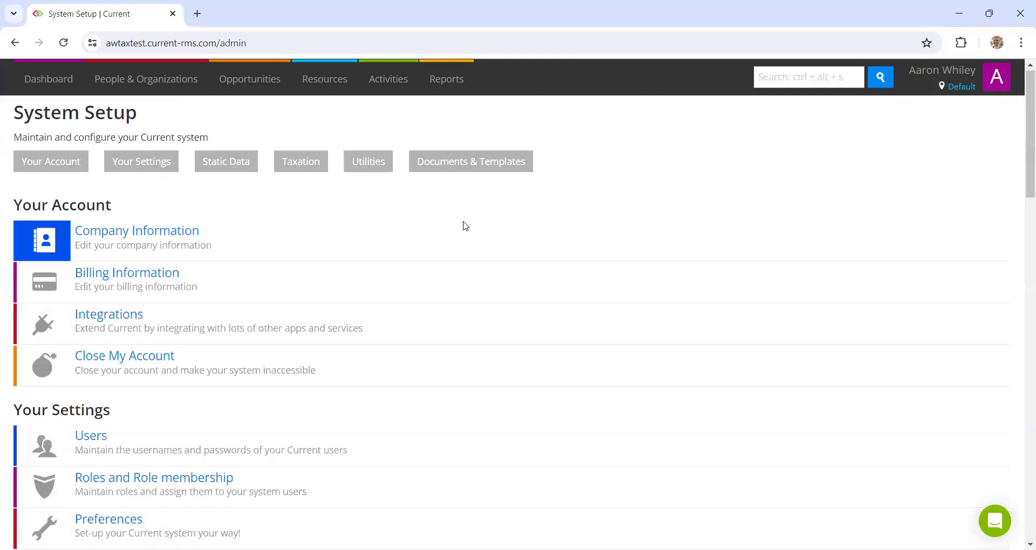
scroll("down", 3)
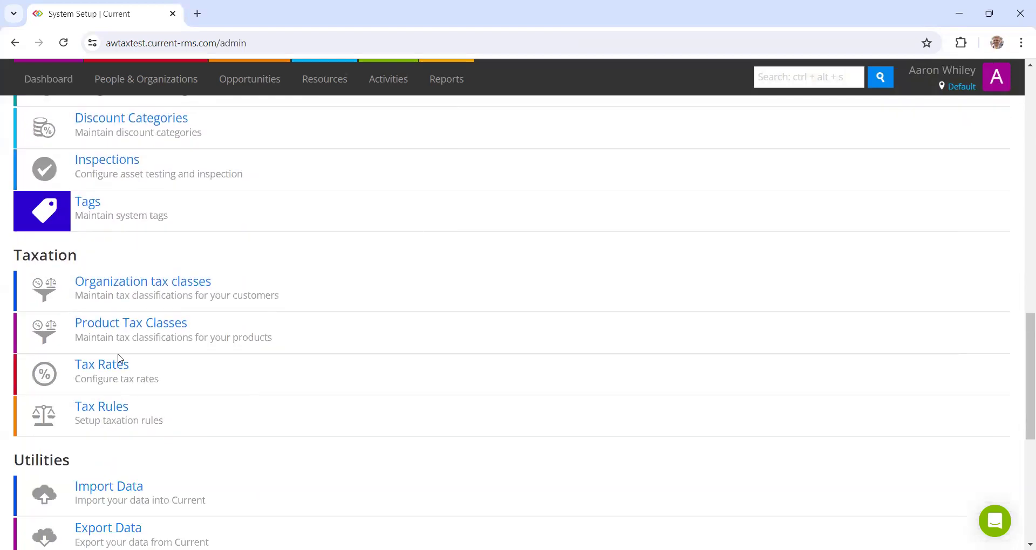
left_click(130, 323)
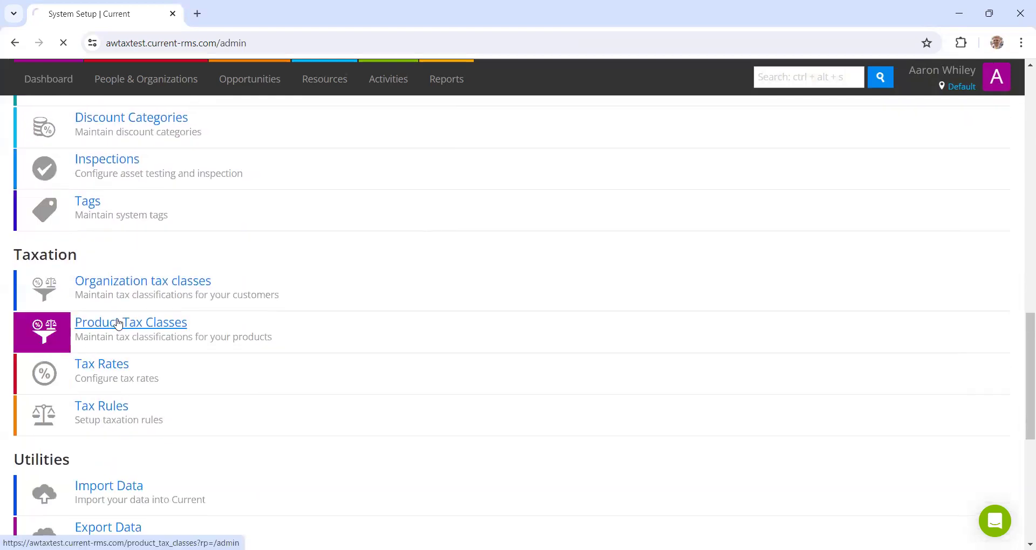
left_click(130, 323)
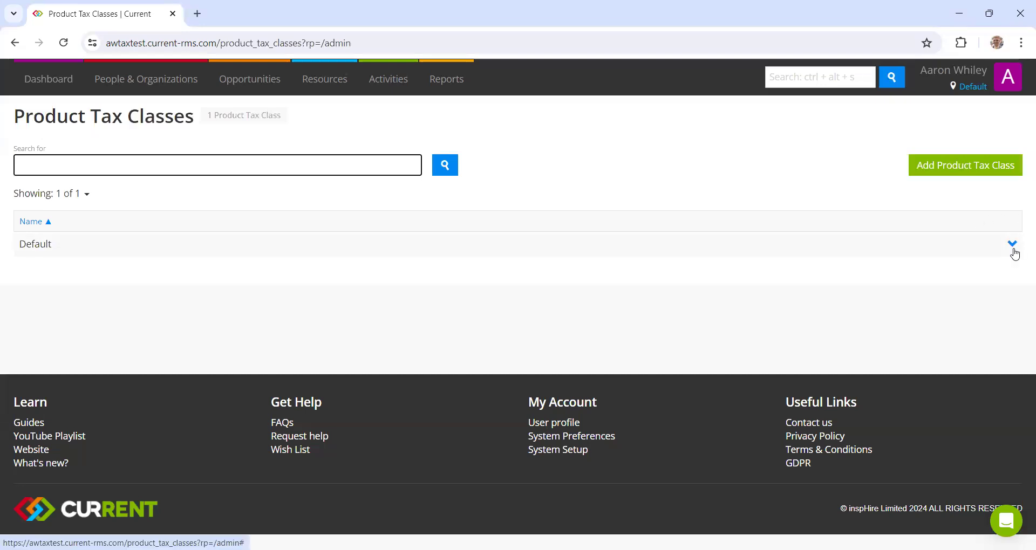
left_click(1011, 243)
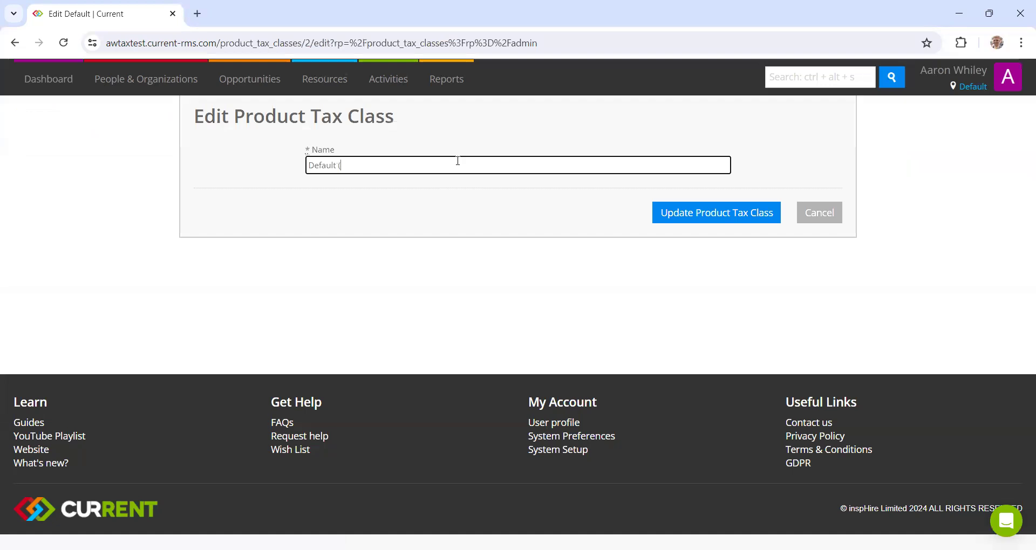
type("(Tax Appli")
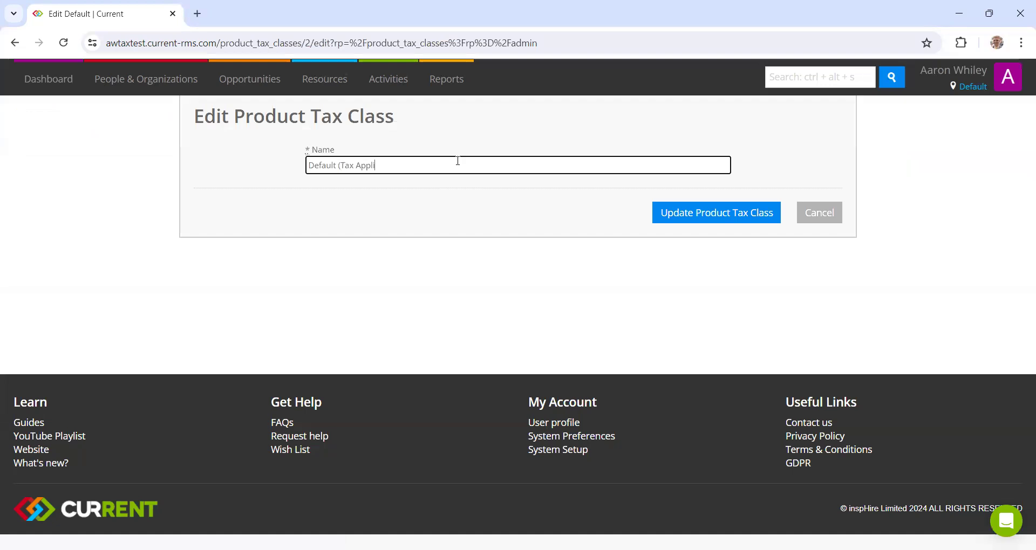
left_click(715, 212)
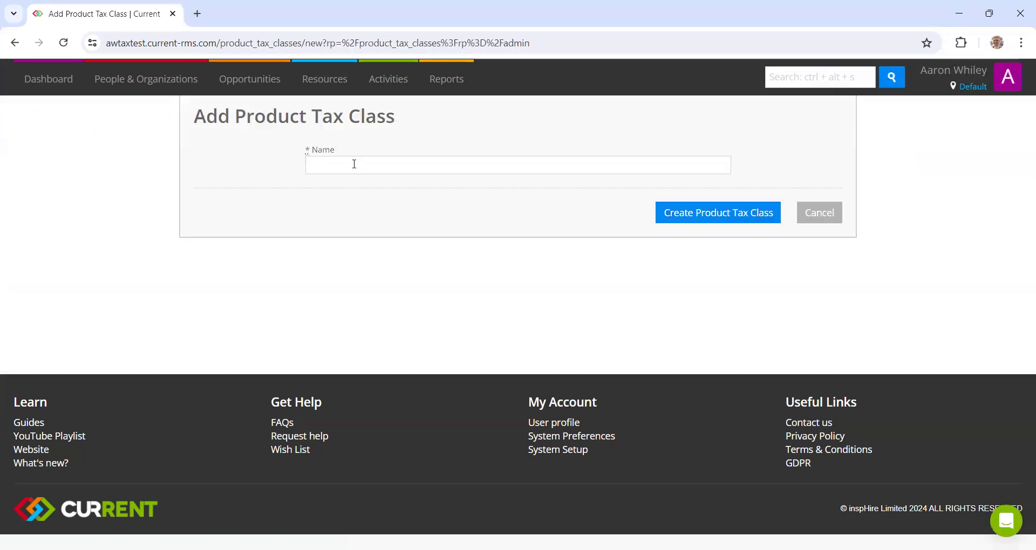
- Add a 'Tax Exempt' product tax class and return to System Setup
type("Tax Ex")
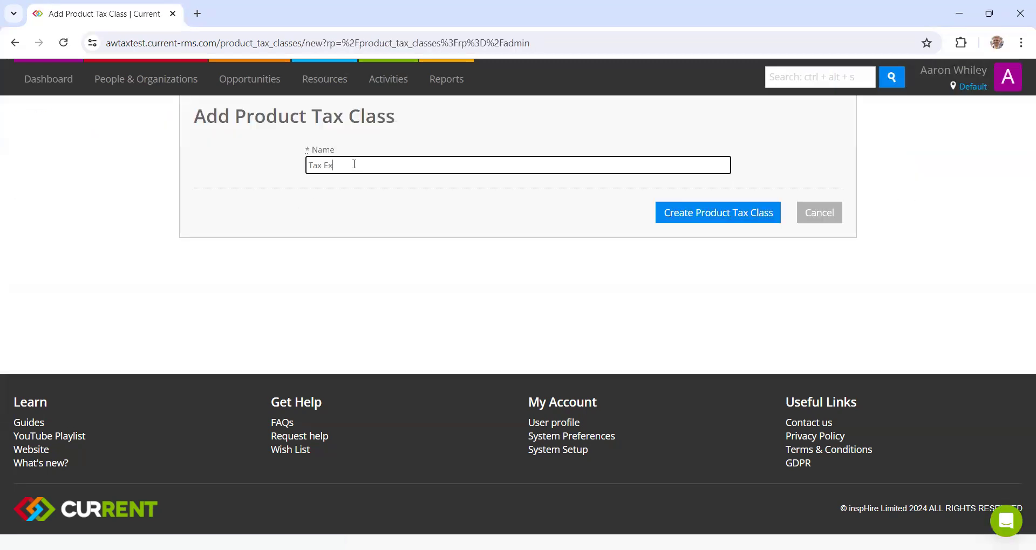
left_click(717, 212)
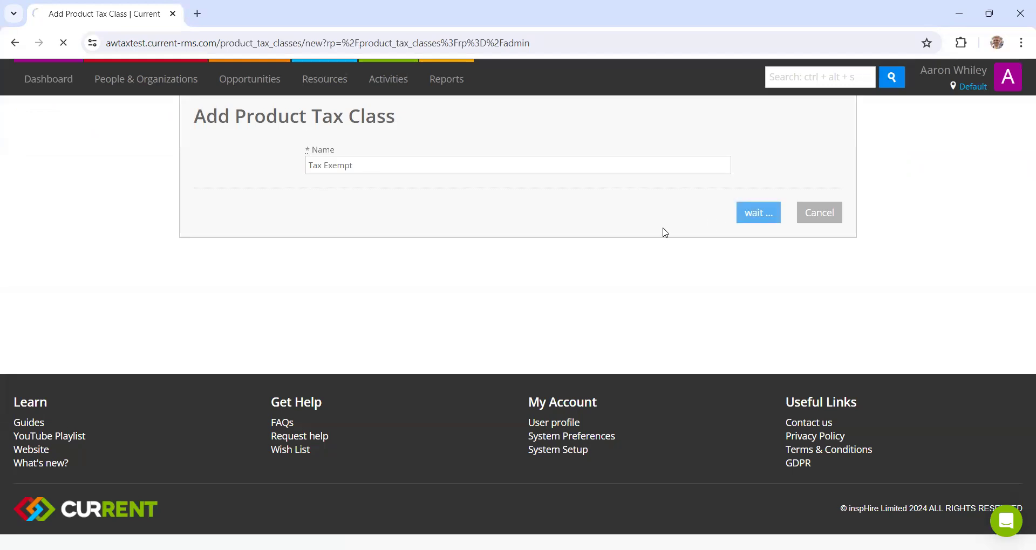
left_click(758, 212)
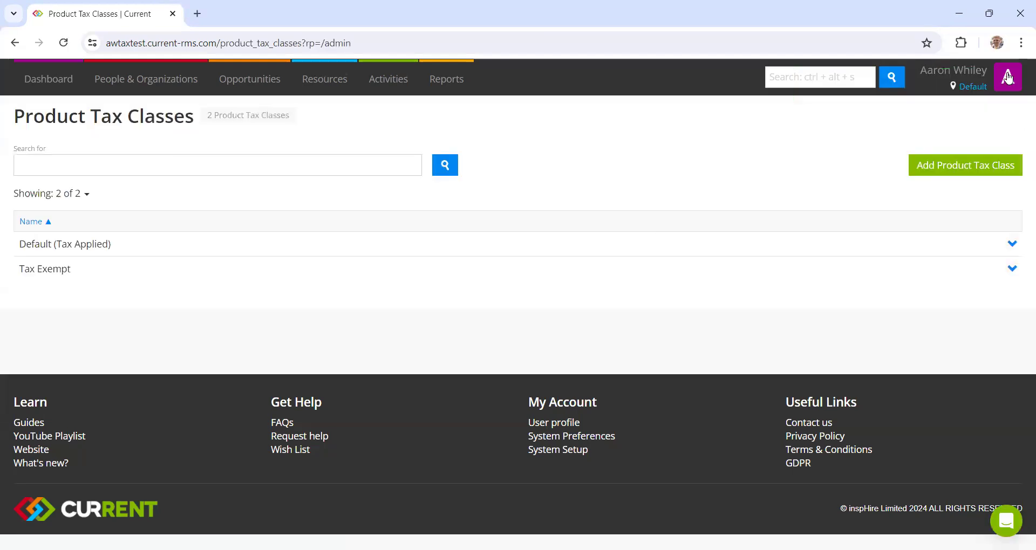
left_click(1007, 77)
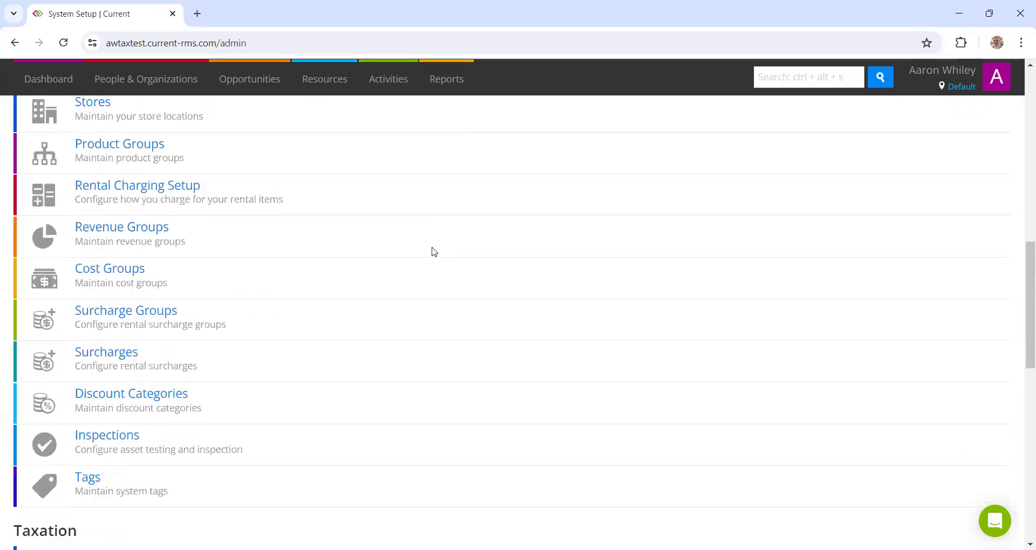
- Scroll to Taxation and open the still-empty Tax Rates list
scroll("down", 3)
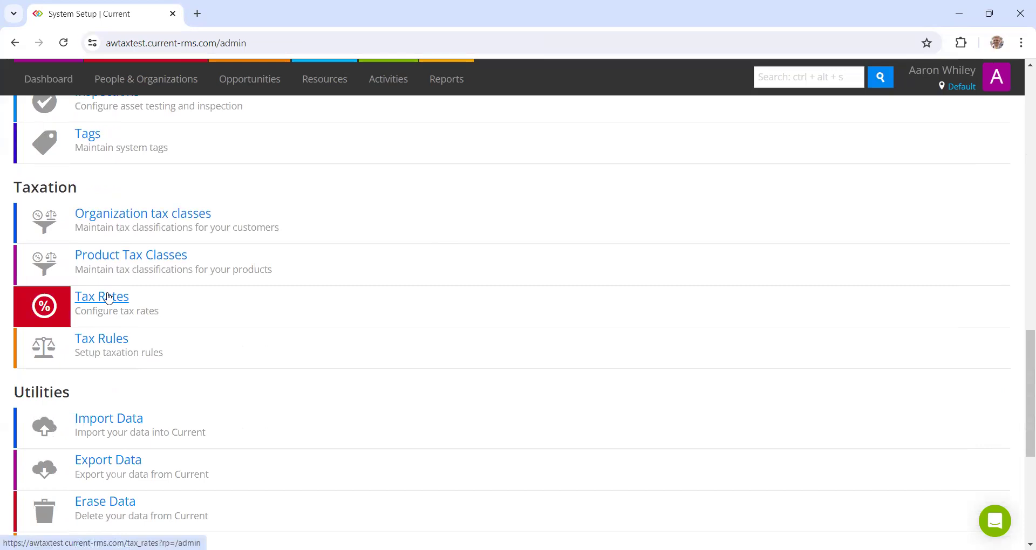
left_click(102, 296)
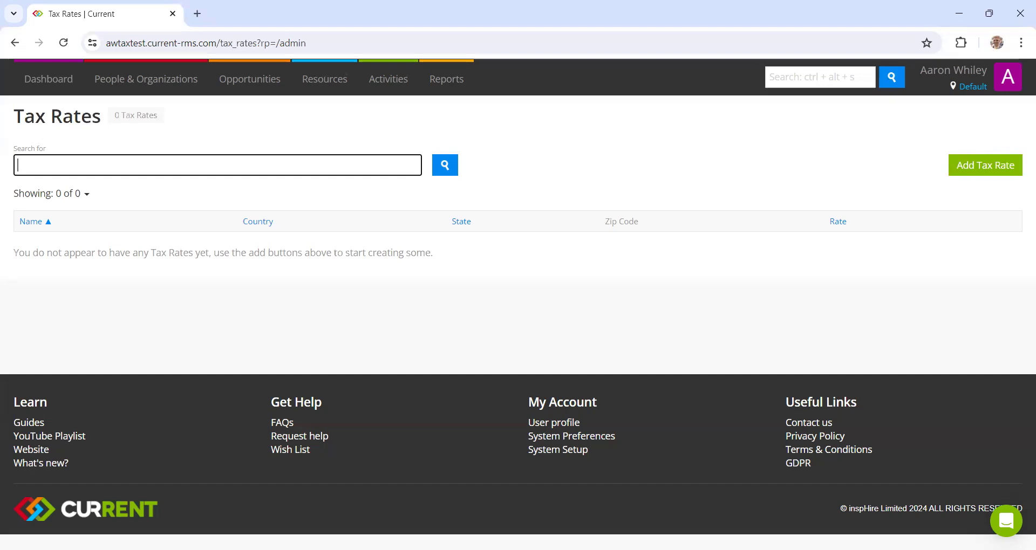
mouse_move(570, 173)
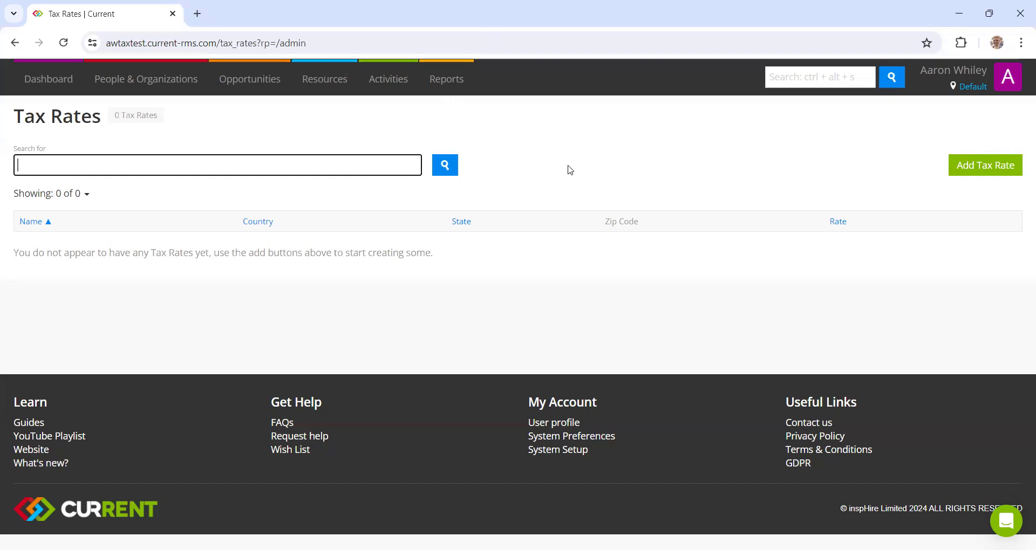
mouse_move(561, 179)
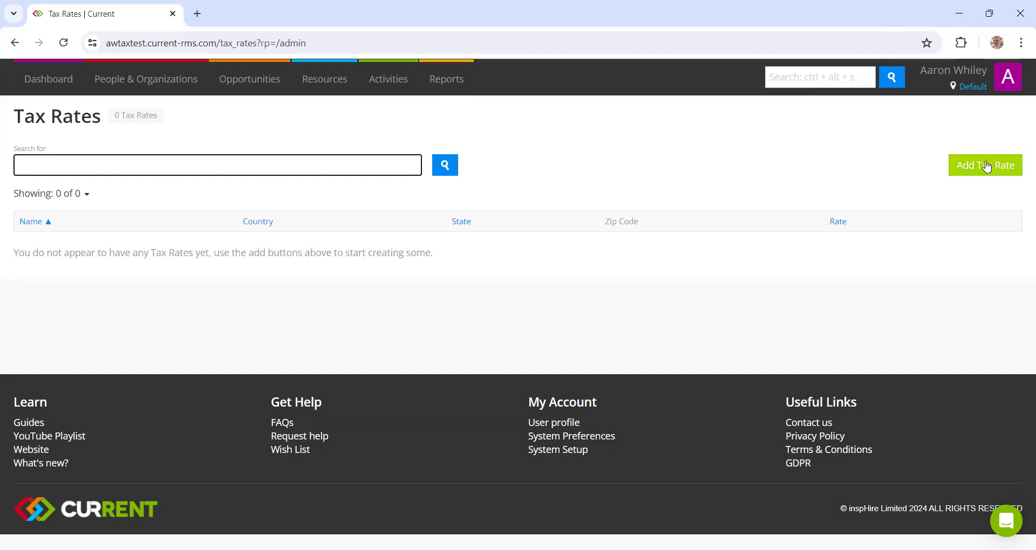
- Add a 'New York State' tax rate of 4% for New York, United States
left_click(985, 165)
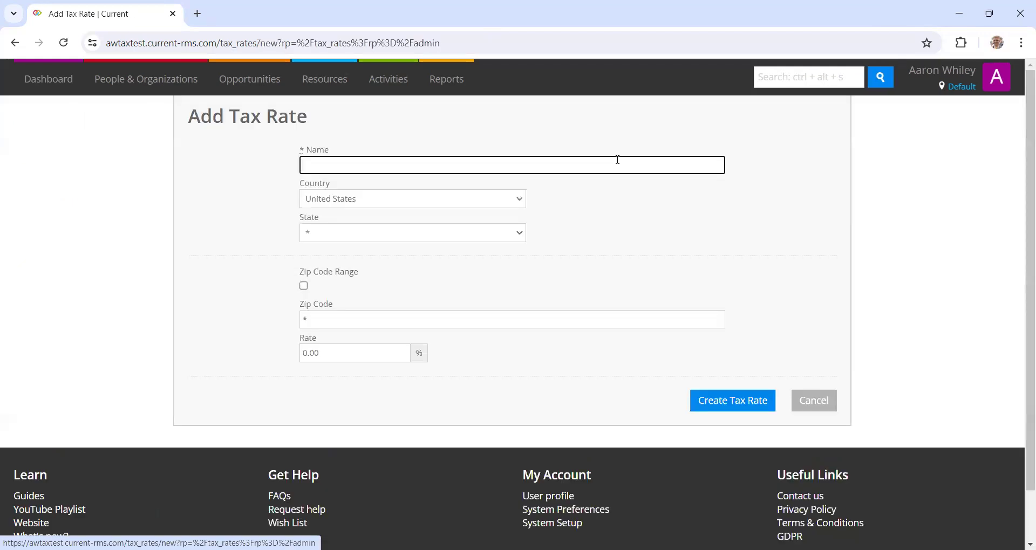
type("New York")
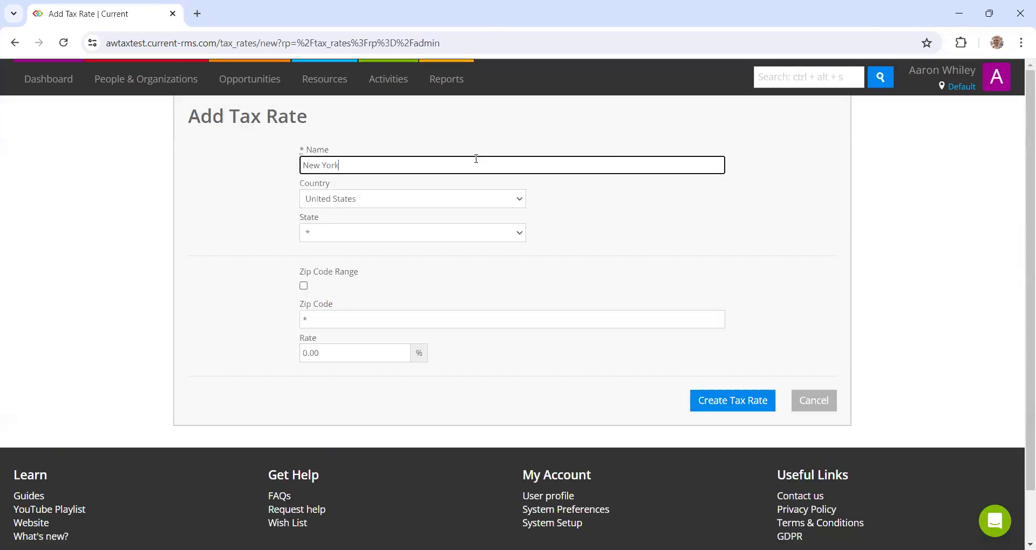
type("State")
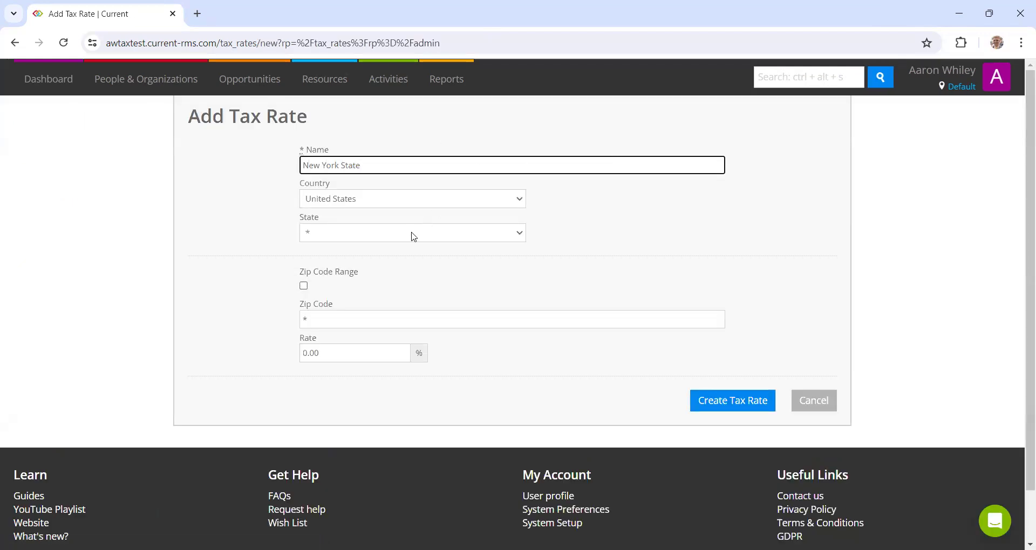
left_click(412, 232)
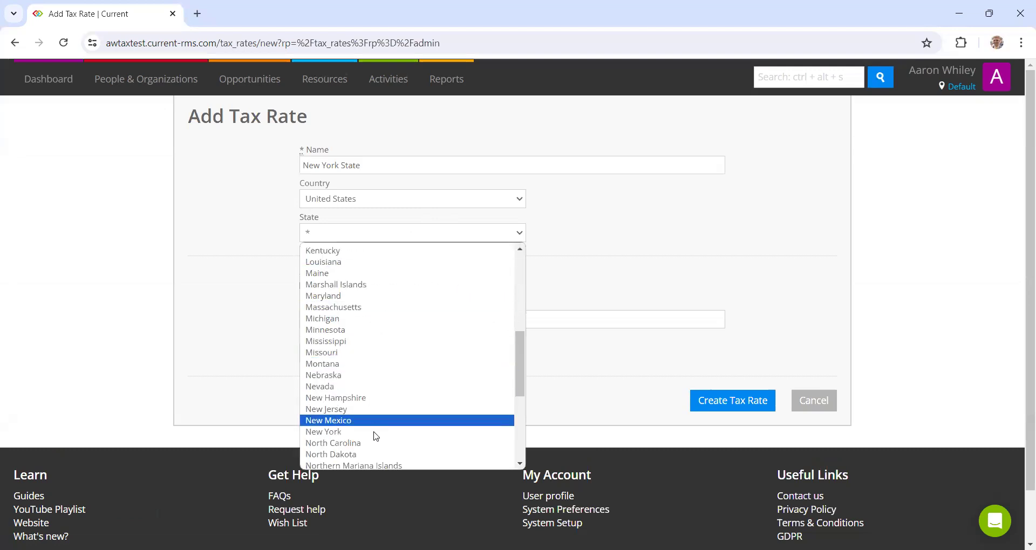
left_click(323, 432)
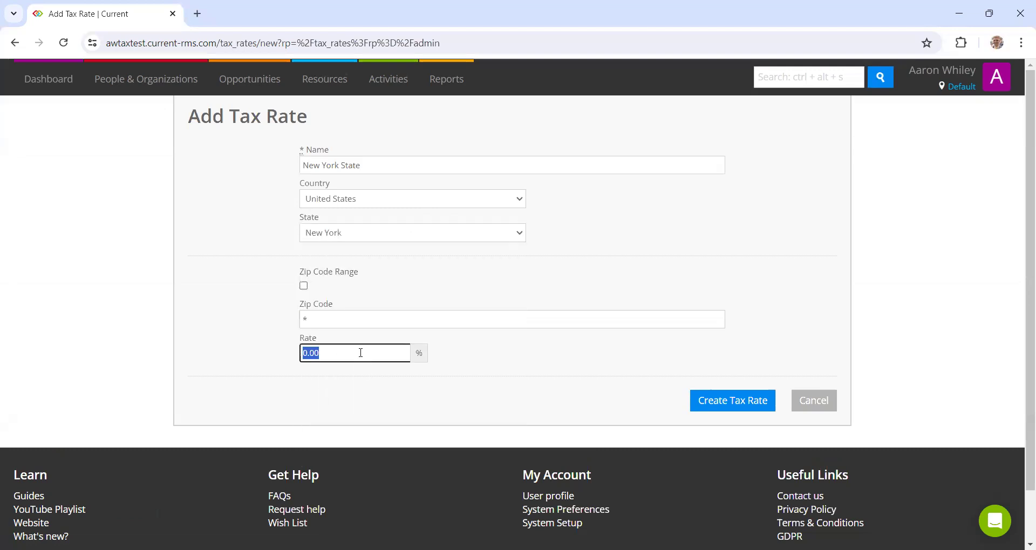
type("4")
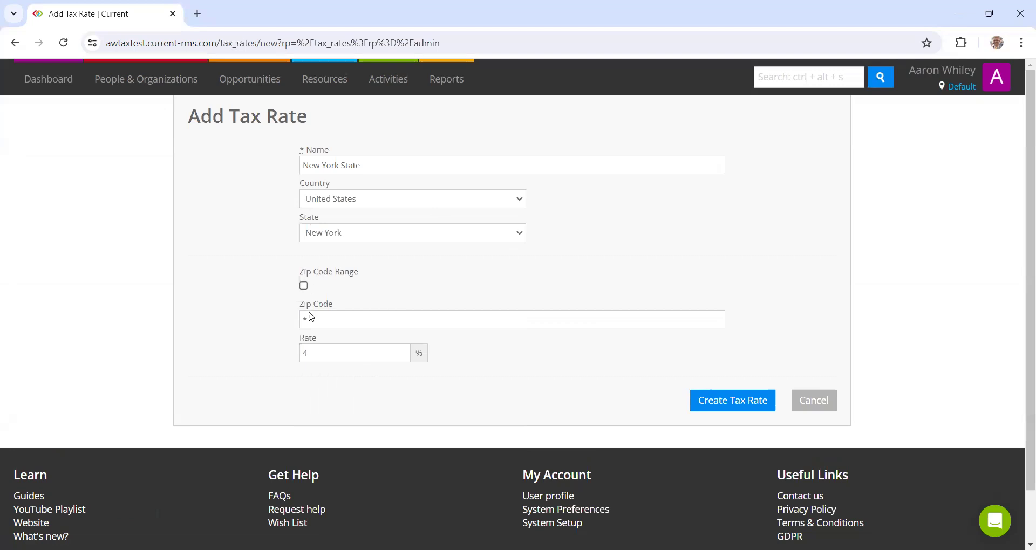
mouse_move(327, 232)
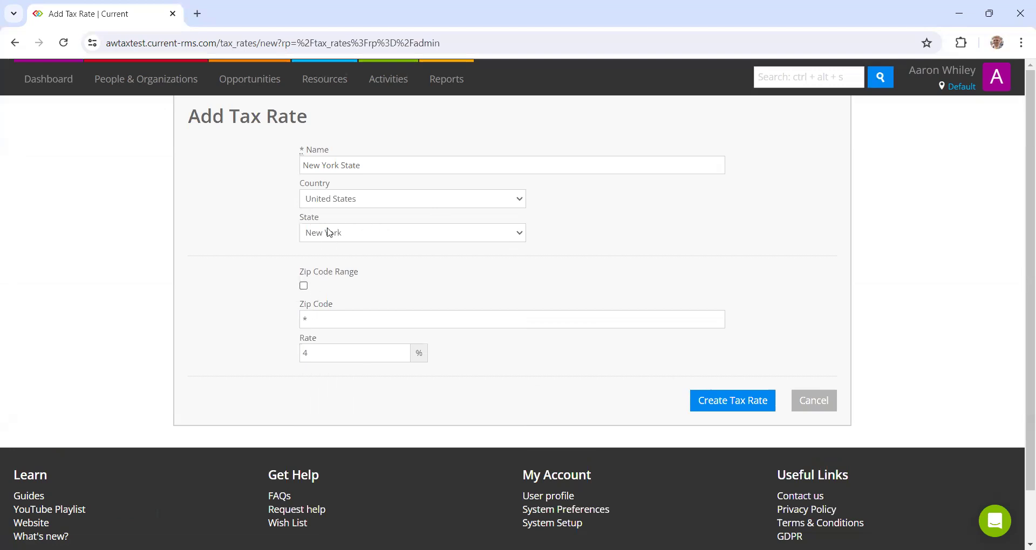
mouse_move(731, 400)
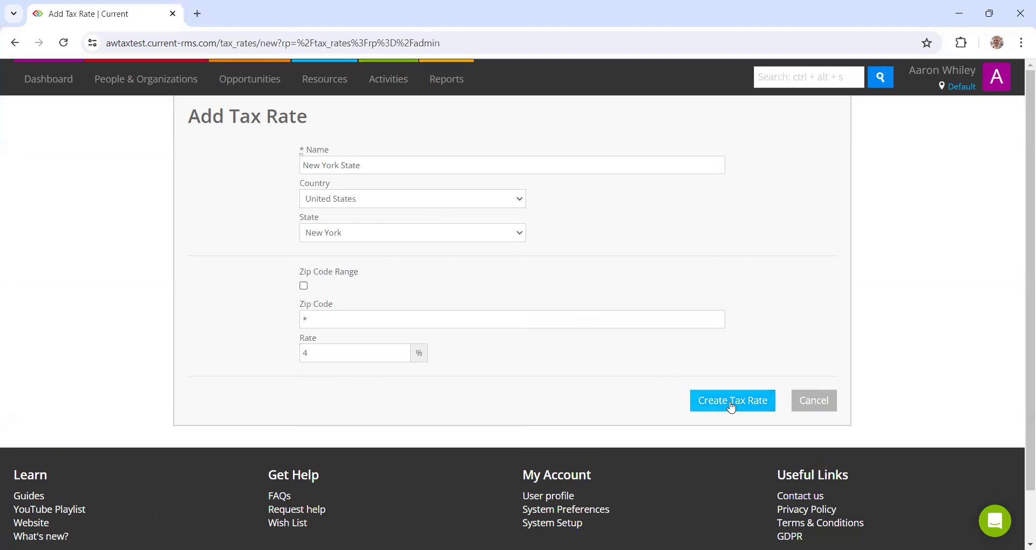
left_click(732, 401)
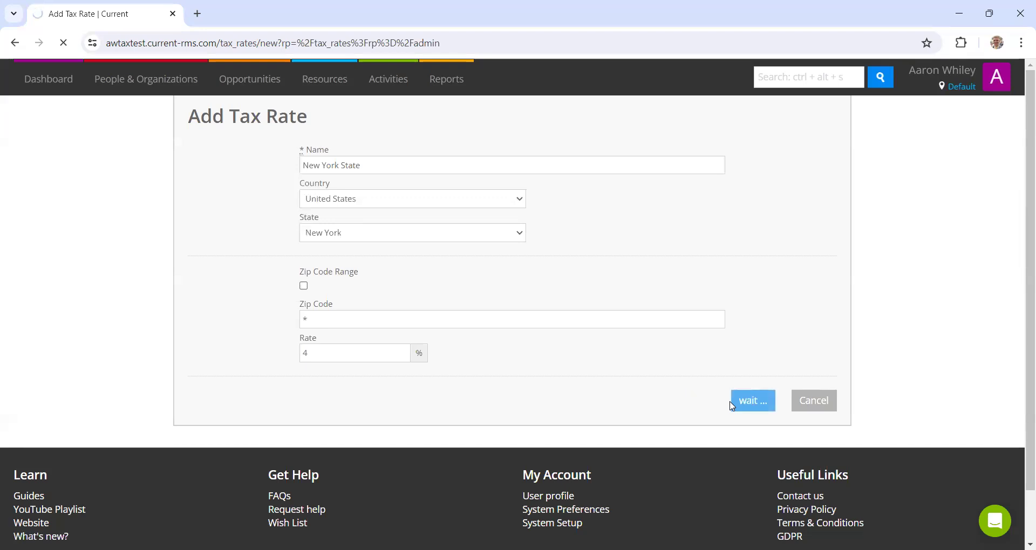
left_click(751, 400)
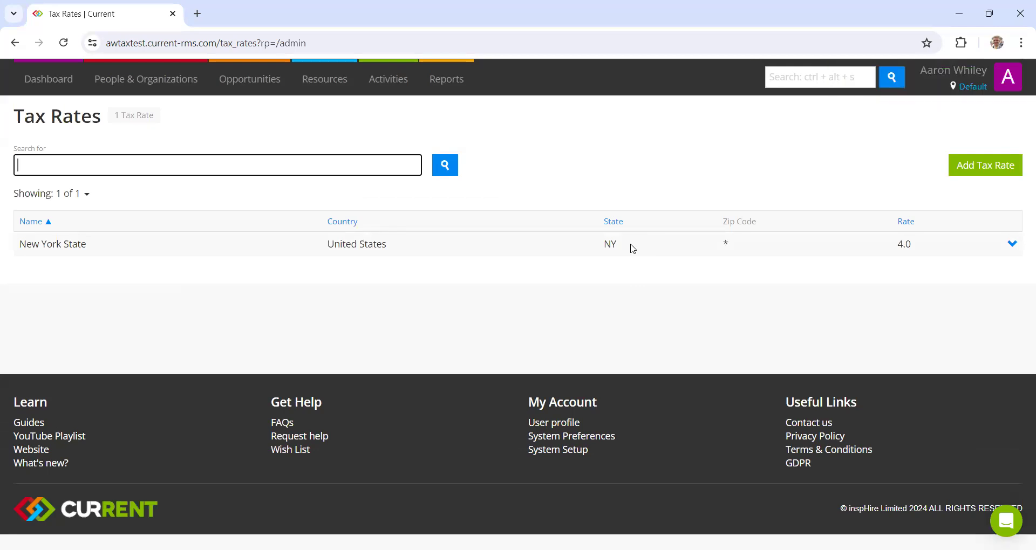
mouse_move(889, 207)
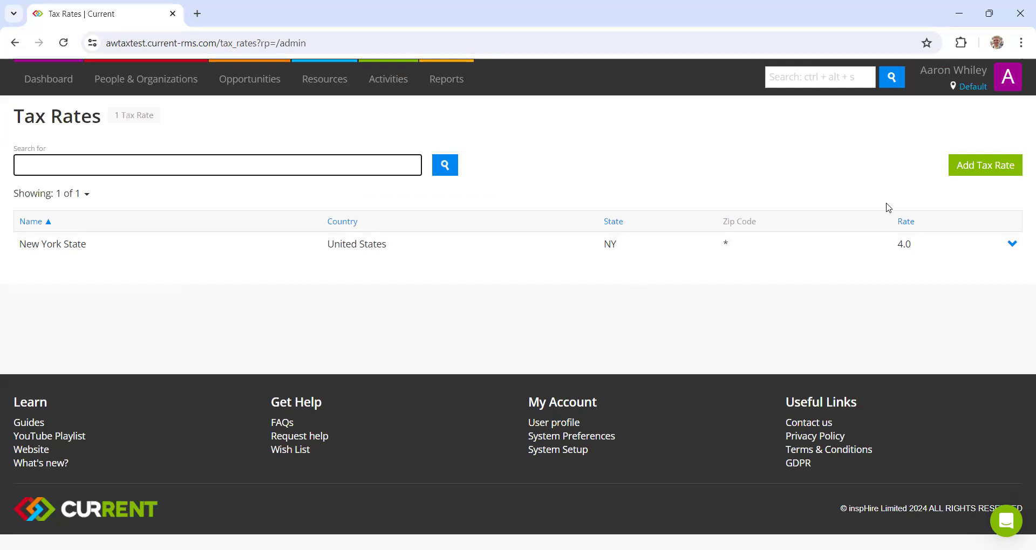
mouse_move(864, 215)
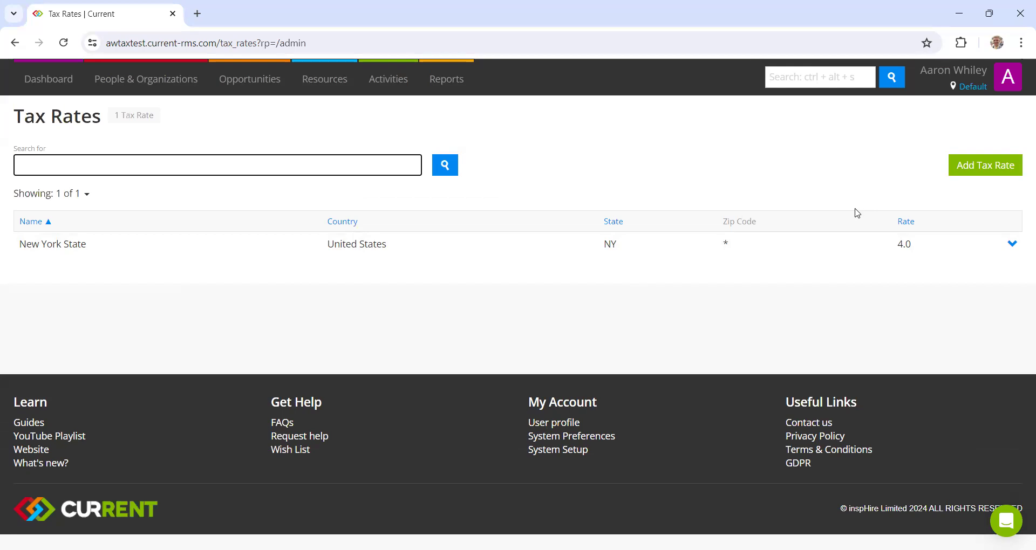
mouse_move(985, 165)
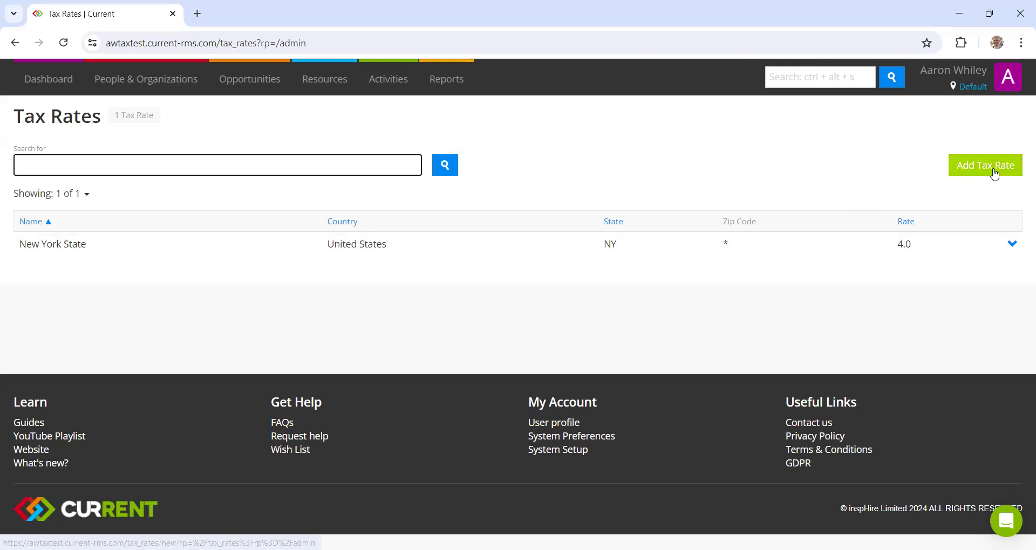
- Start a 'Manhattan City/County Rate' tax rate for New York at 4.875%
left_click(985, 165)
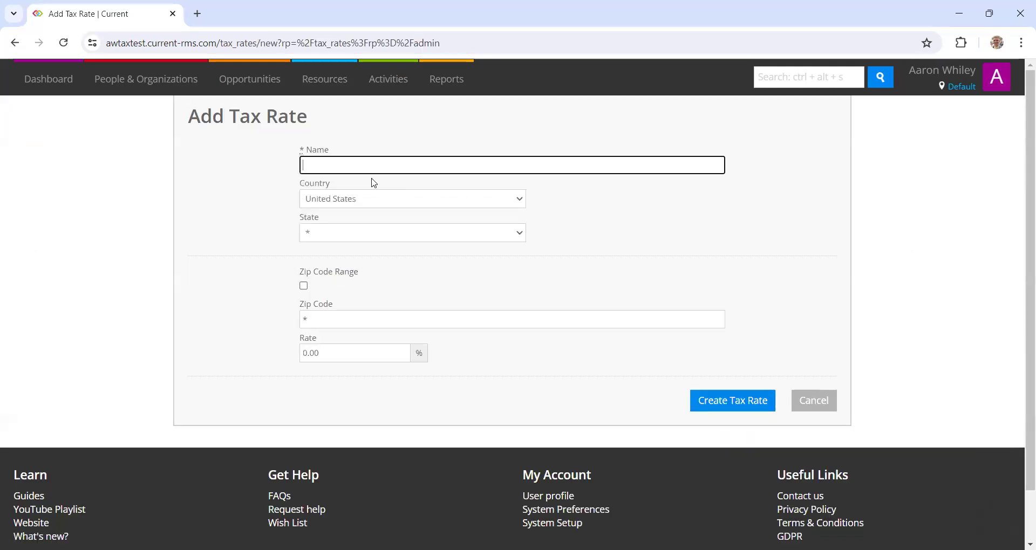
type("Ma")
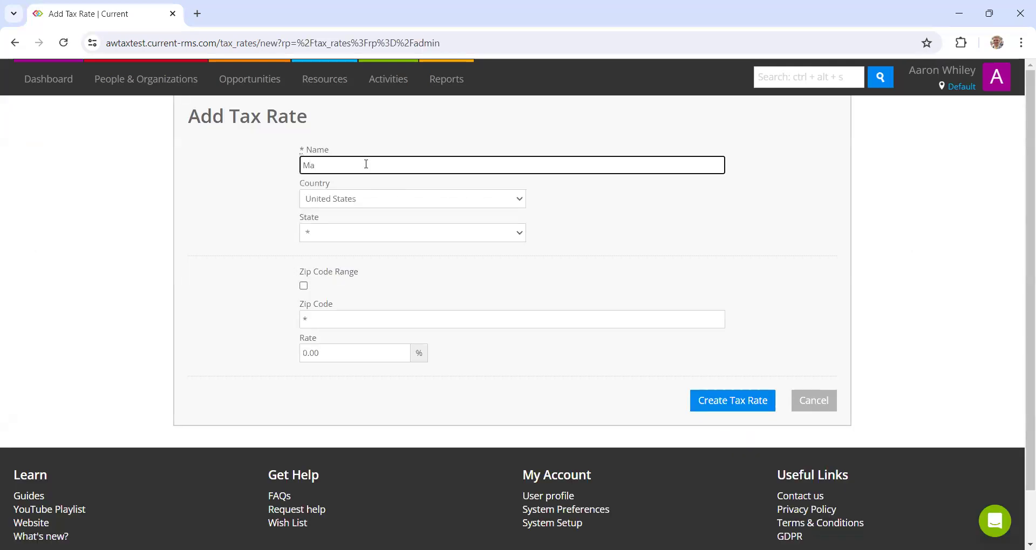
type("nhattan")
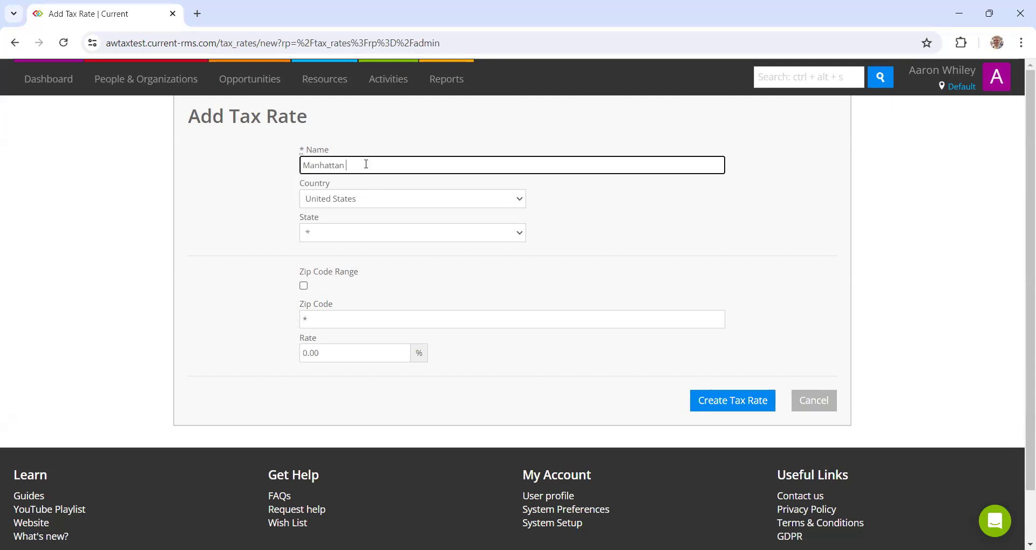
type("City/")
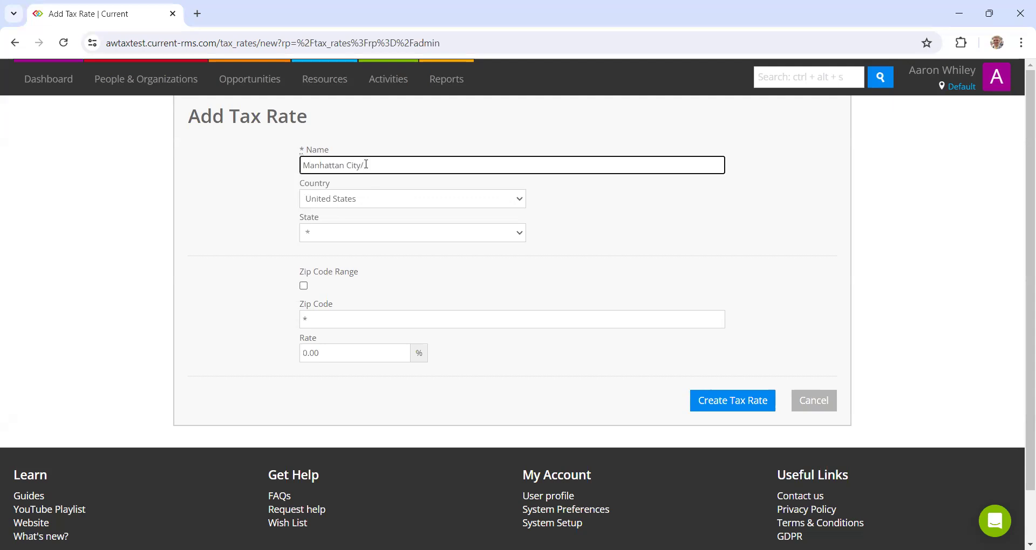
type("County Rate")
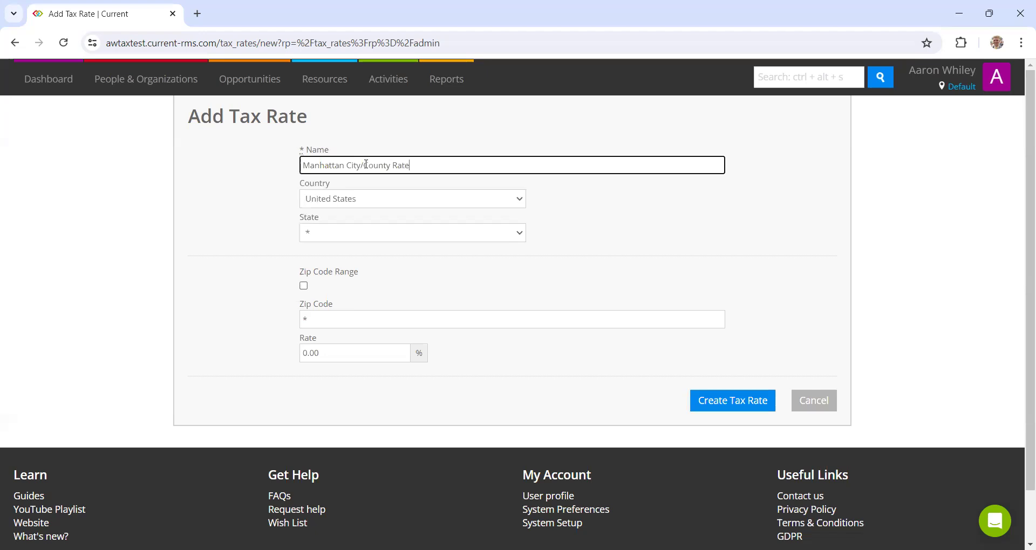
left_click(411, 232)
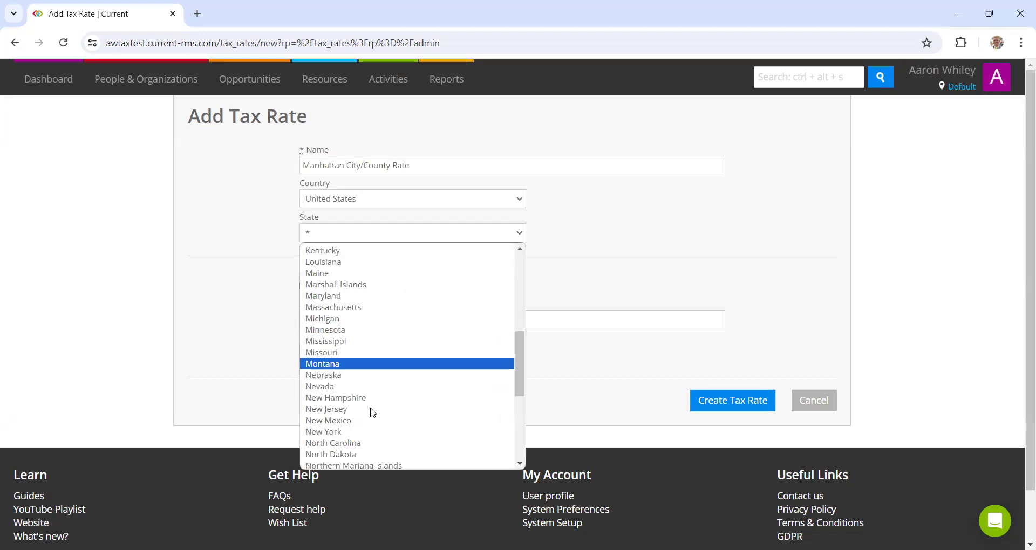
left_click(323, 431)
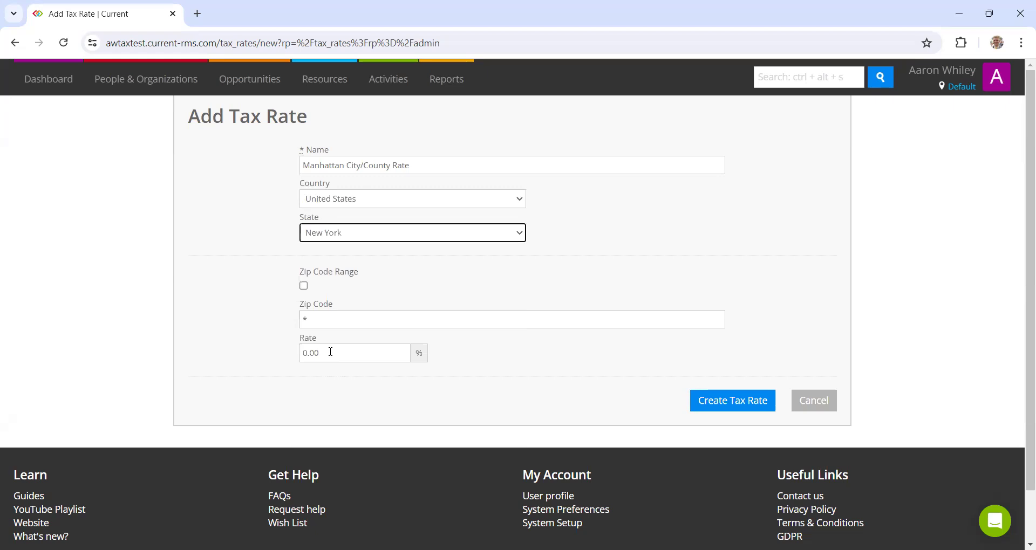
type("4.")
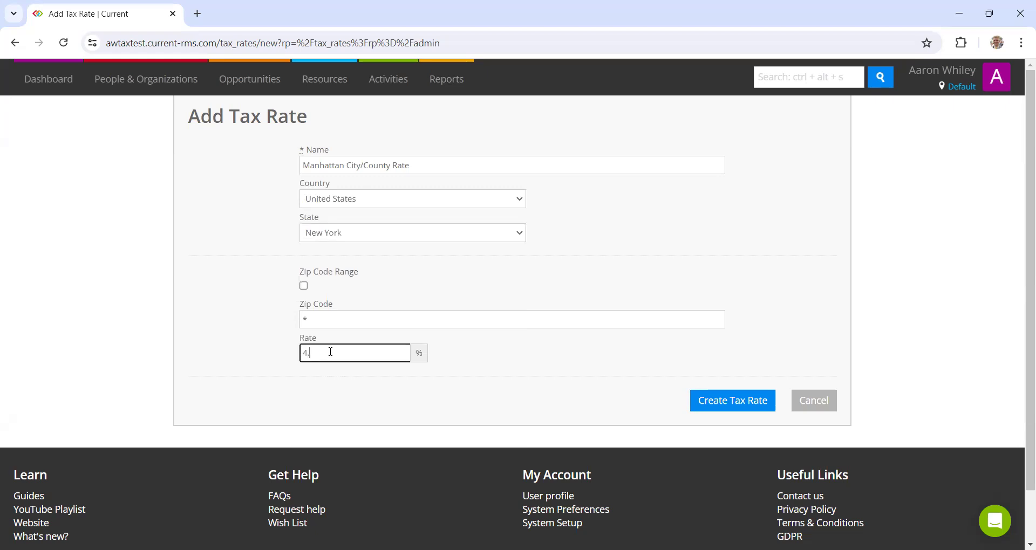
type("875")
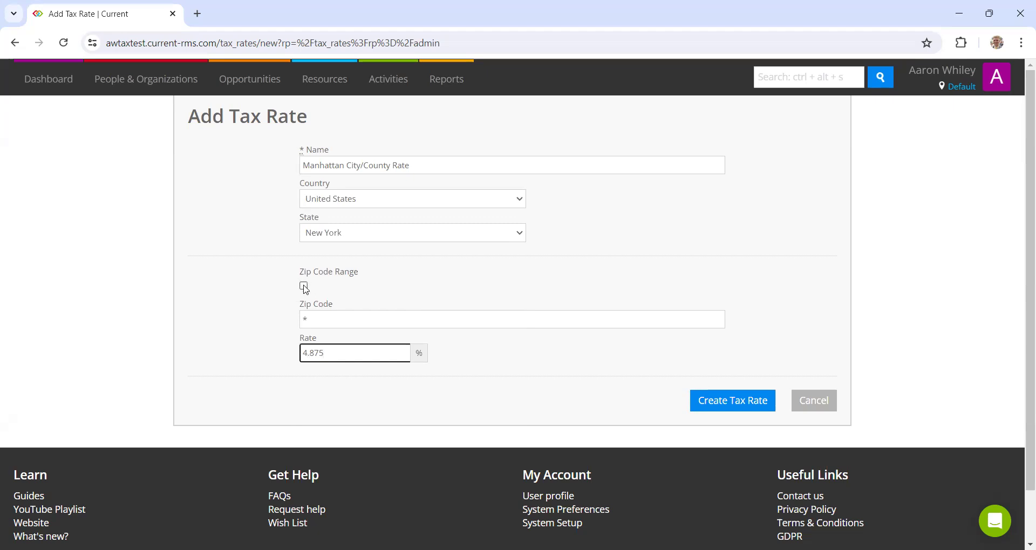
- Limit the rate to zip codes 10001–10282 and create it
left_click(303, 286)
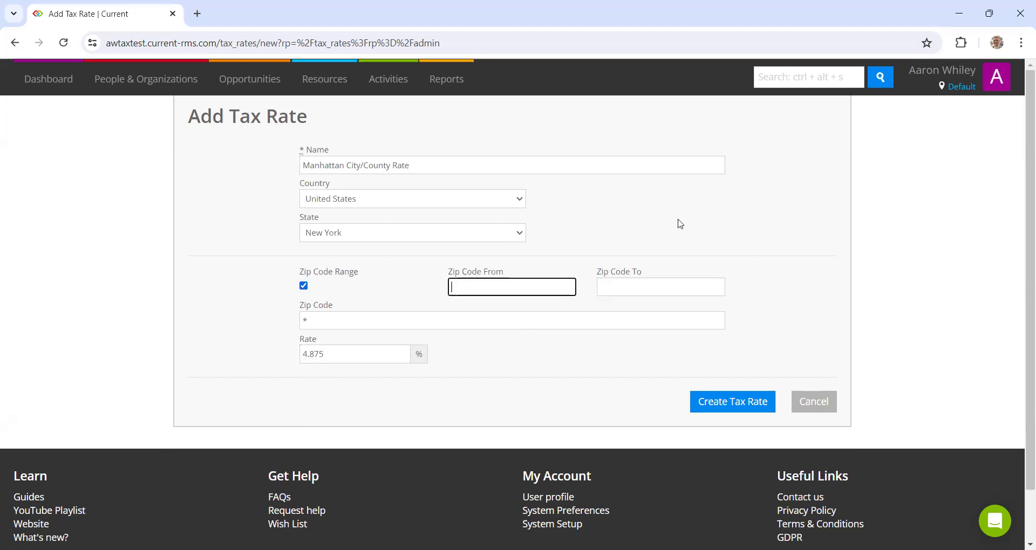
type("1000")
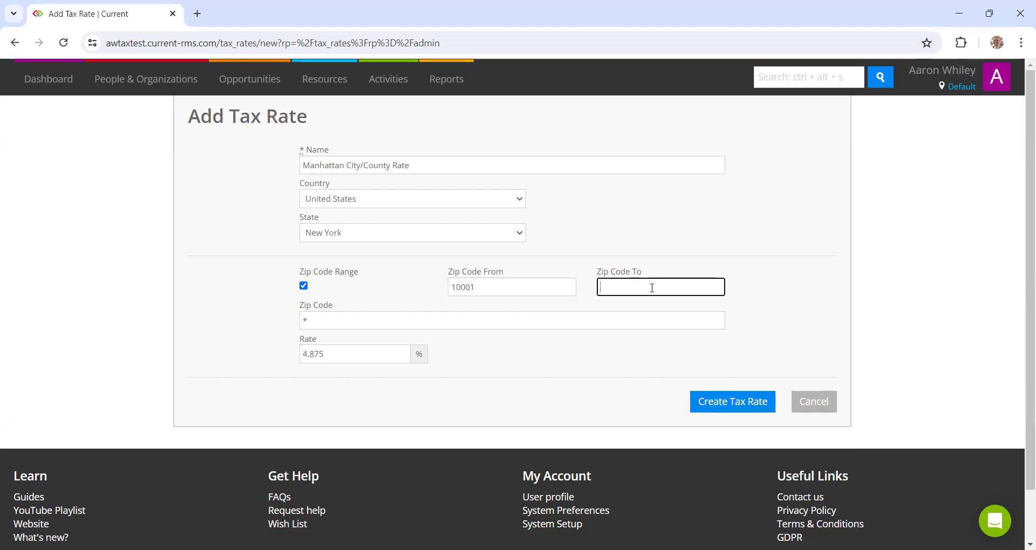
type("10282")
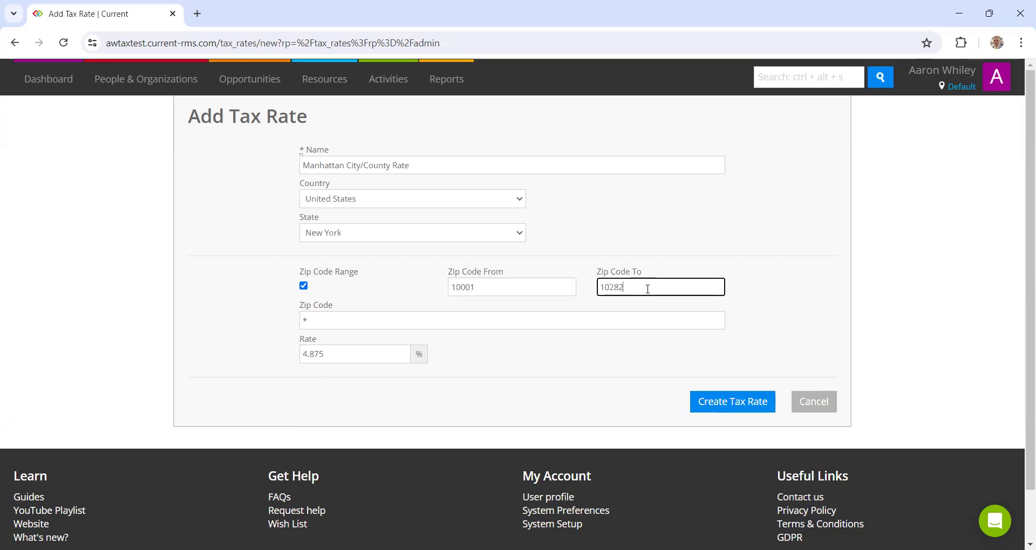
mouse_move(732, 401)
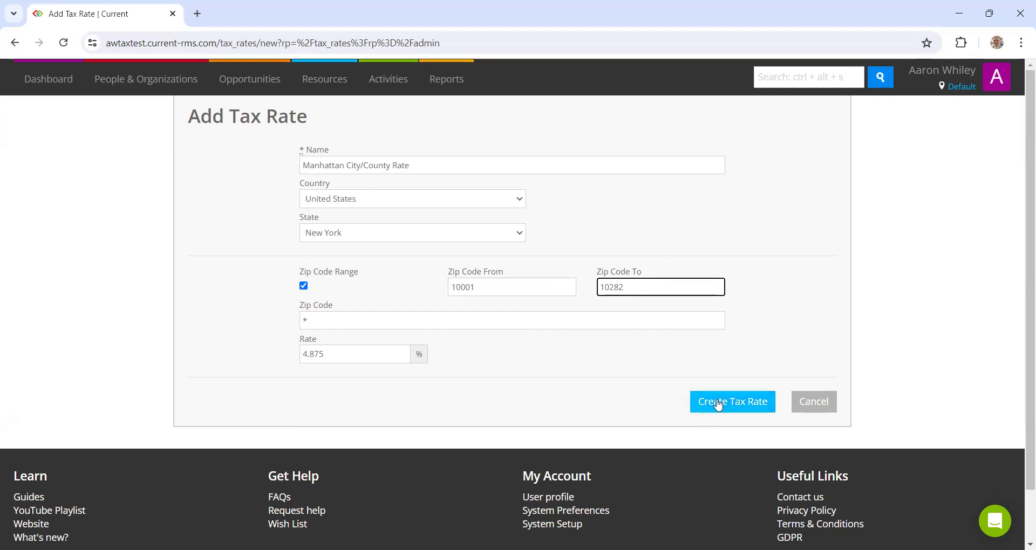
left_click(731, 401)
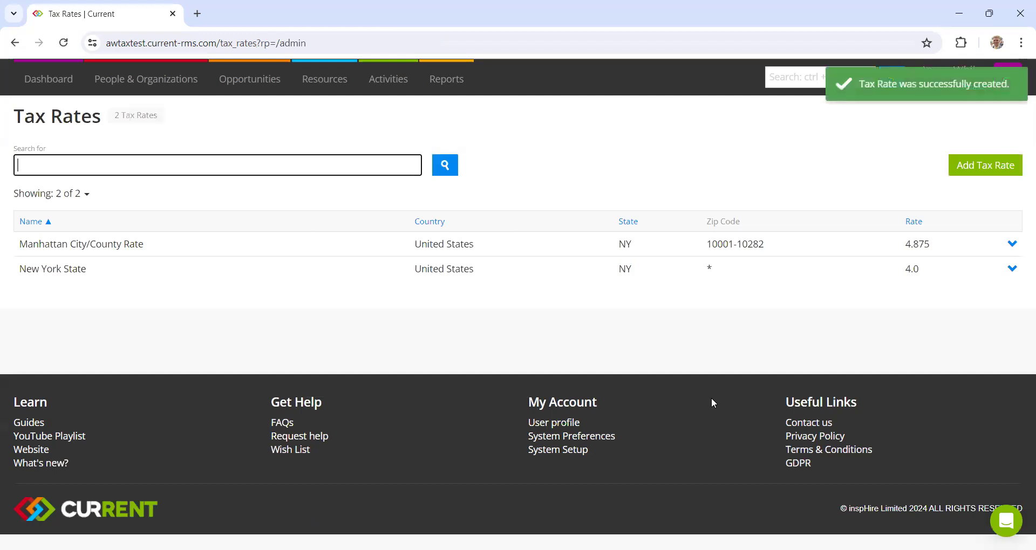
- Add 'Albany City/County Rate' for New York zip codes 12201–12212 at 4%
left_click(984, 165)
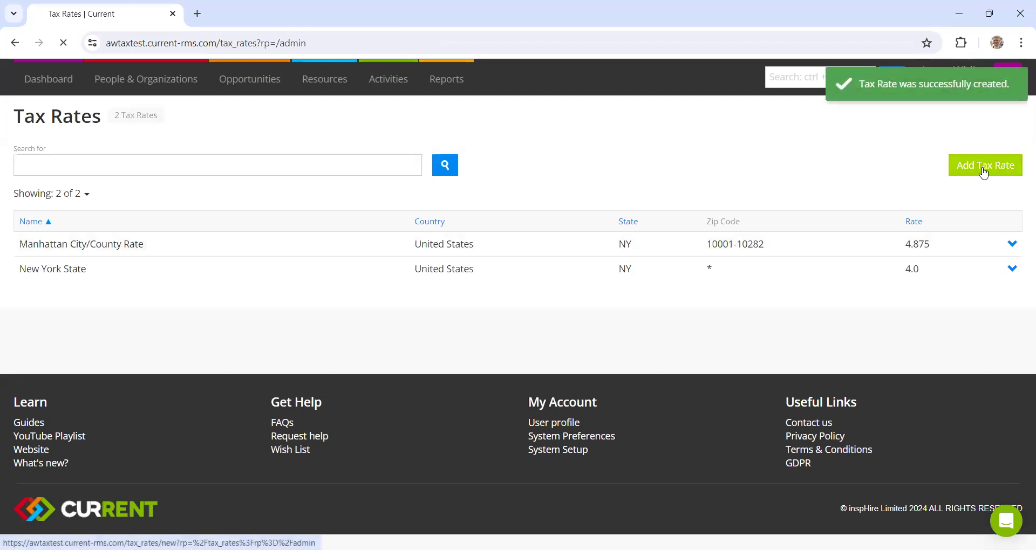
left_click(984, 165)
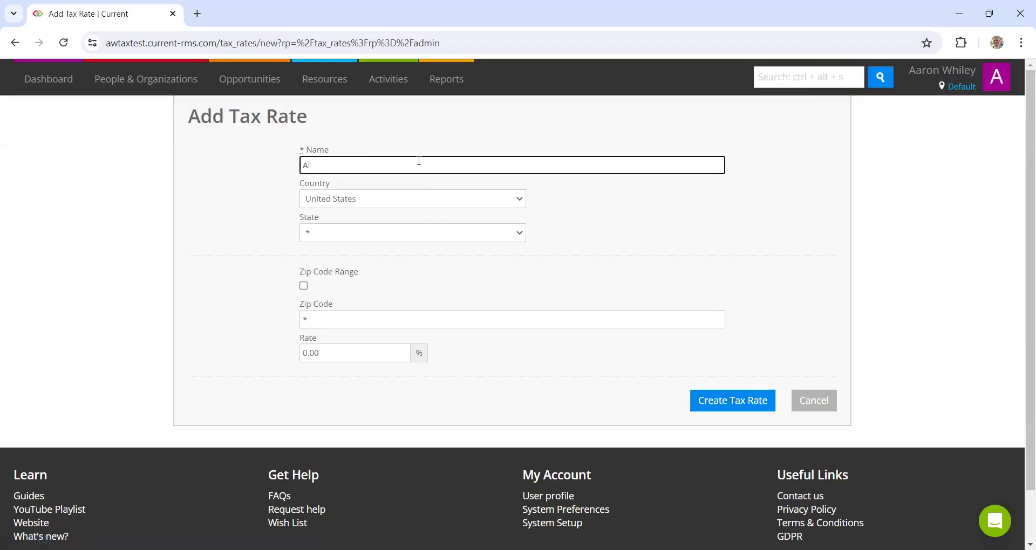
type("lbany City.")
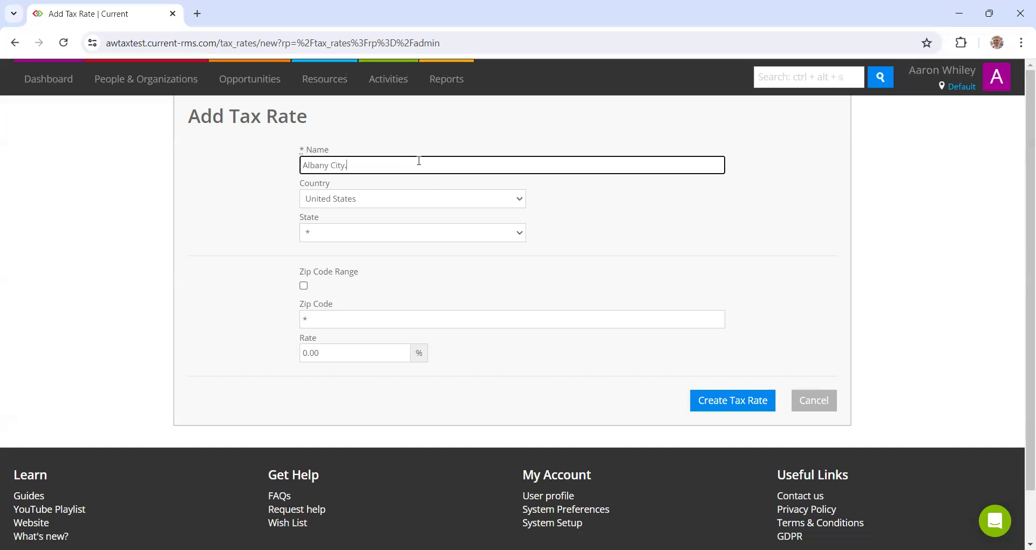
type("/County")
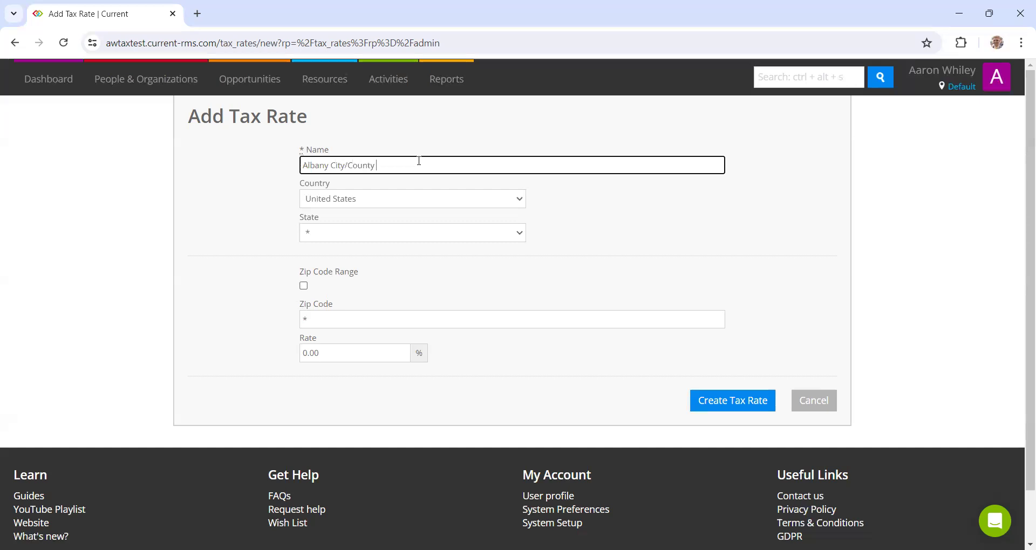
left_click(411, 232)
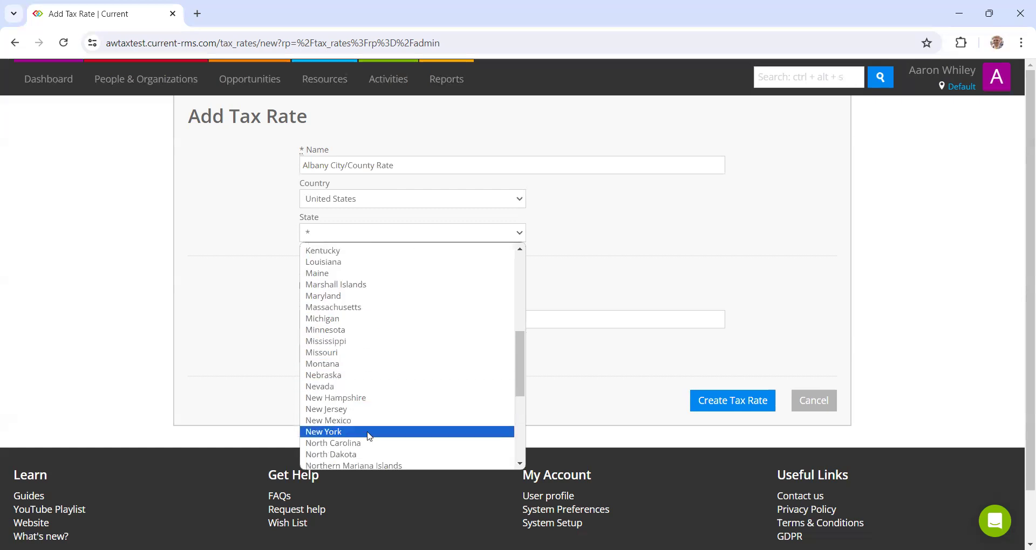
left_click(323, 432)
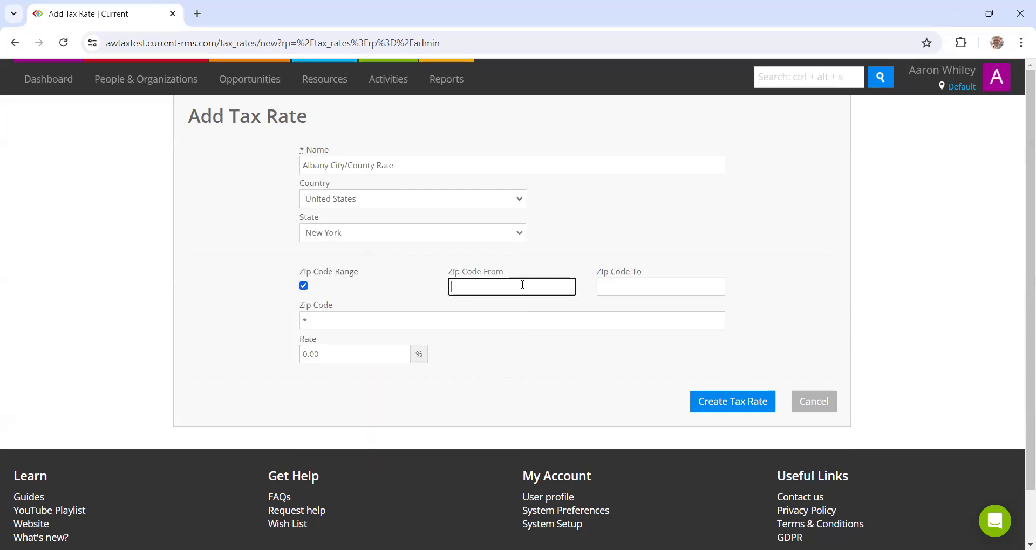
type("12")
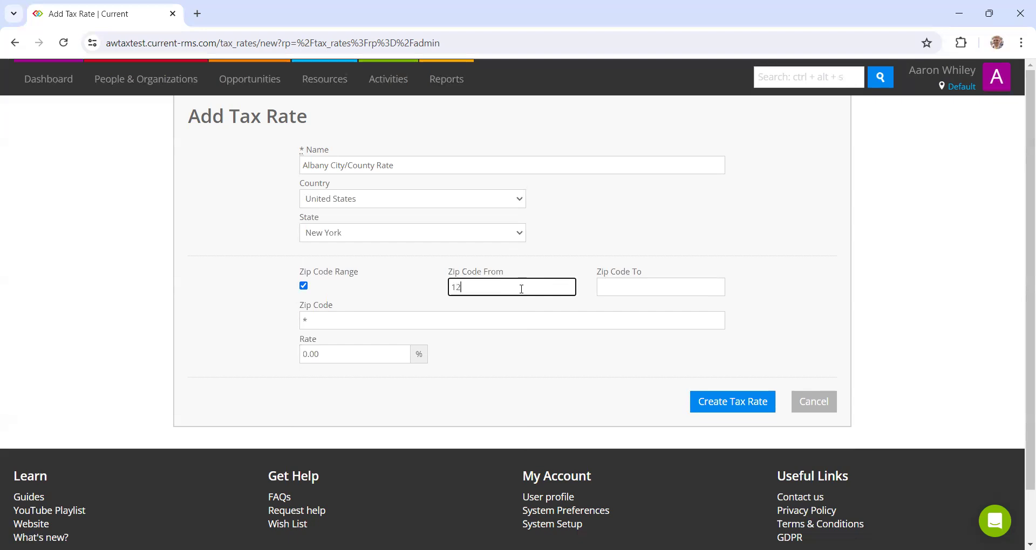
type("201")
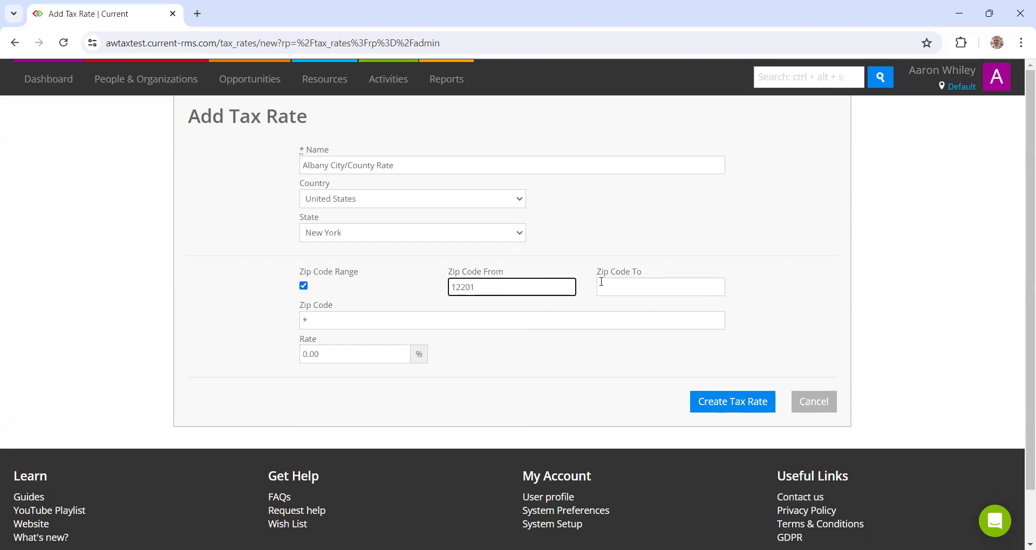
type("12212")
left_click(355, 354)
type("4")
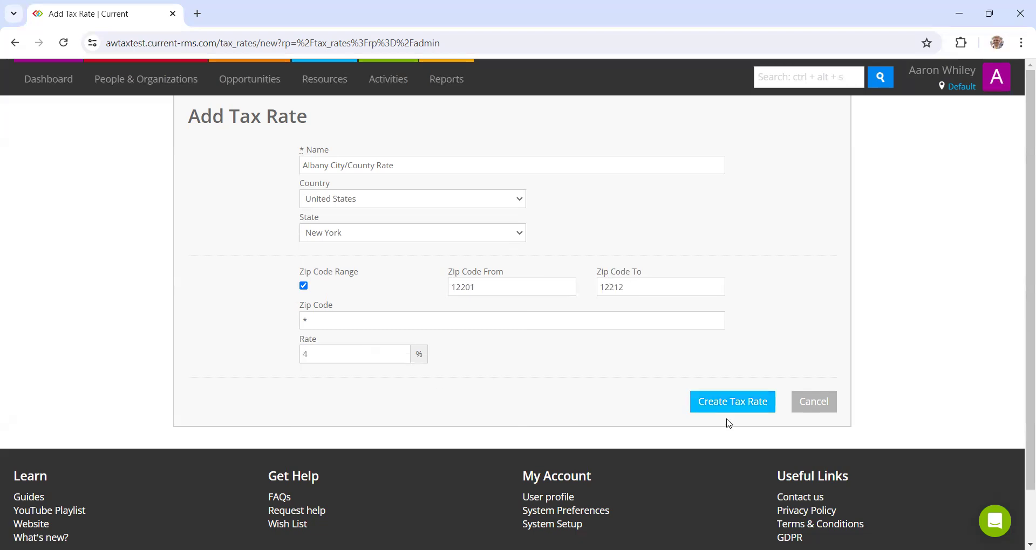
left_click(732, 402)
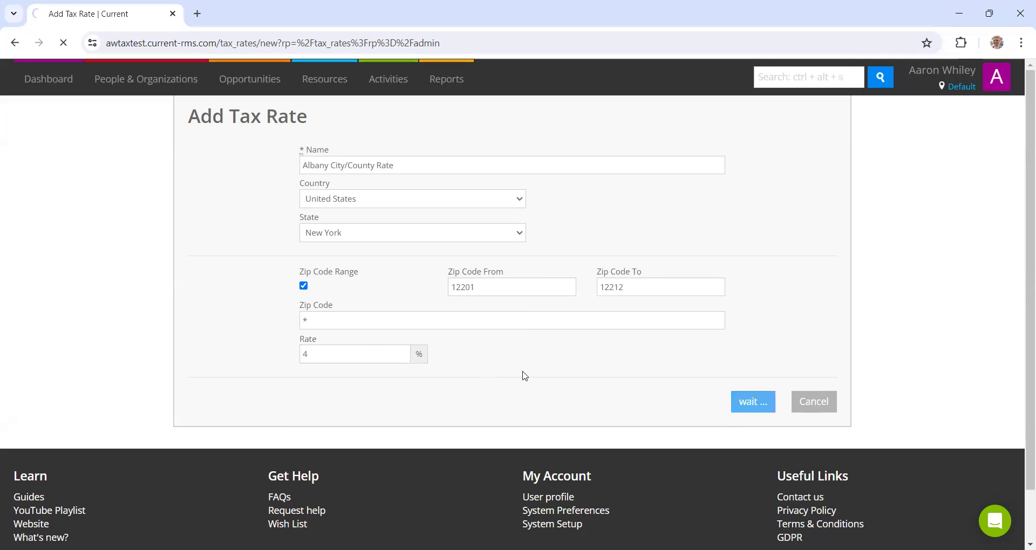
left_click(751, 401)
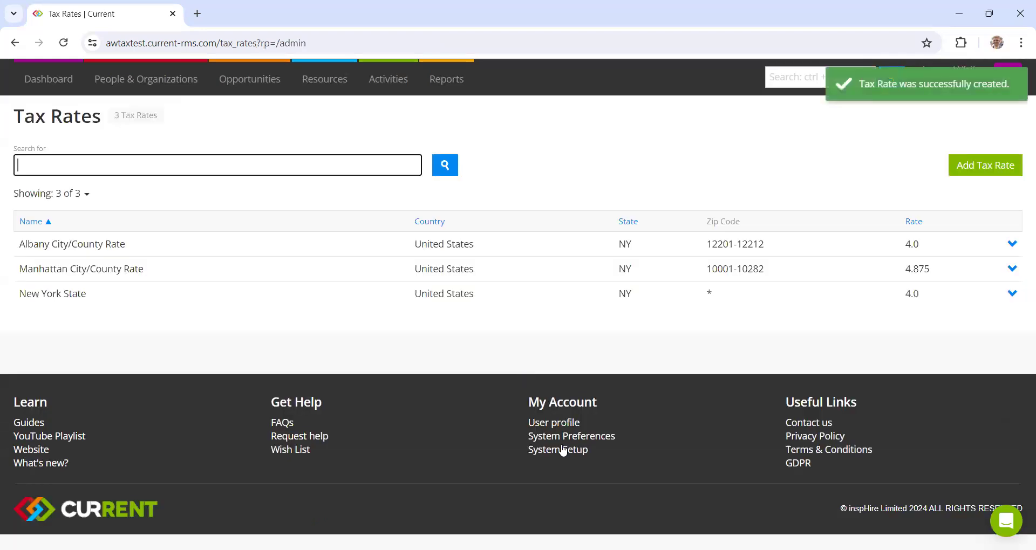
mouse_move(987, 333)
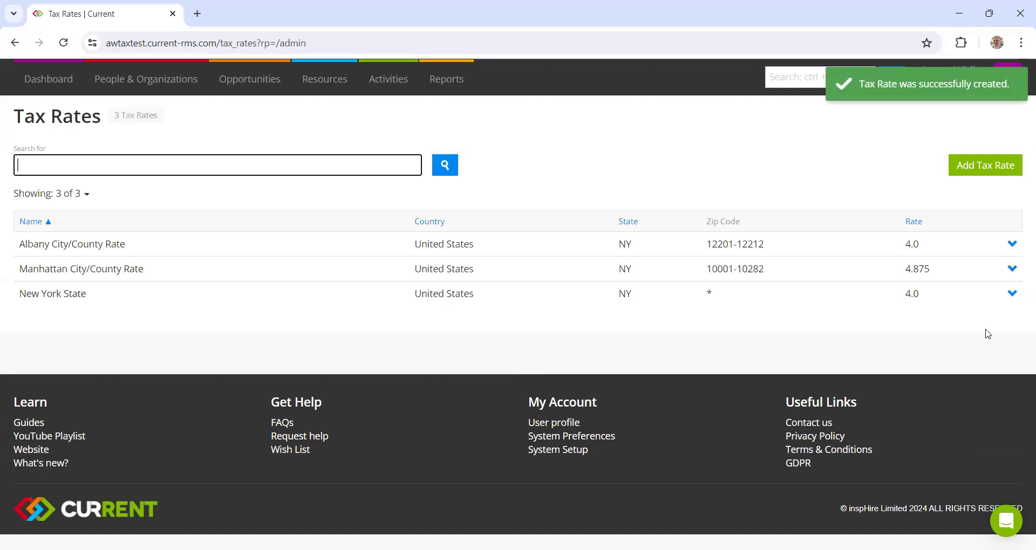
double_click(911, 293)
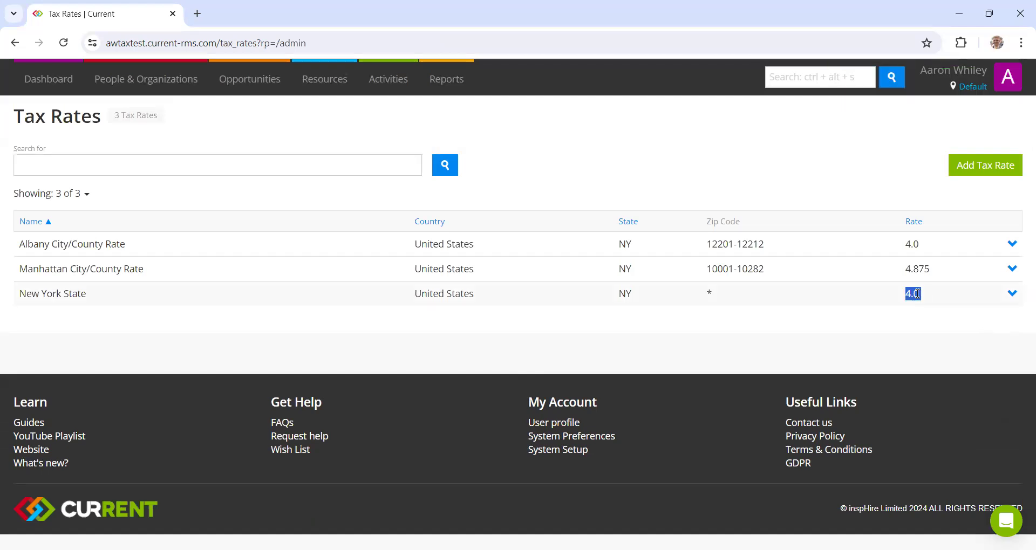
mouse_move(931, 274)
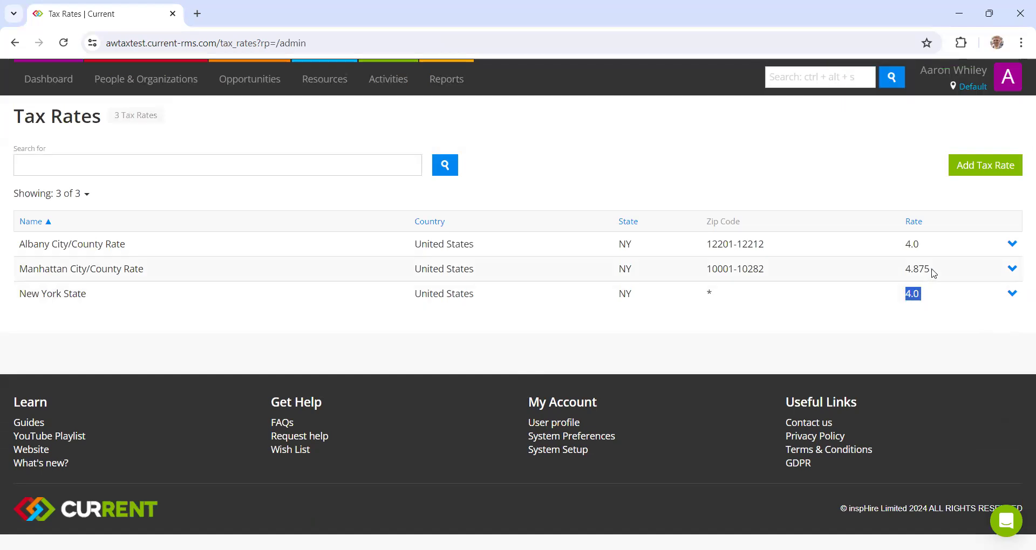
left_click(916, 268)
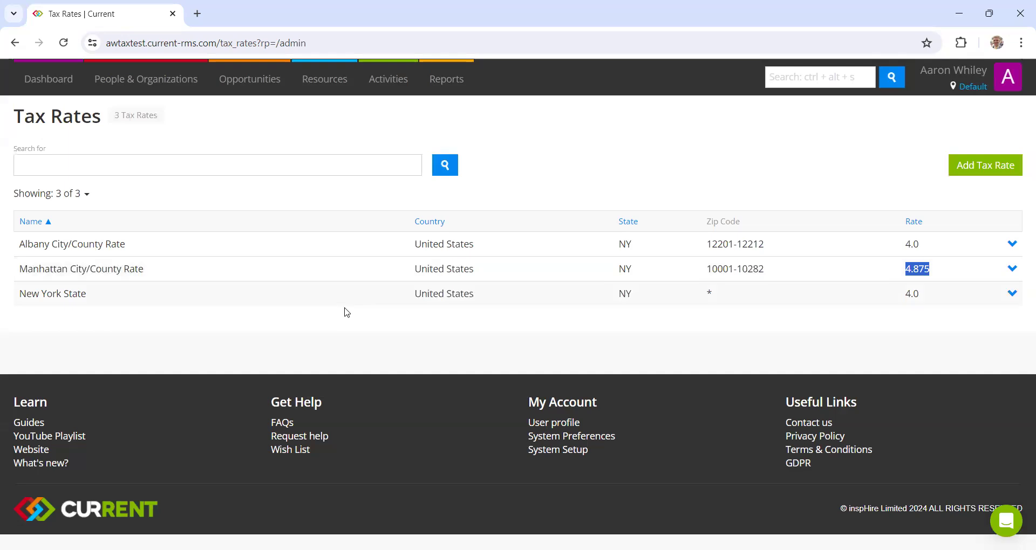
mouse_move(102, 264)
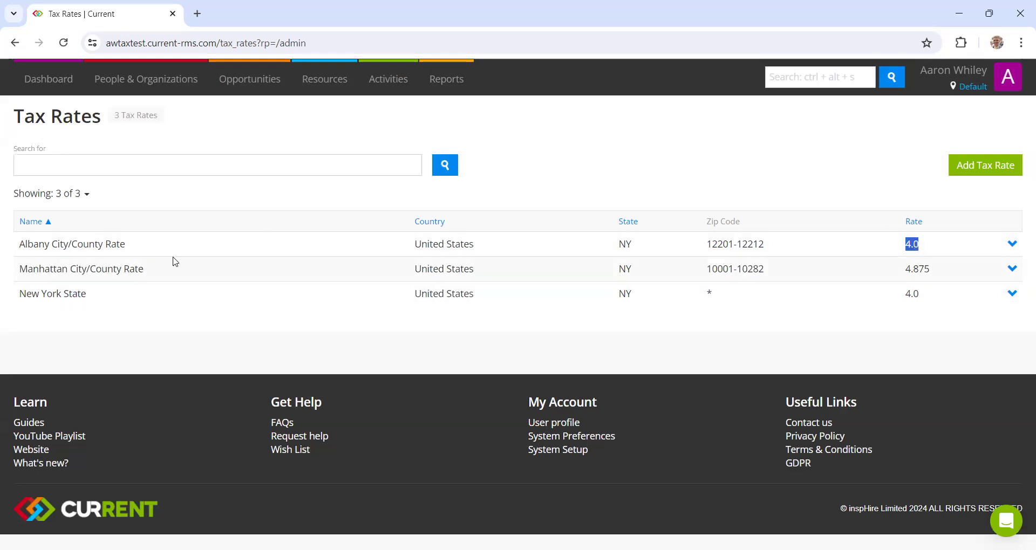
mouse_move(343, 235)
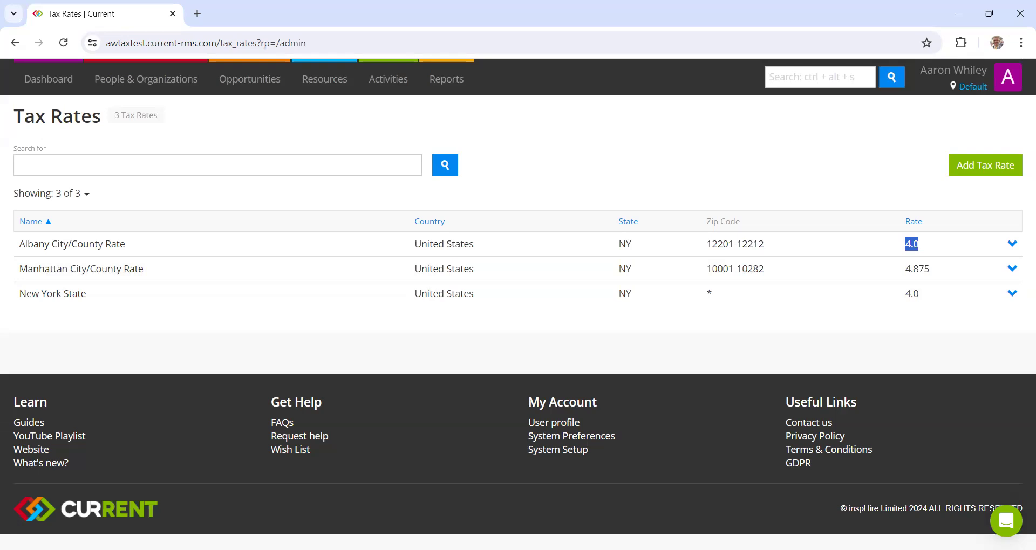
mouse_move(657, 335)
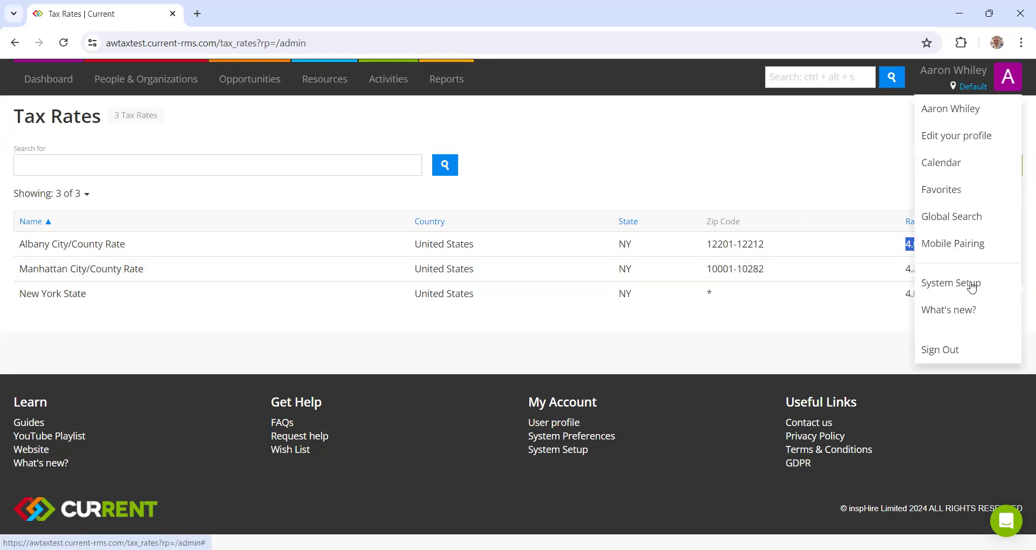
- In System Preferences, keep tax calculated from the delivery address and save
left_click(950, 283)
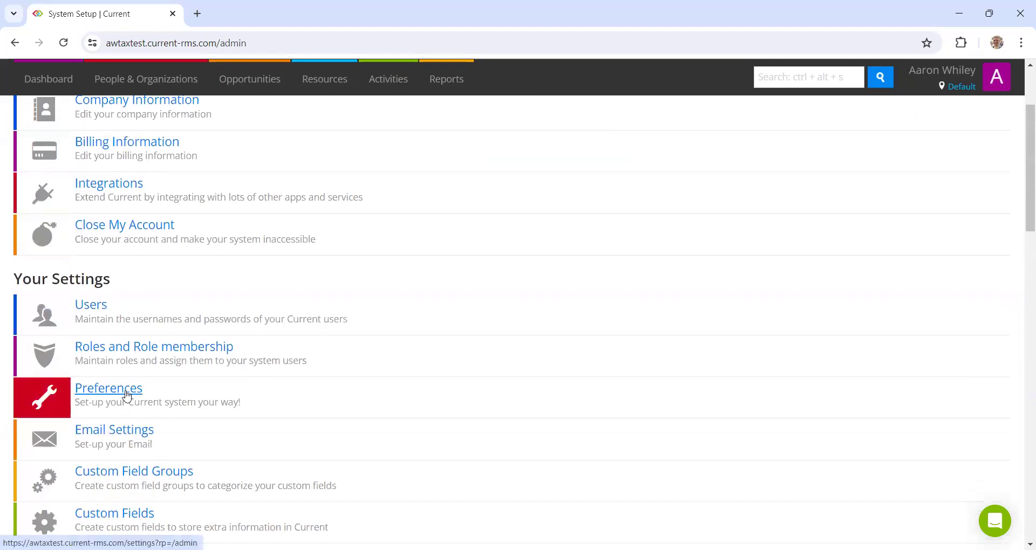
left_click(109, 388)
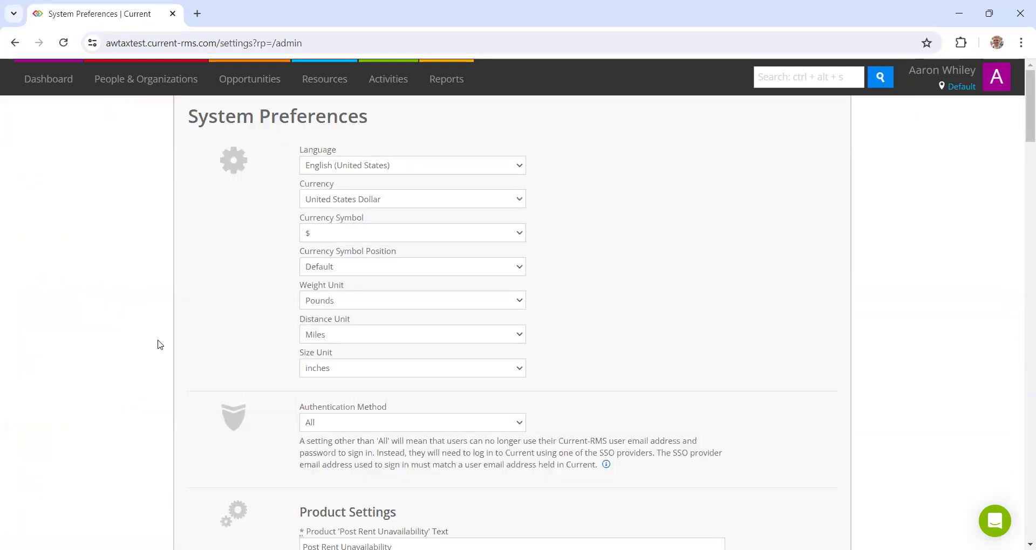
scroll("down", 3)
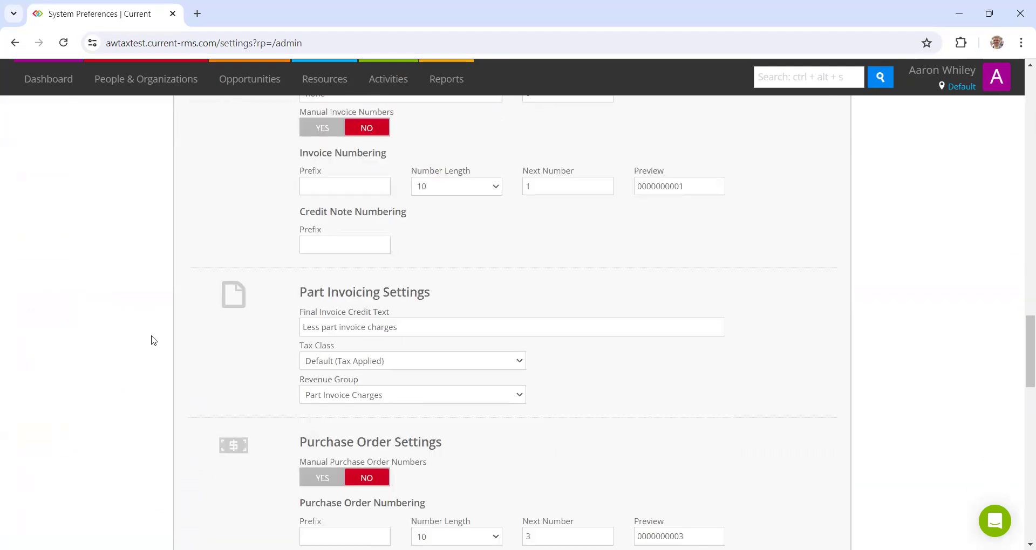
scroll("down", 3)
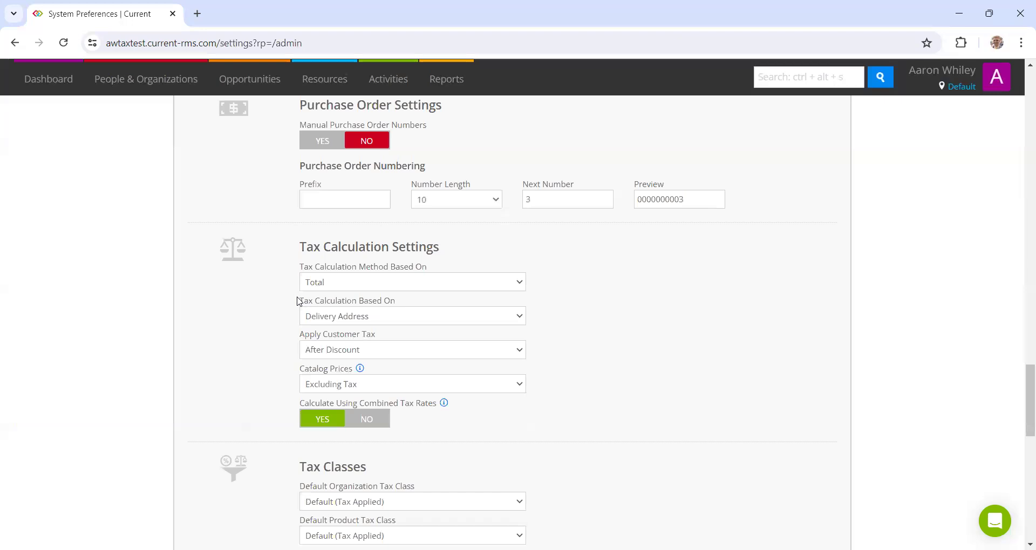
double_click(347, 300)
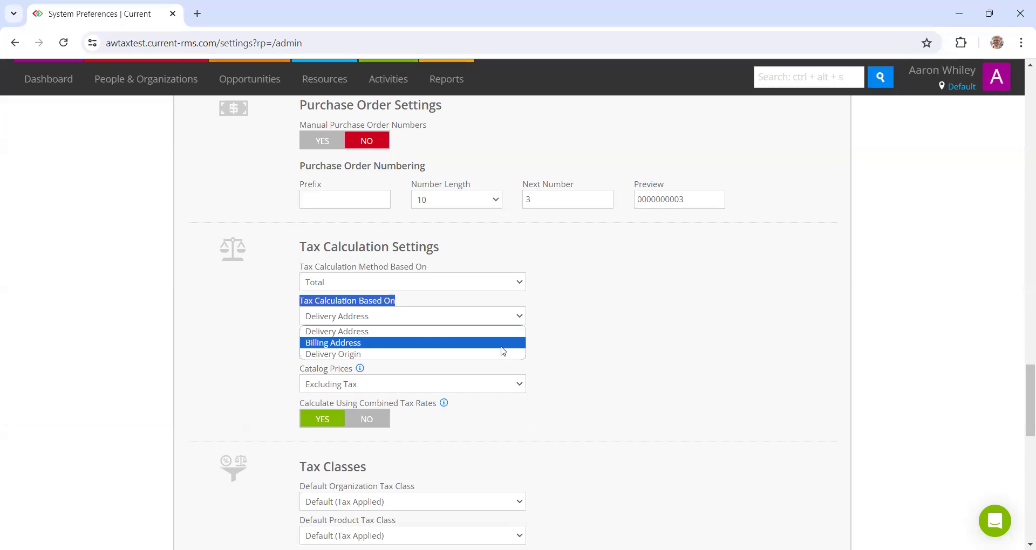
mouse_move(492, 354)
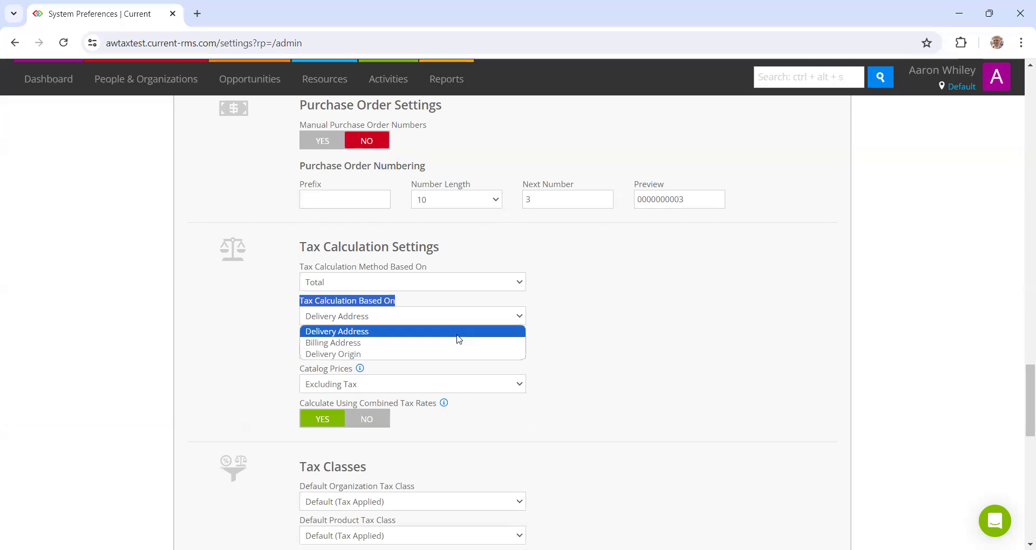
left_click(336, 330)
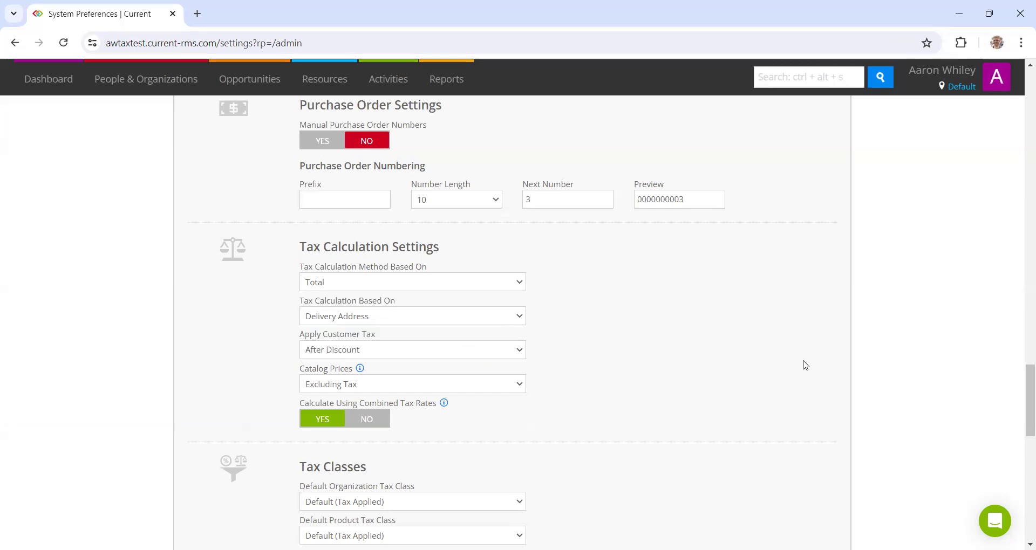
scroll("down", 3)
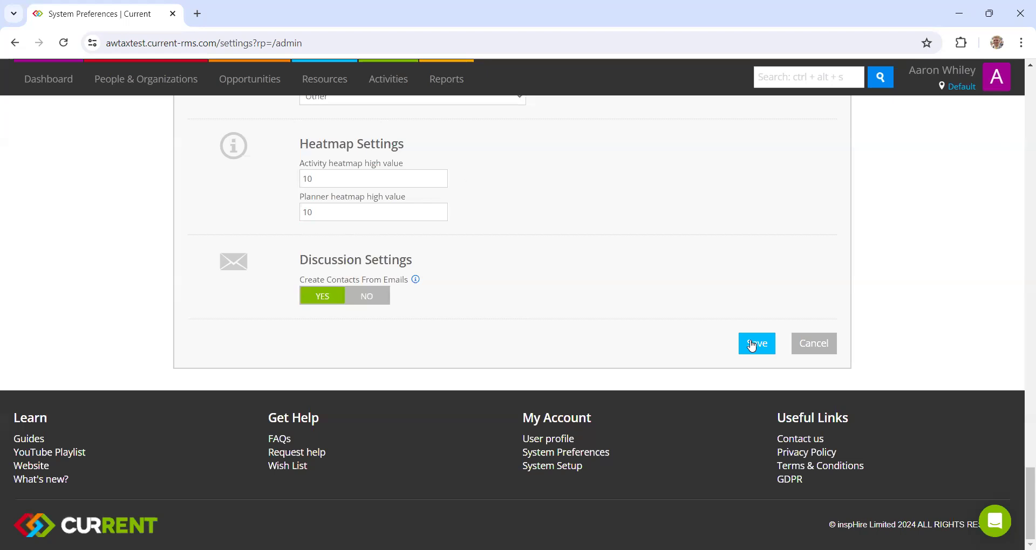
left_click(756, 343)
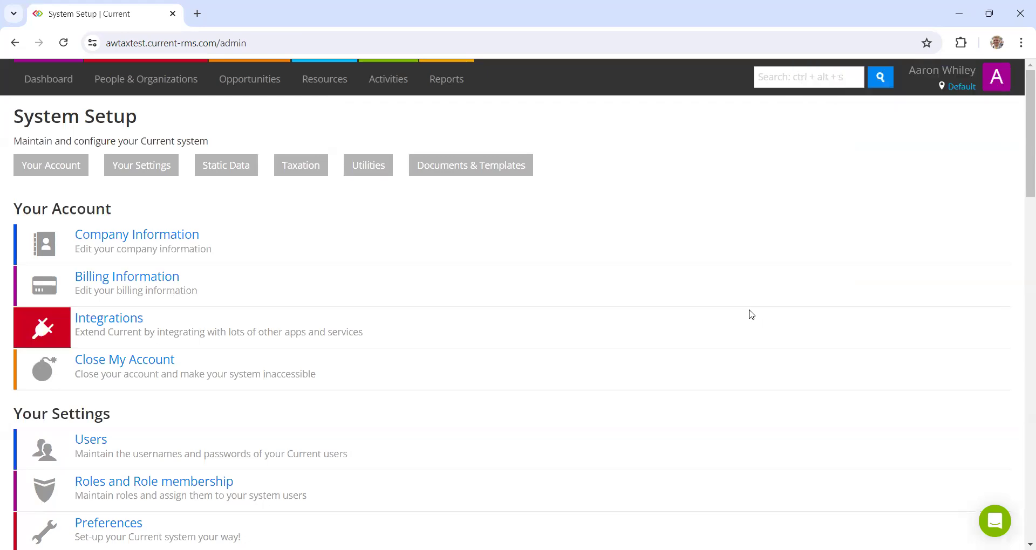
mouse_move(725, 315)
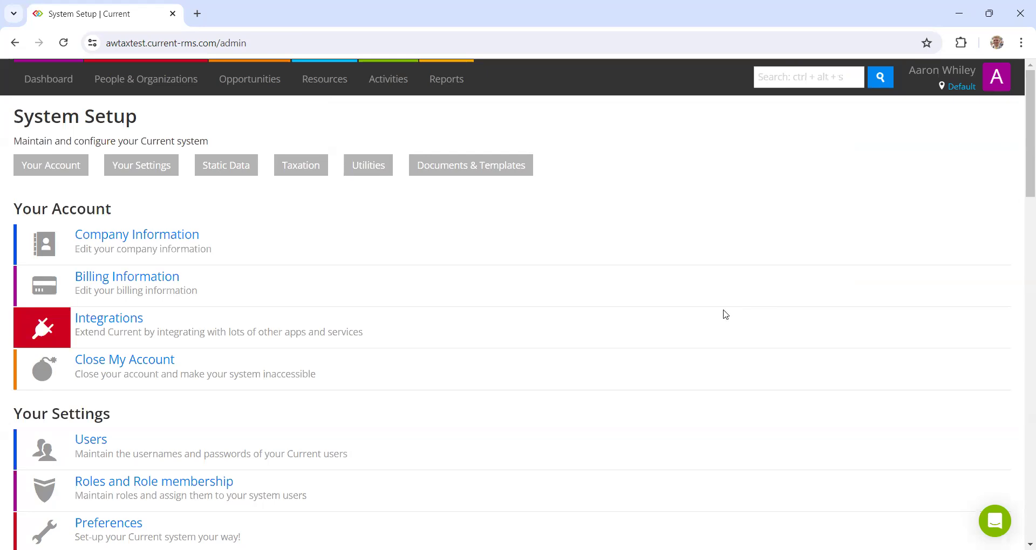
- Scroll to Taxation and open the empty Tax Rules list
scroll("down", 3)
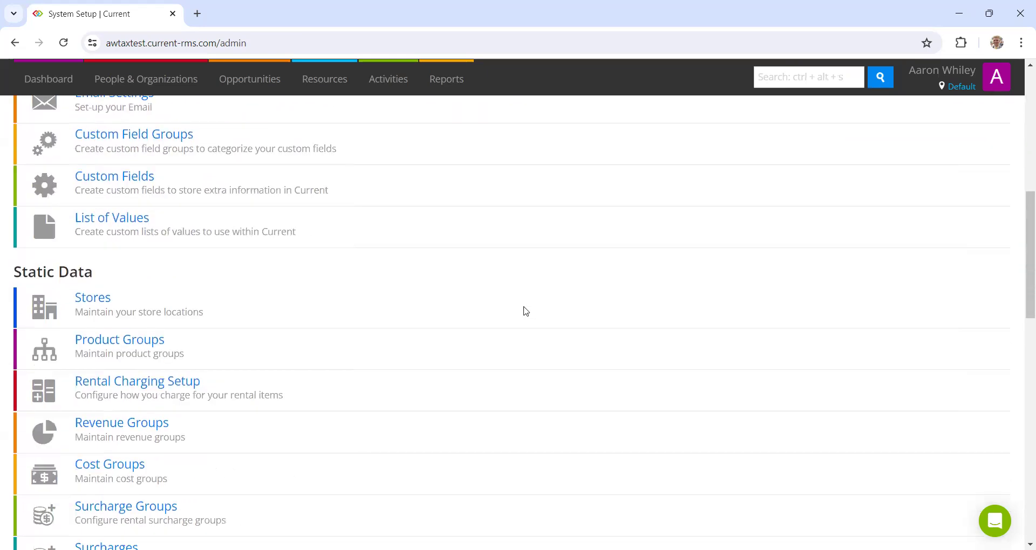
scroll("down", 3)
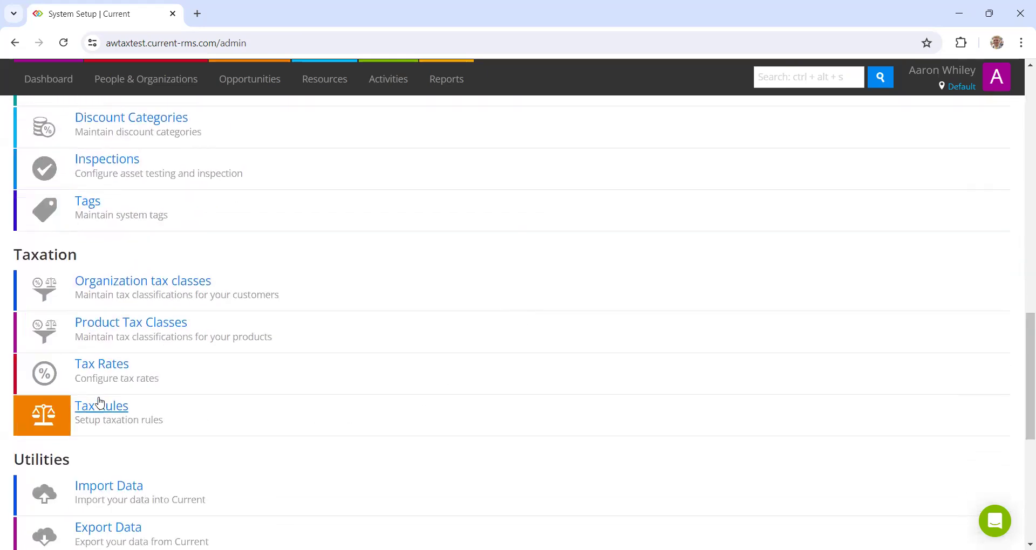
mouse_move(101, 406)
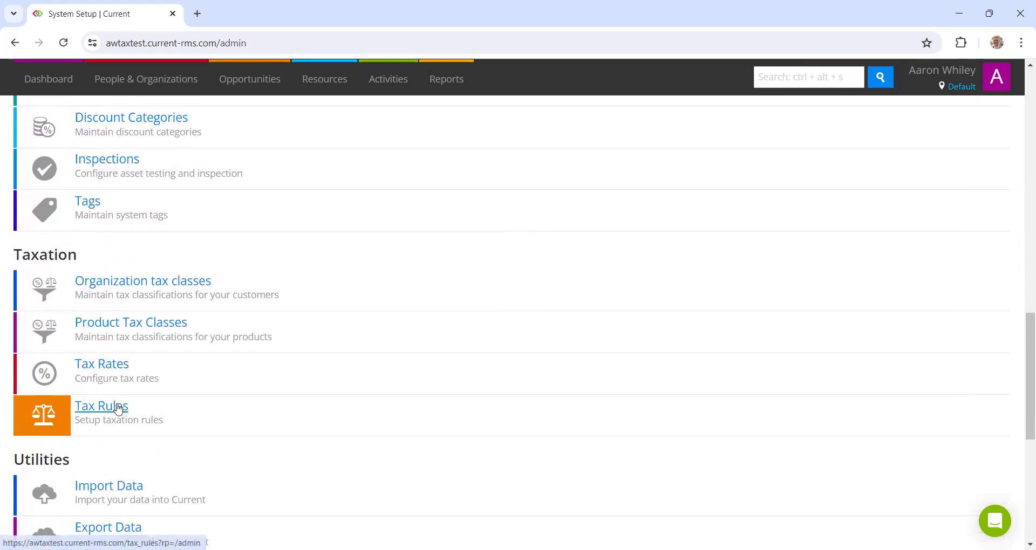
left_click(101, 406)
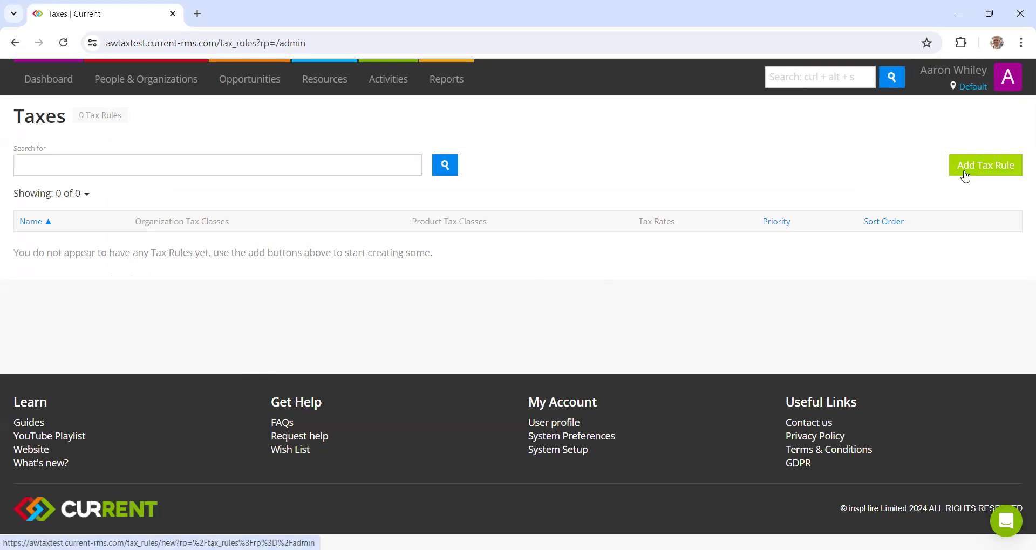
- Create 'Manhattan Rate' rule: default classes, Manhattan City/County and New York State rates
left_click(985, 165)
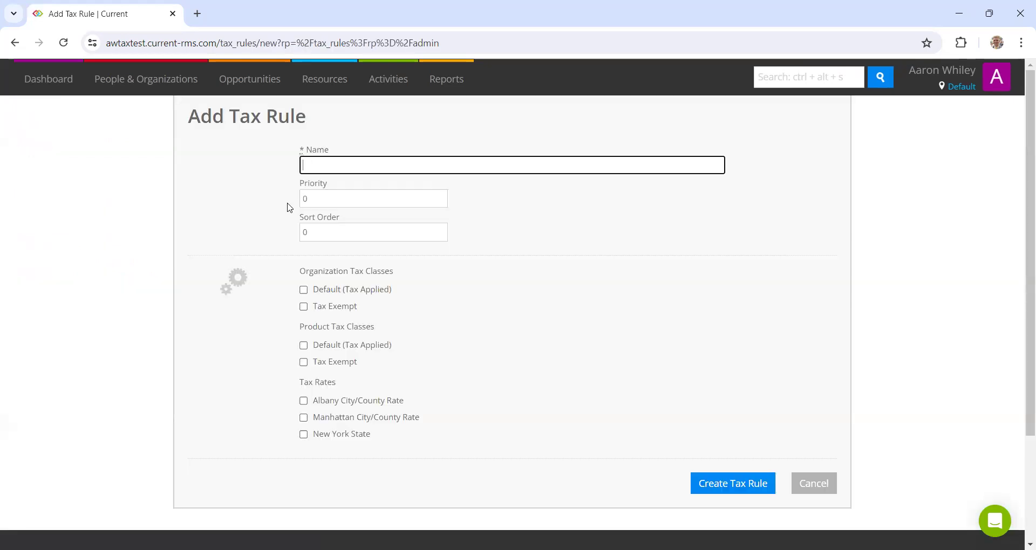
type("M")
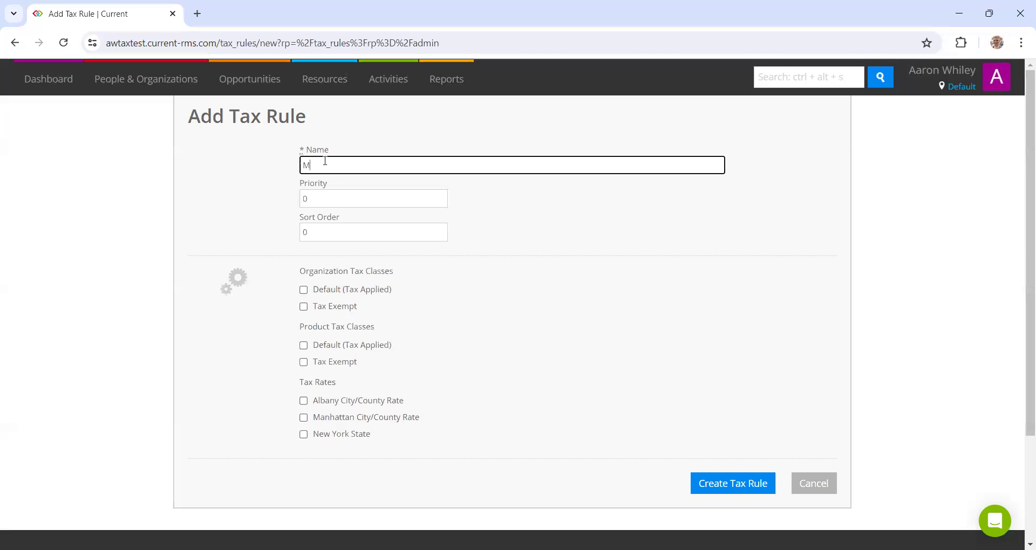
type("anhatt")
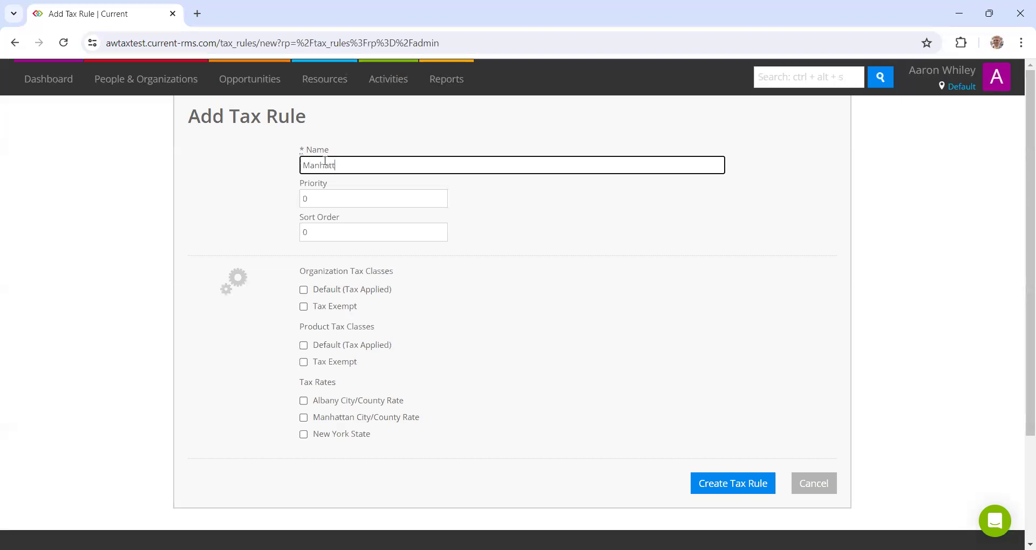
type("an")
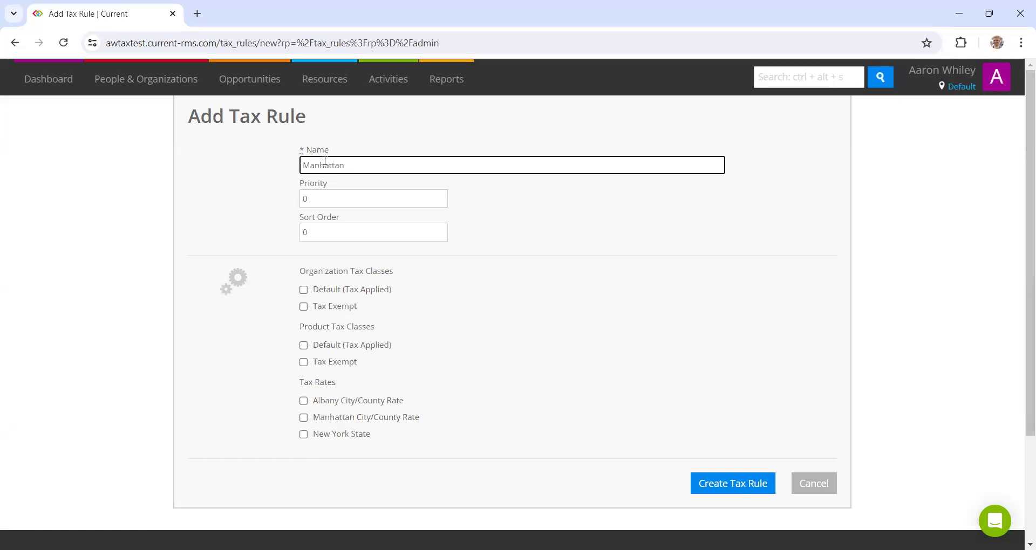
type("Rate")
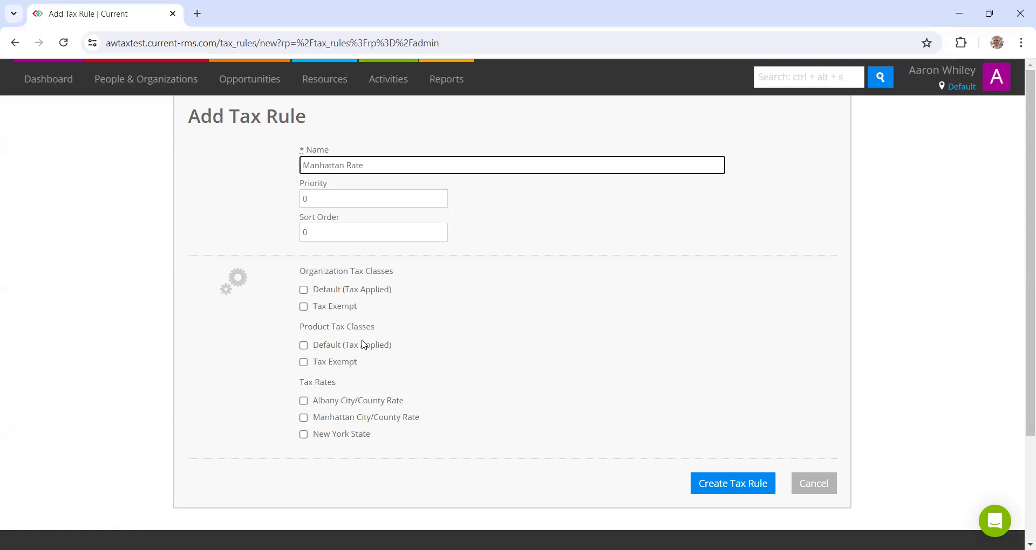
double_click(340, 271)
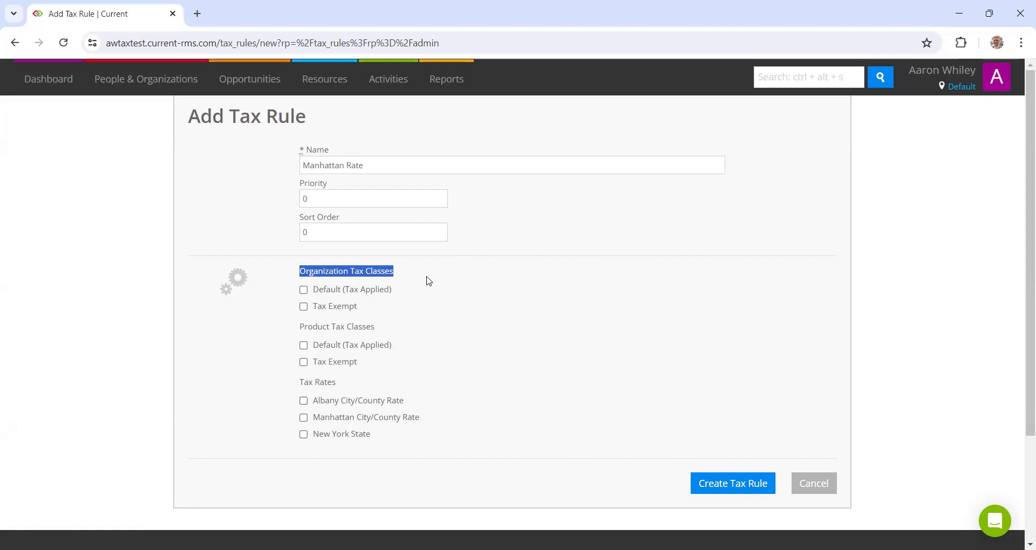
mouse_move(418, 289)
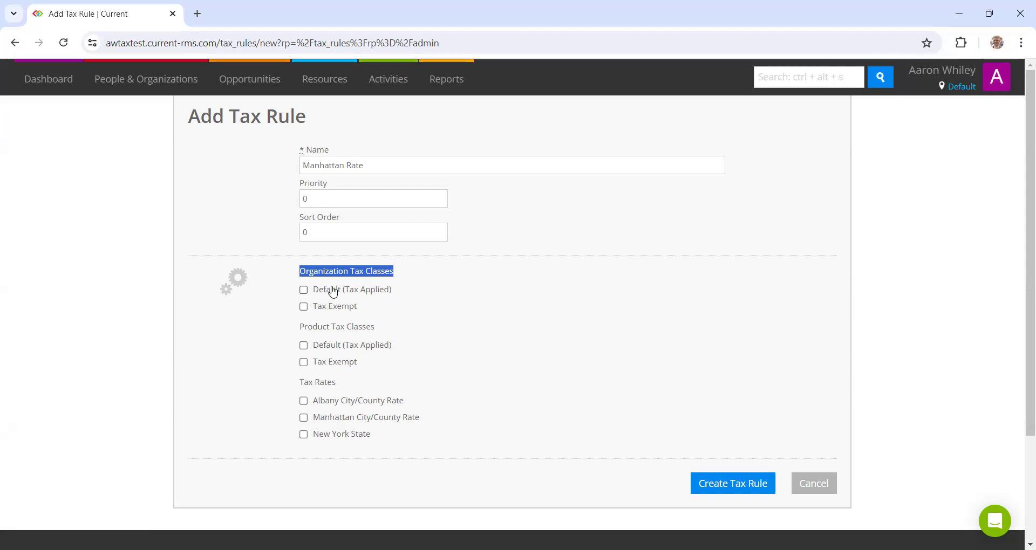
mouse_move(342, 298)
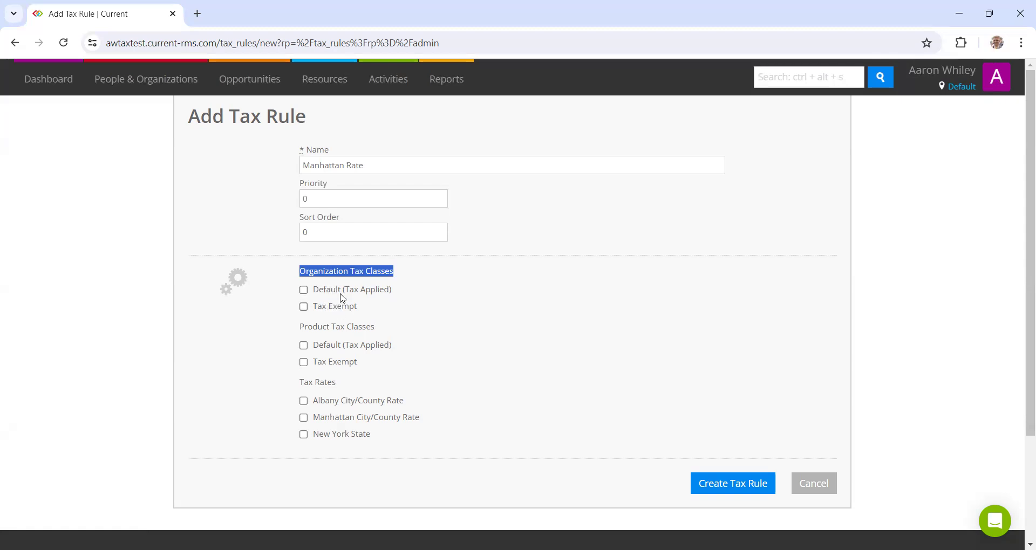
left_click(303, 289)
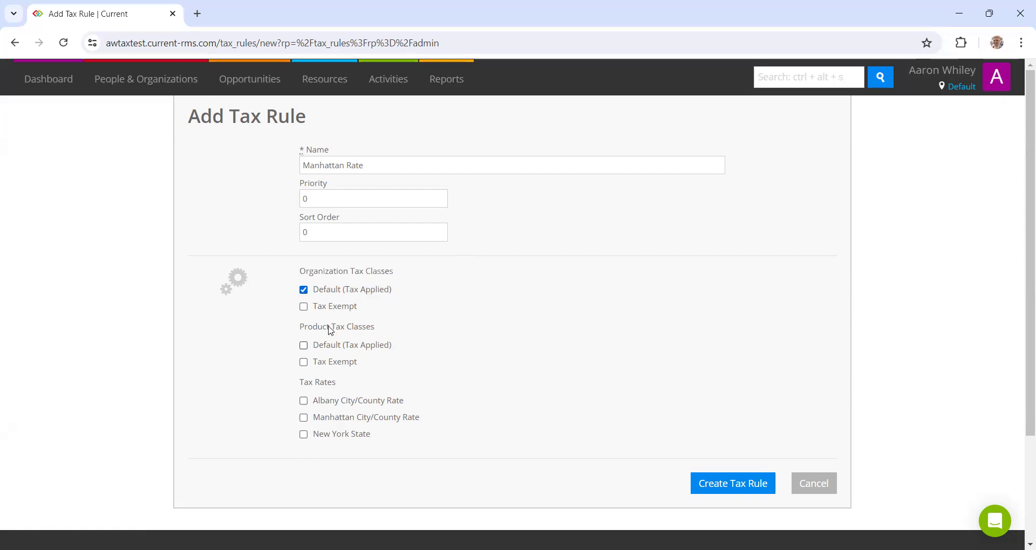
mouse_move(330, 372)
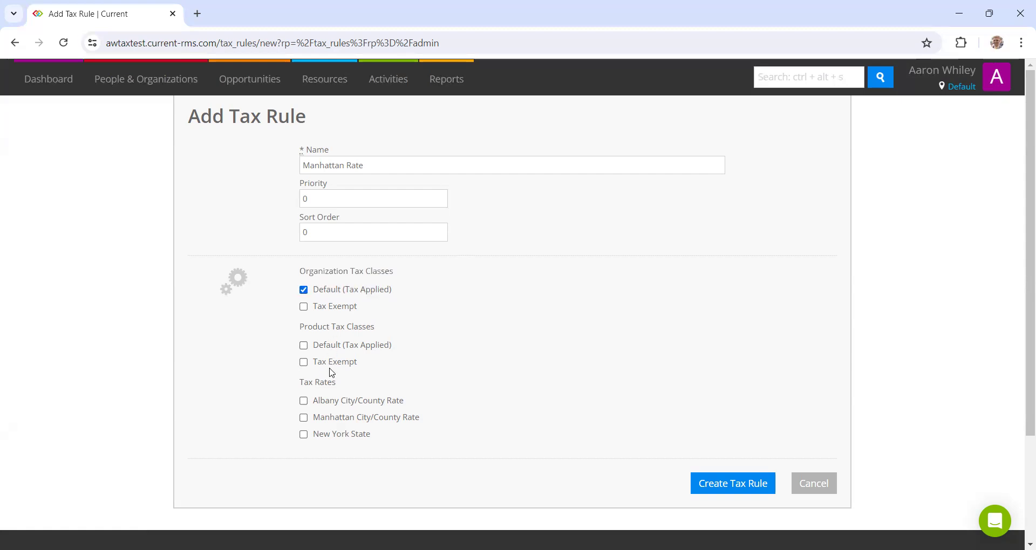
mouse_move(312, 355)
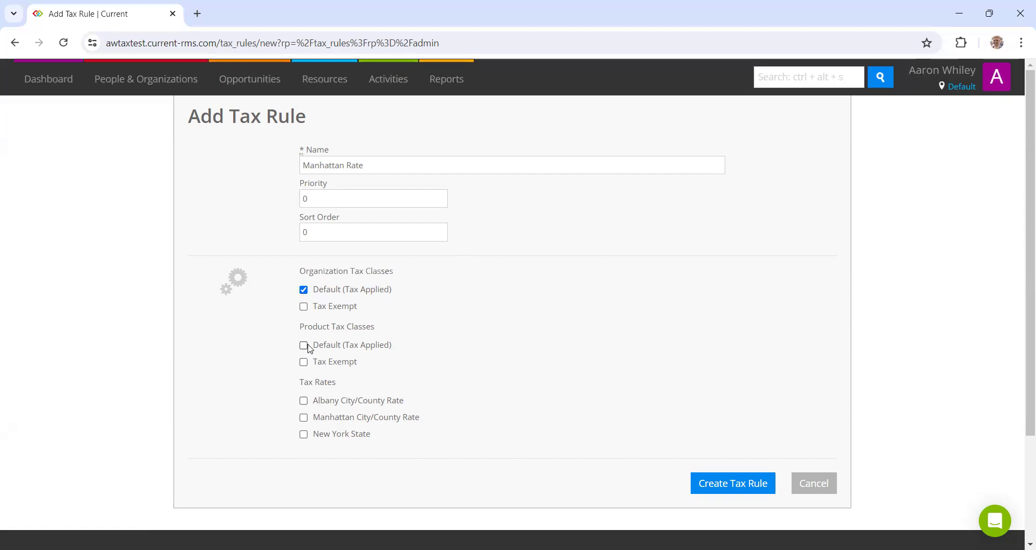
left_click(304, 345)
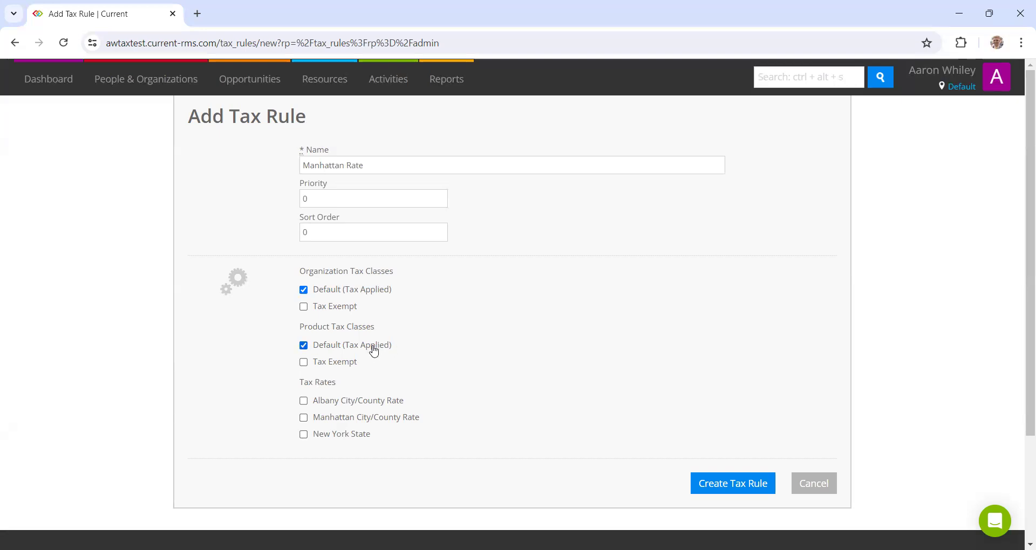
mouse_move(297, 384)
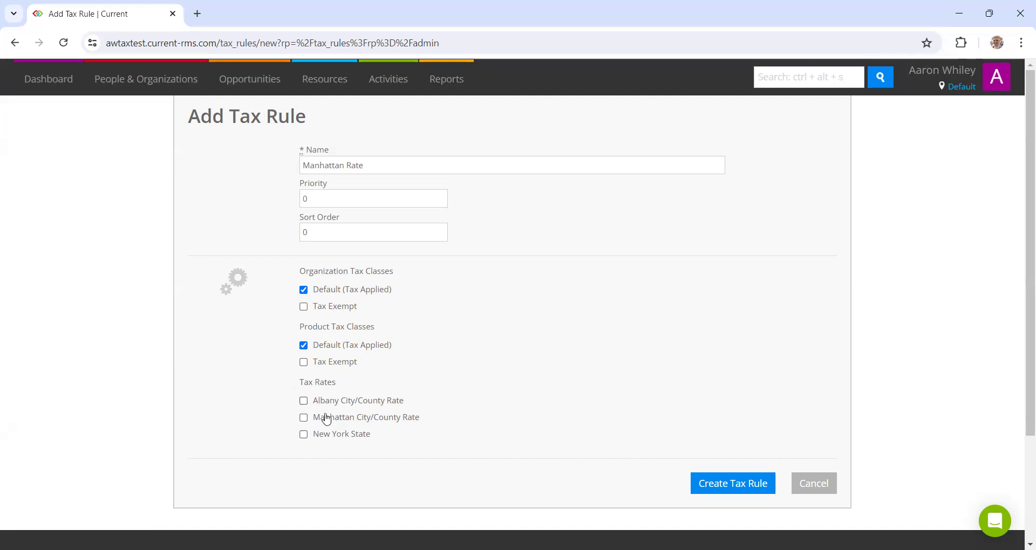
left_click(303, 434)
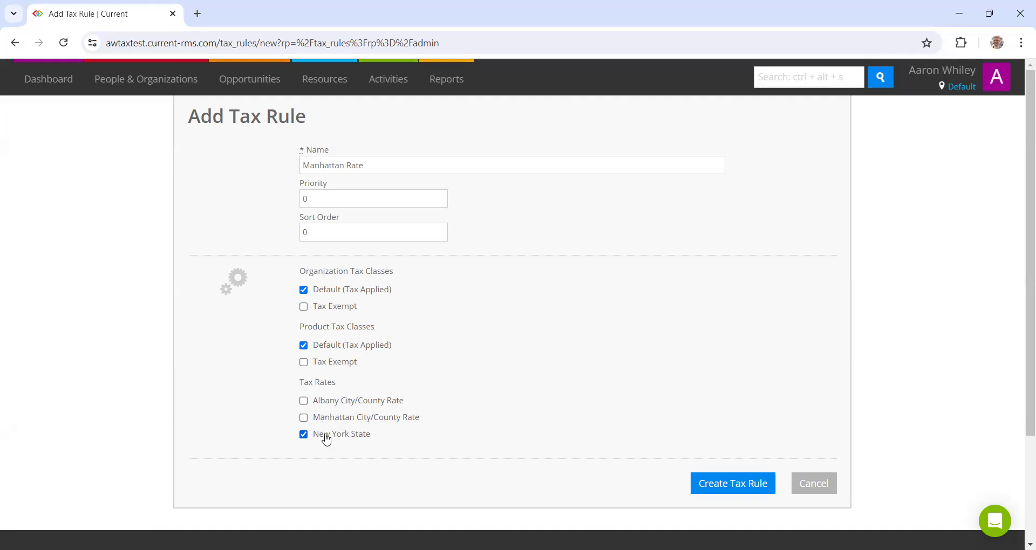
mouse_move(367, 426)
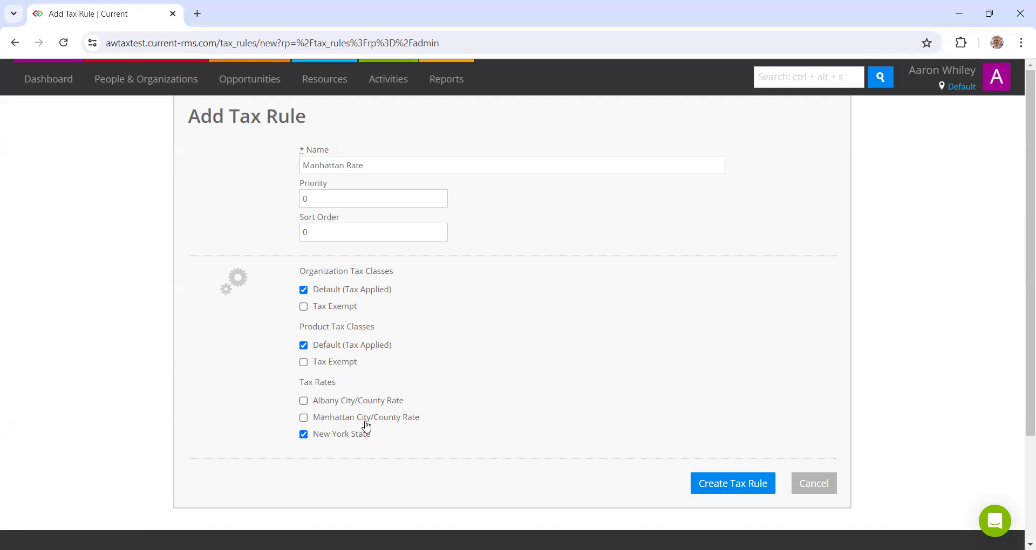
left_click(303, 417)
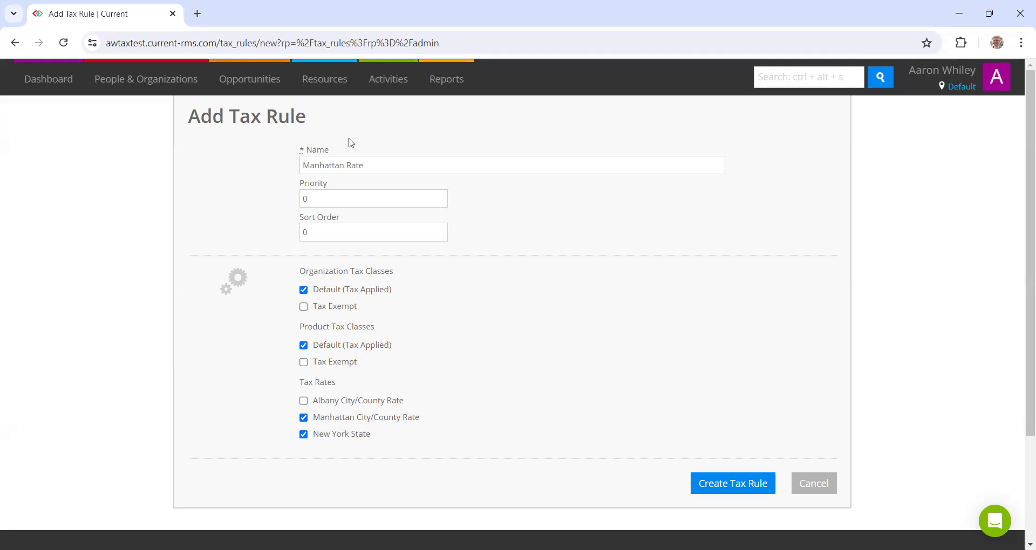
mouse_move(453, 433)
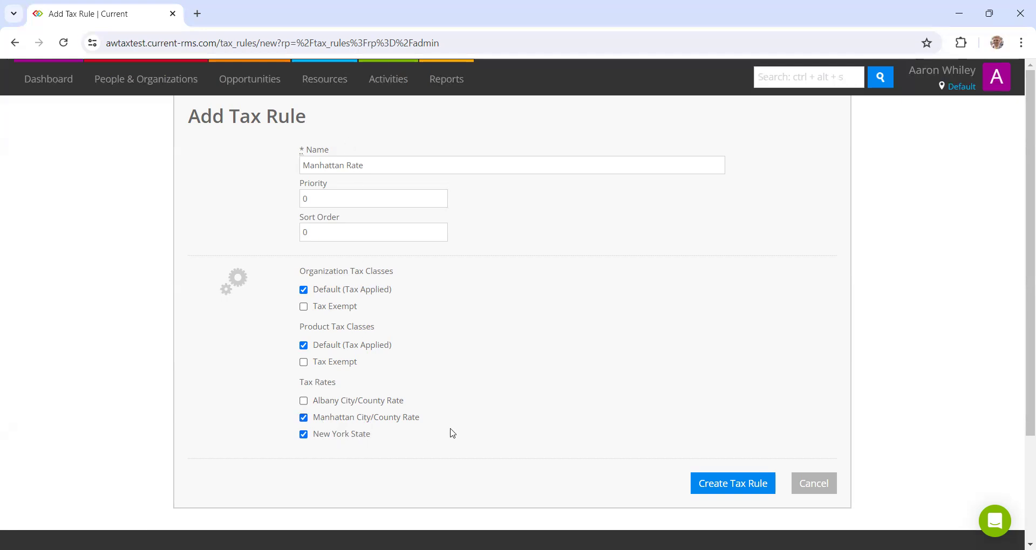
mouse_move(405, 414)
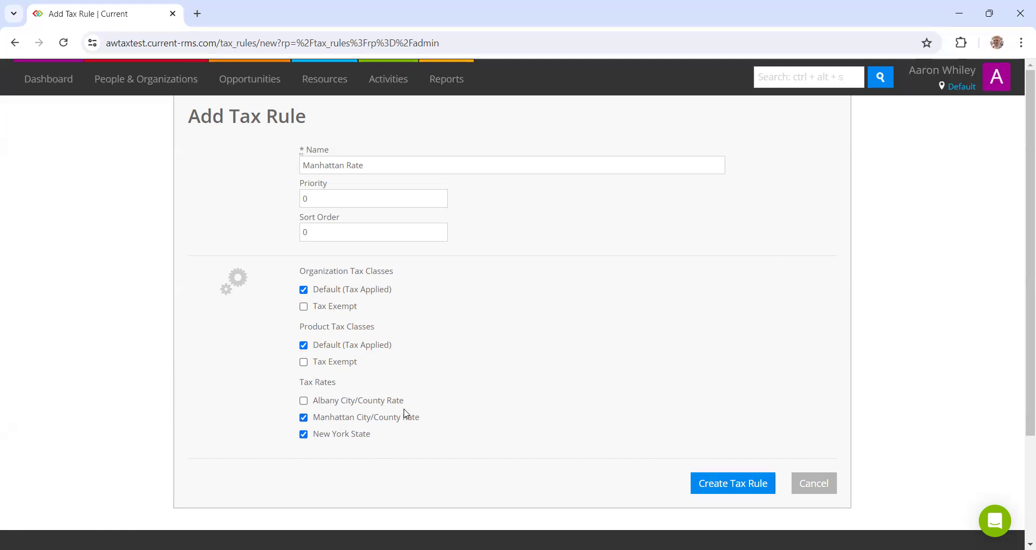
mouse_move(532, 458)
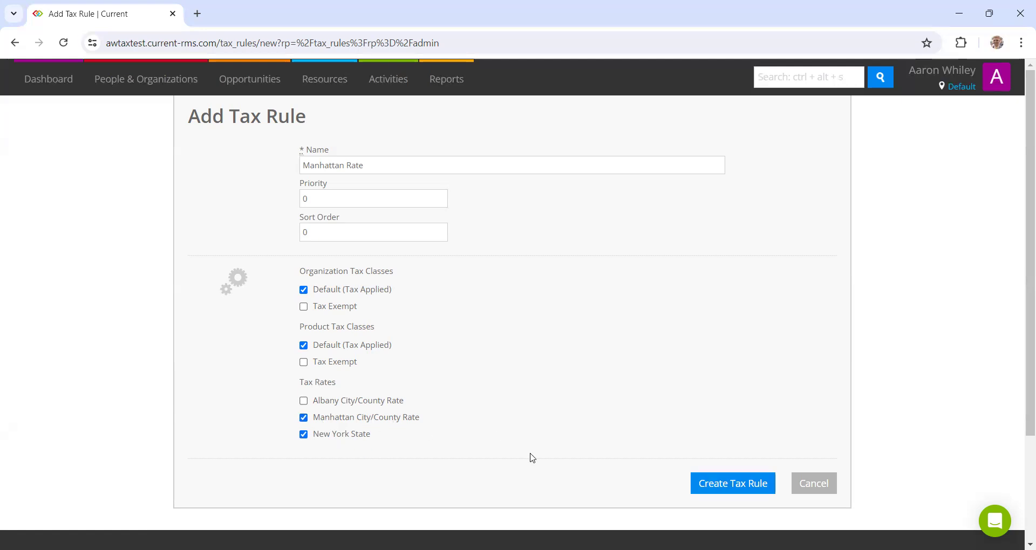
mouse_move(732, 482)
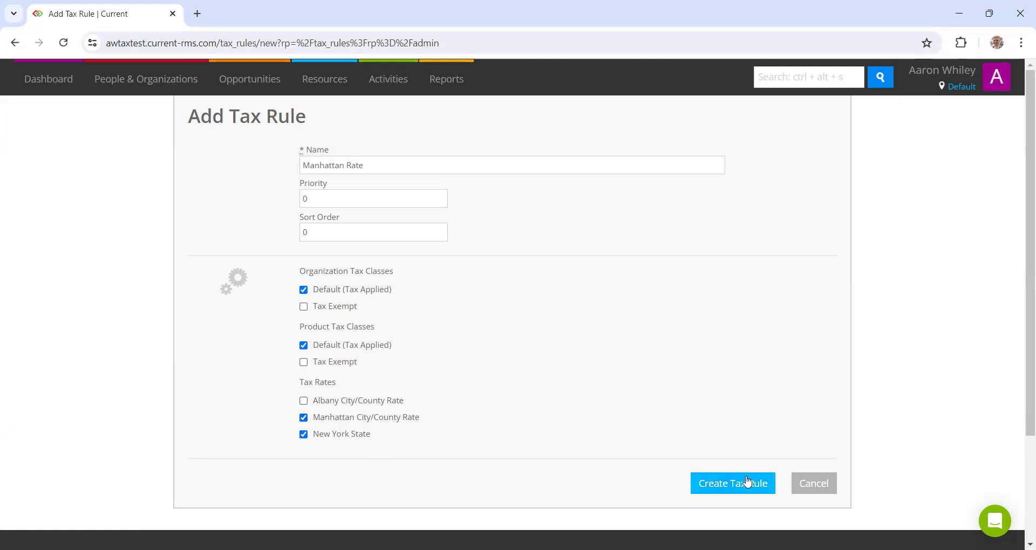
left_click(732, 483)
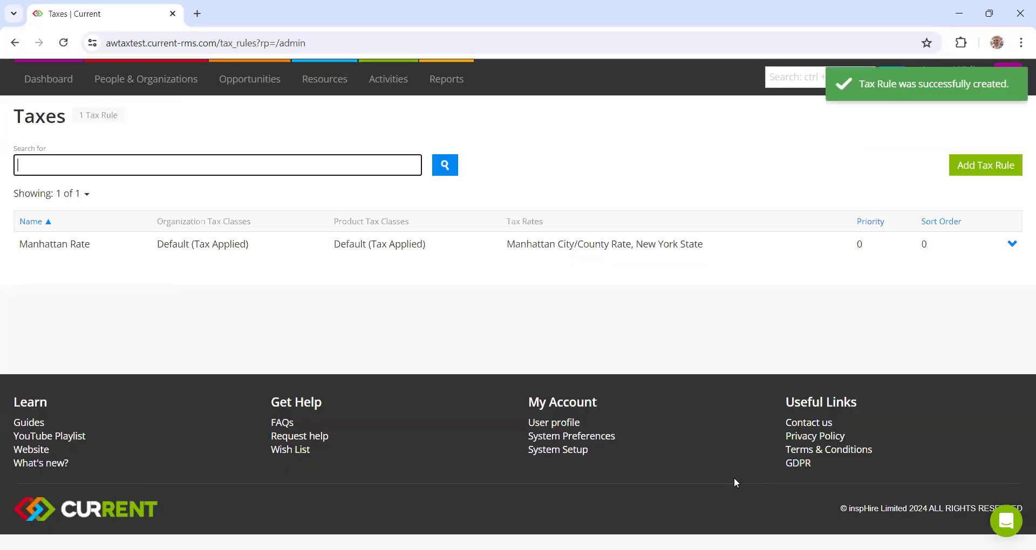
- Create the 'Albany Rate' tax rule: default classes, Albany City/County Rate plus New York State
left_click(984, 165)
type("Albany Rat")
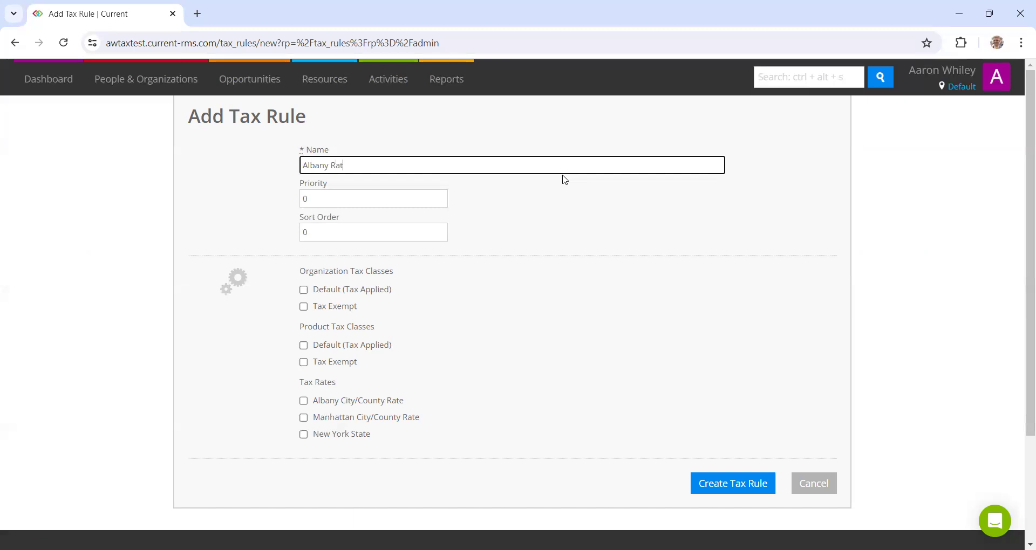
left_click(303, 289)
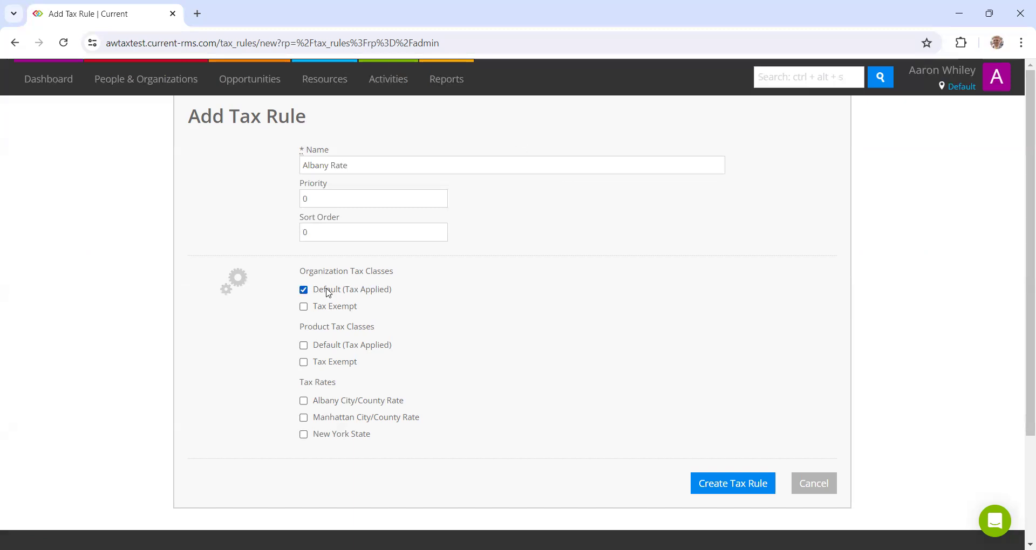
left_click(303, 344)
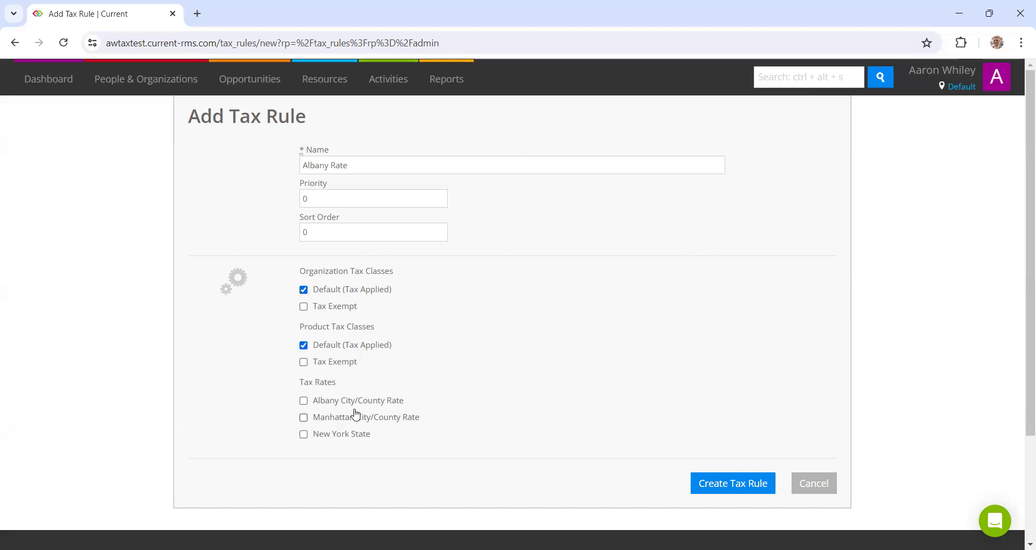
left_click(303, 400)
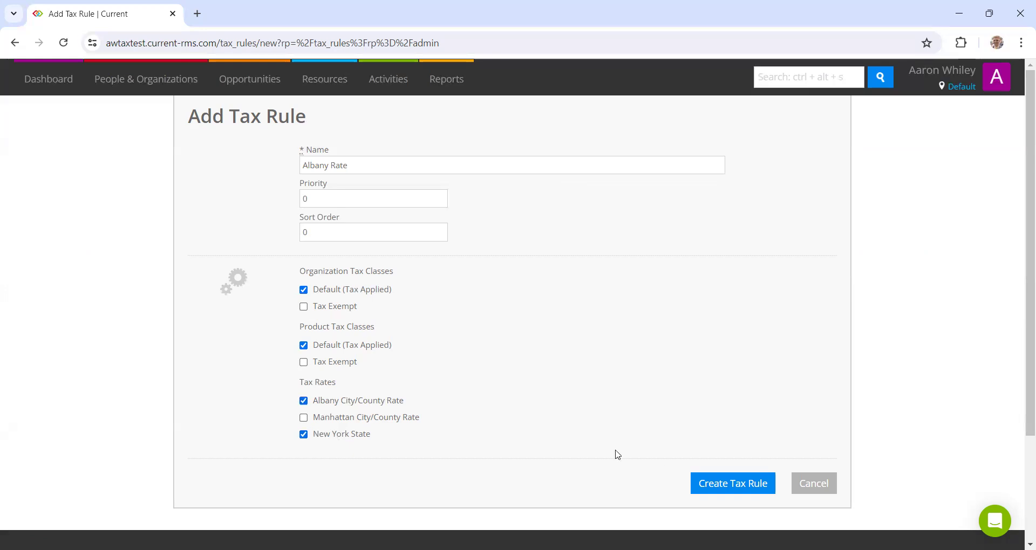
left_click(732, 483)
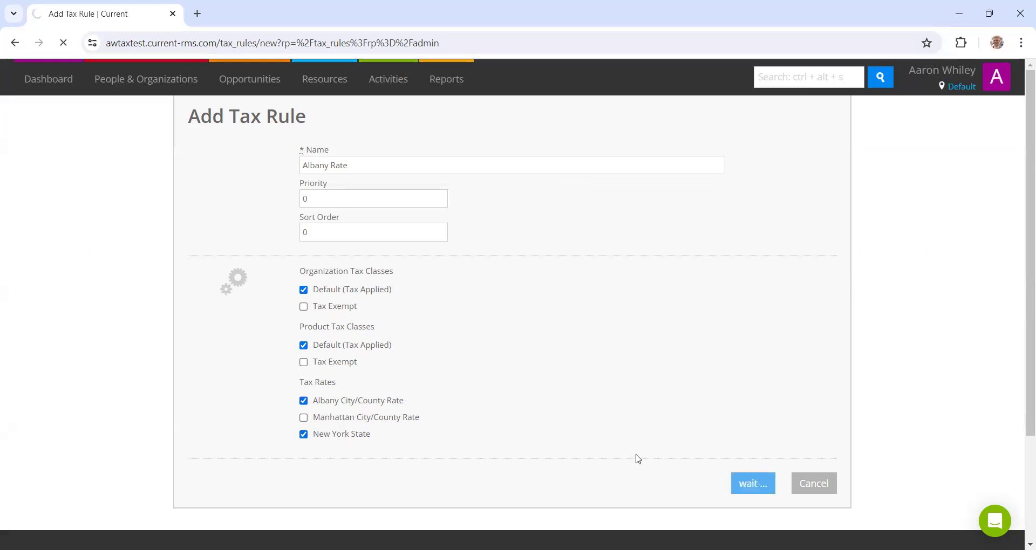
left_click(751, 483)
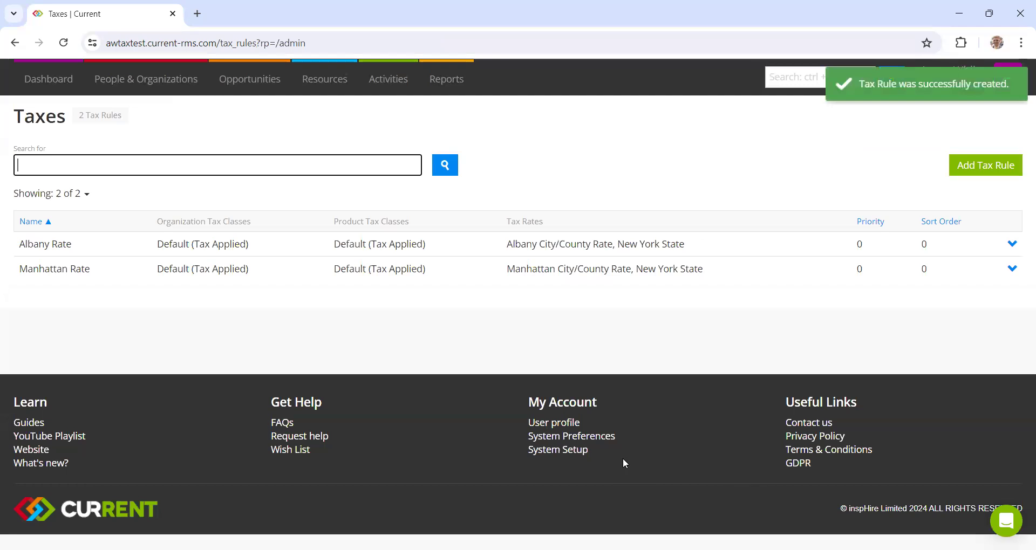
mouse_move(479, 393)
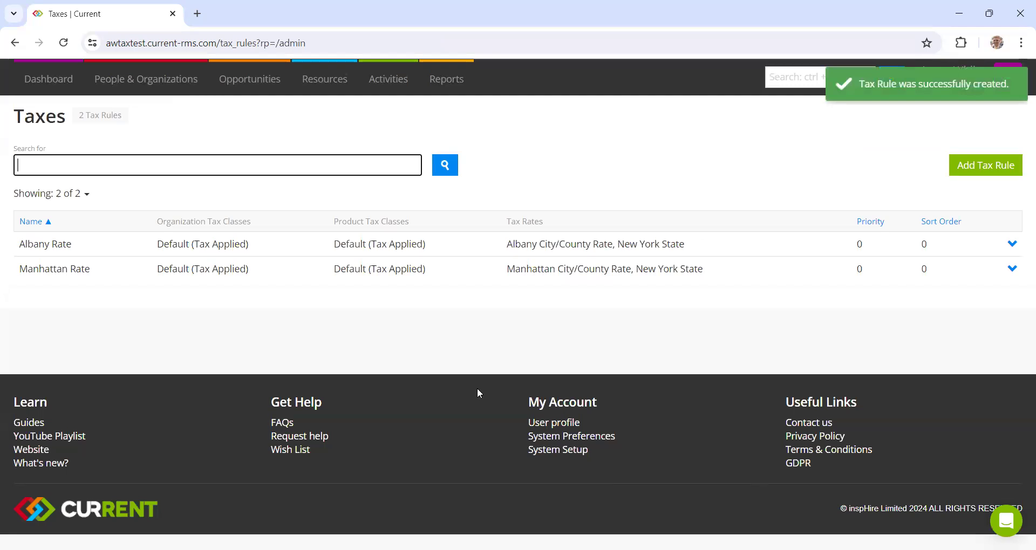
mouse_move(405, 374)
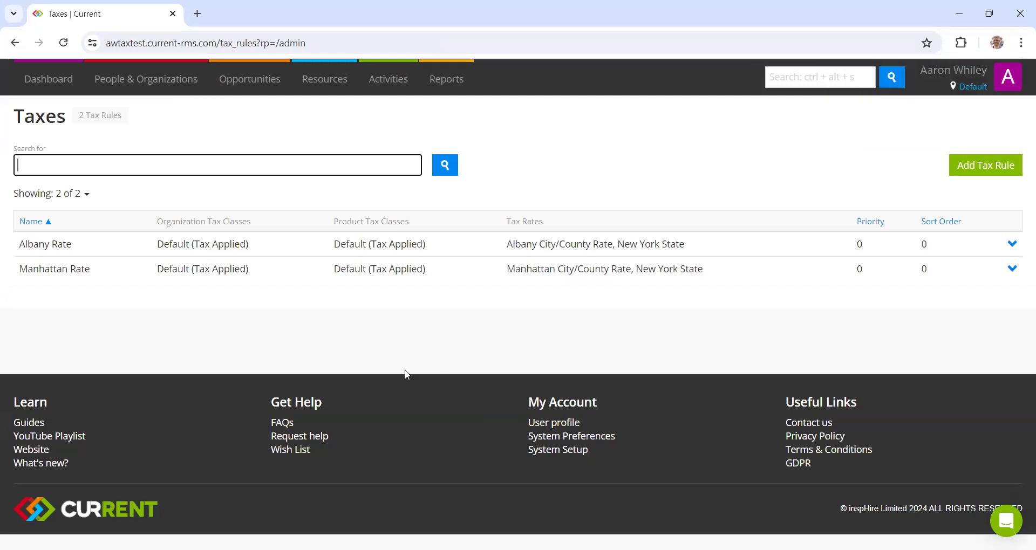
- Add one 55" TV Flight Case to the Manhatten Tax Example order, totaling $8.88 tax
left_click(250, 79)
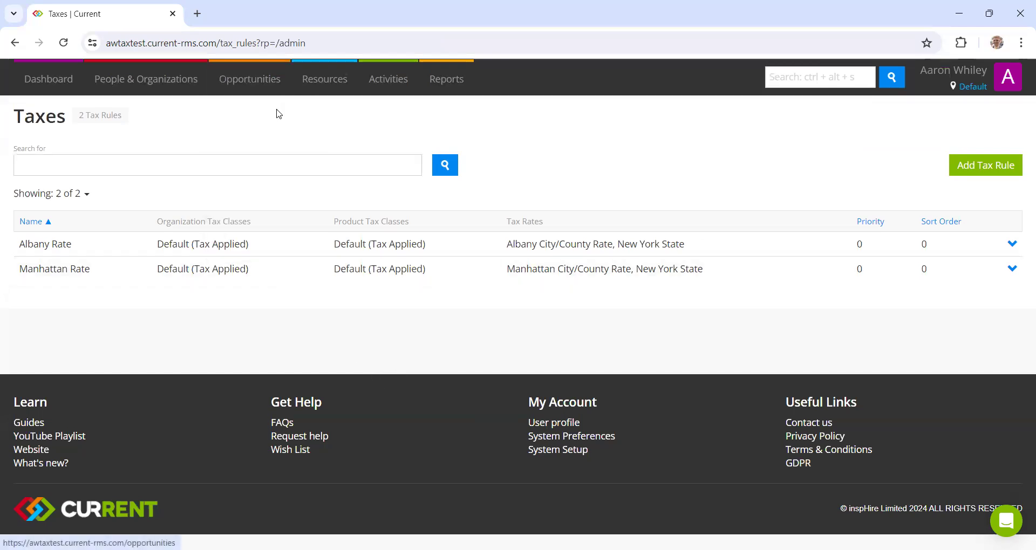
left_click(249, 79)
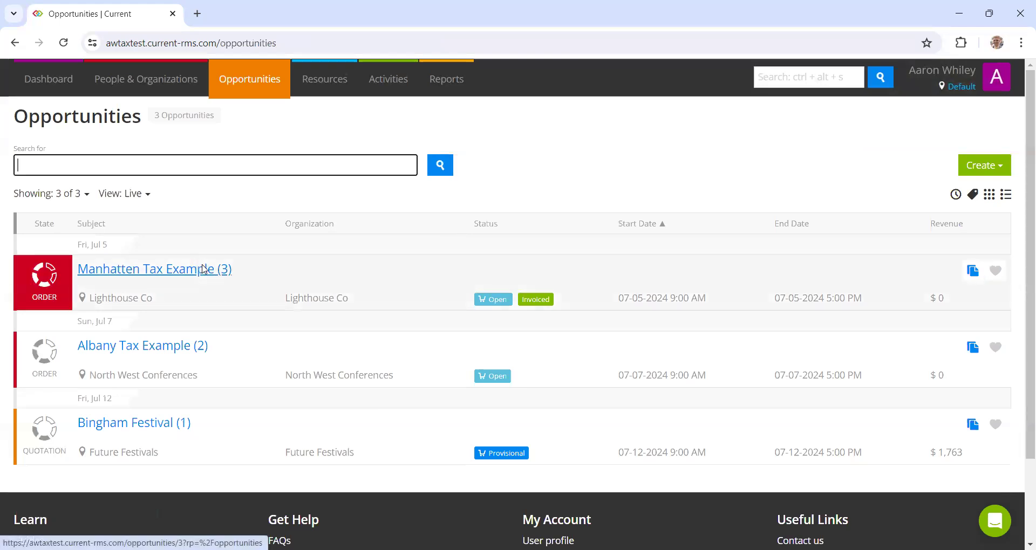
mouse_move(201, 274)
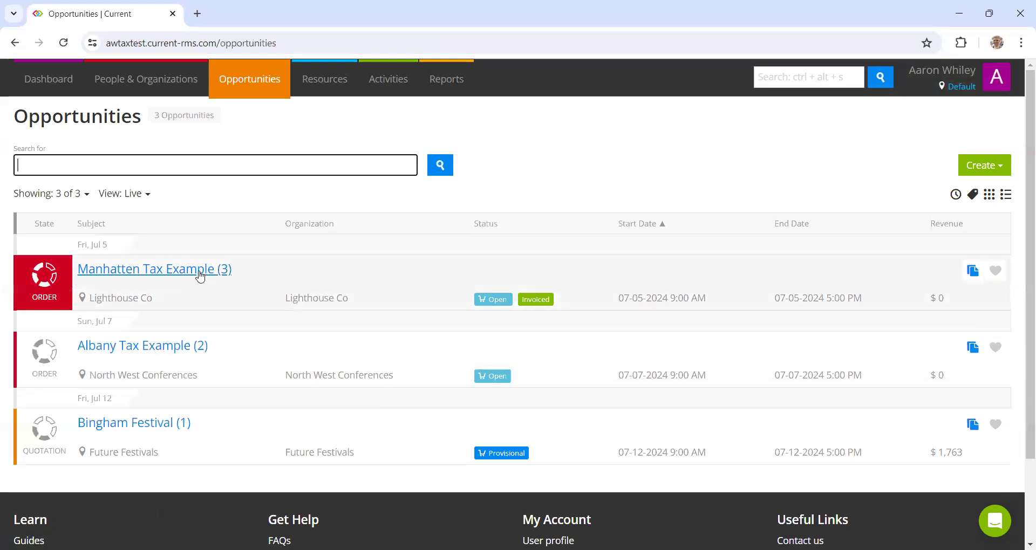
left_click(154, 269)
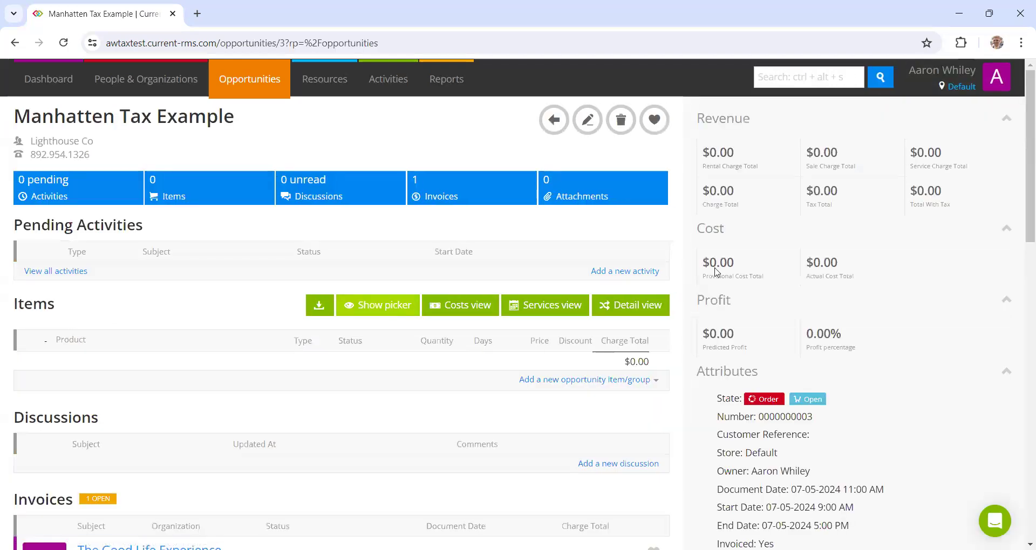
left_click(377, 305)
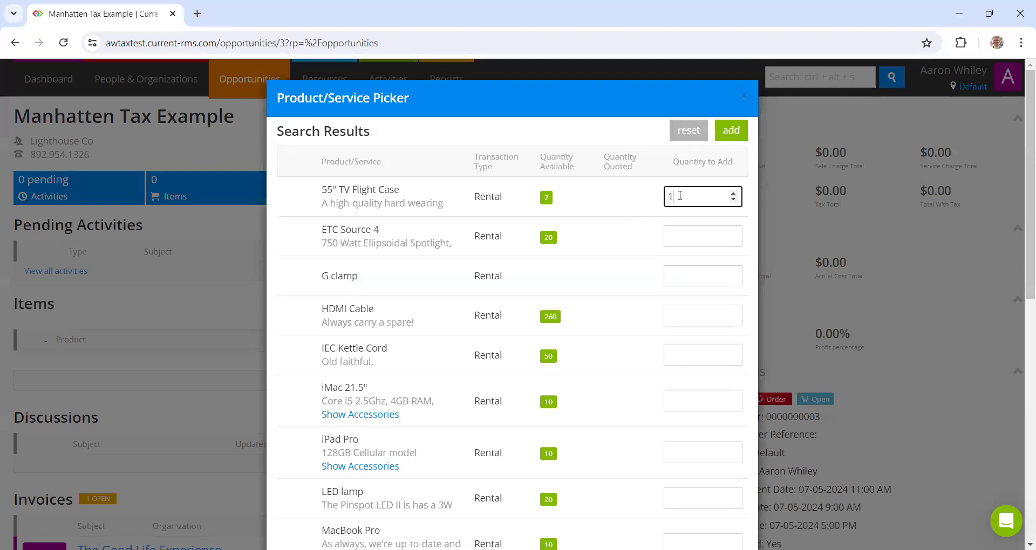
left_click(730, 130)
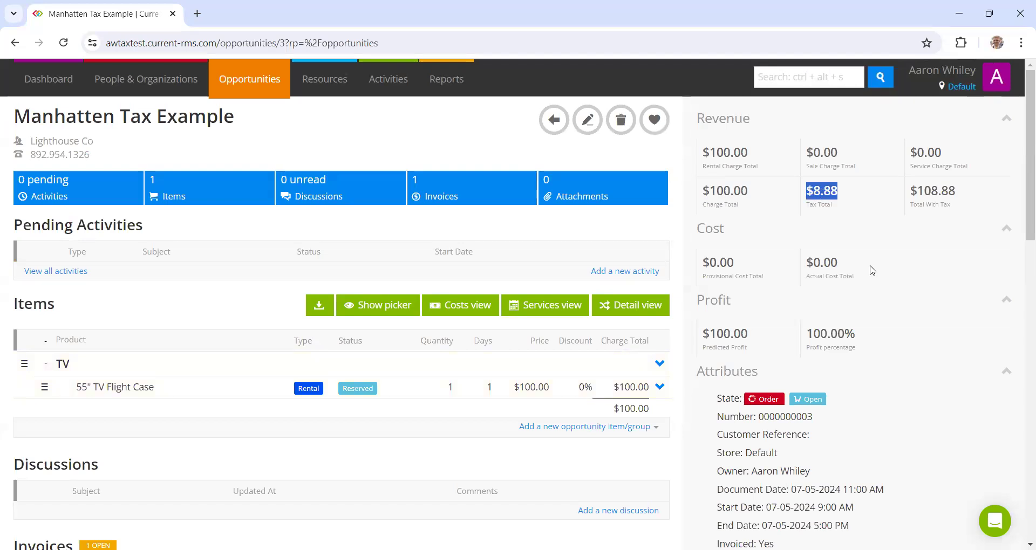
- Check the order's edit details, then return to the opportunities list
left_click(585, 119)
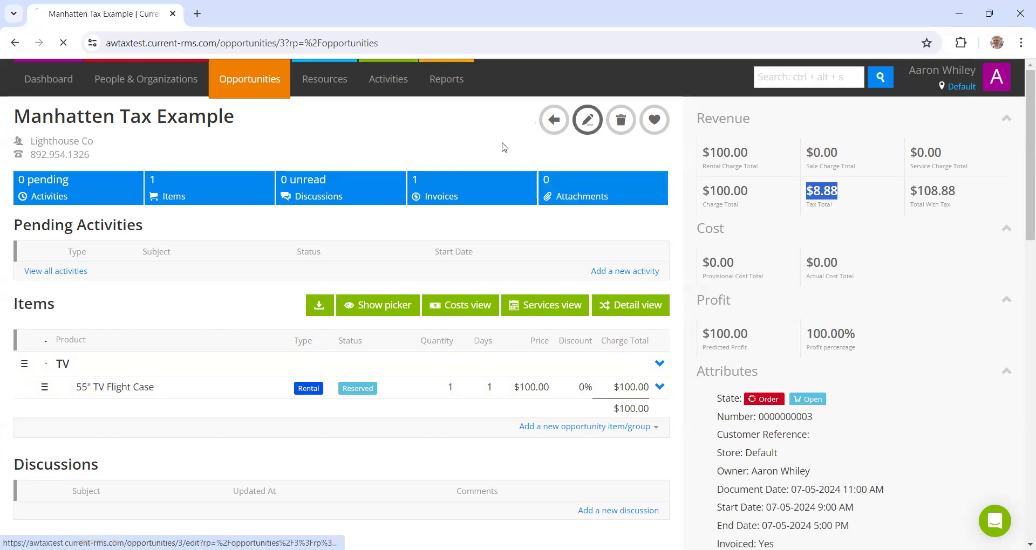
left_click(586, 120)
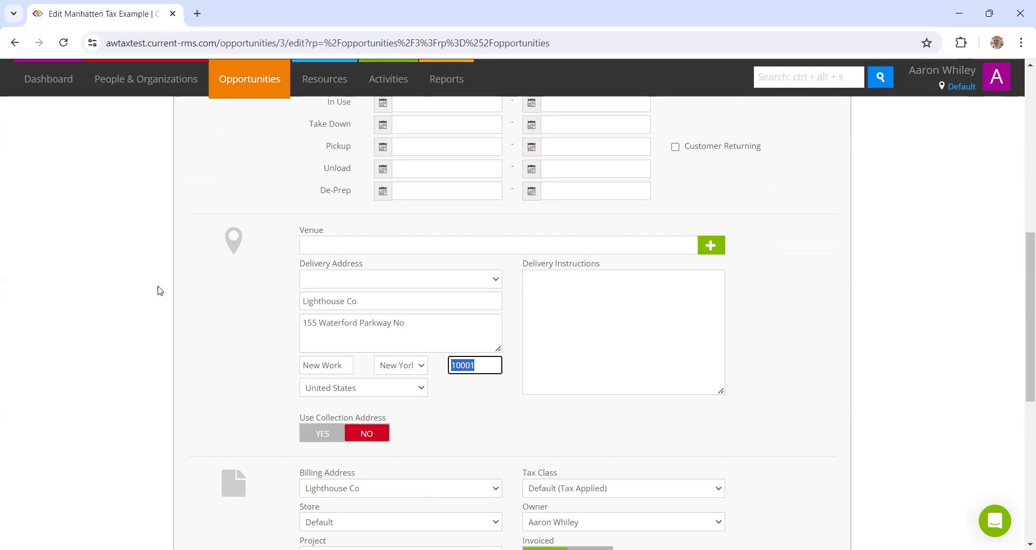
scroll("up", 3)
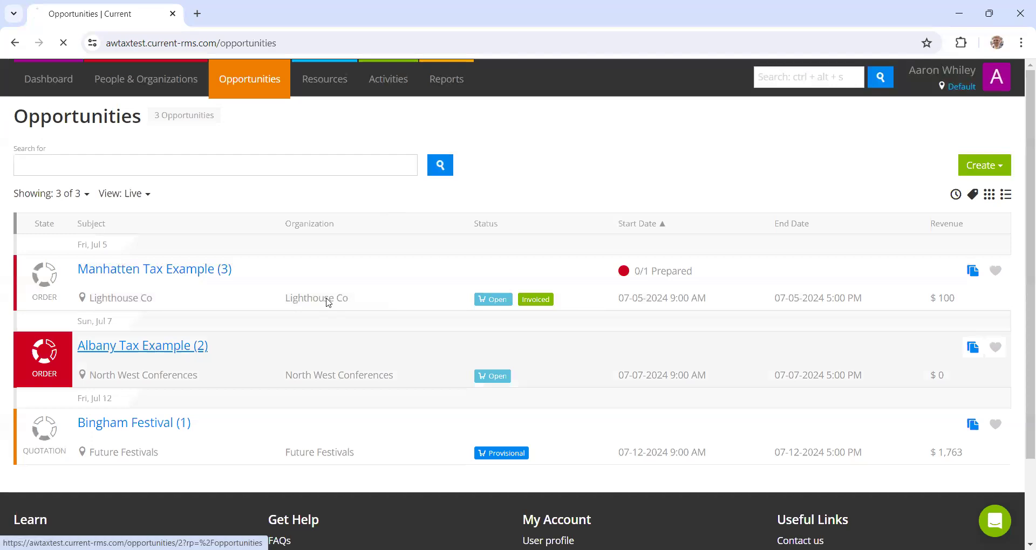
- Add one 55" TV Flight Case to Albany Tax Example ($8.00 tax) and open its edit form
left_click(142, 345)
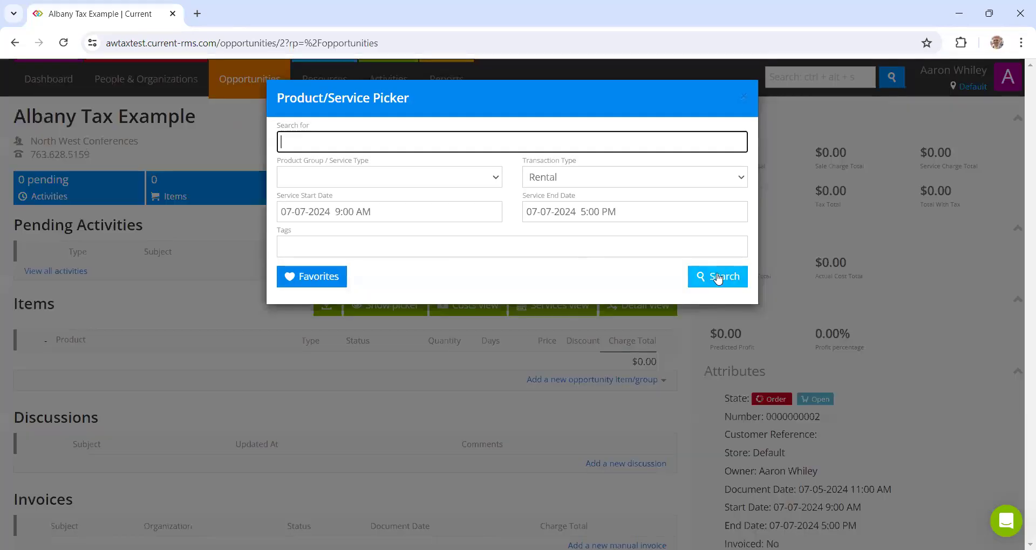
left_click(717, 277)
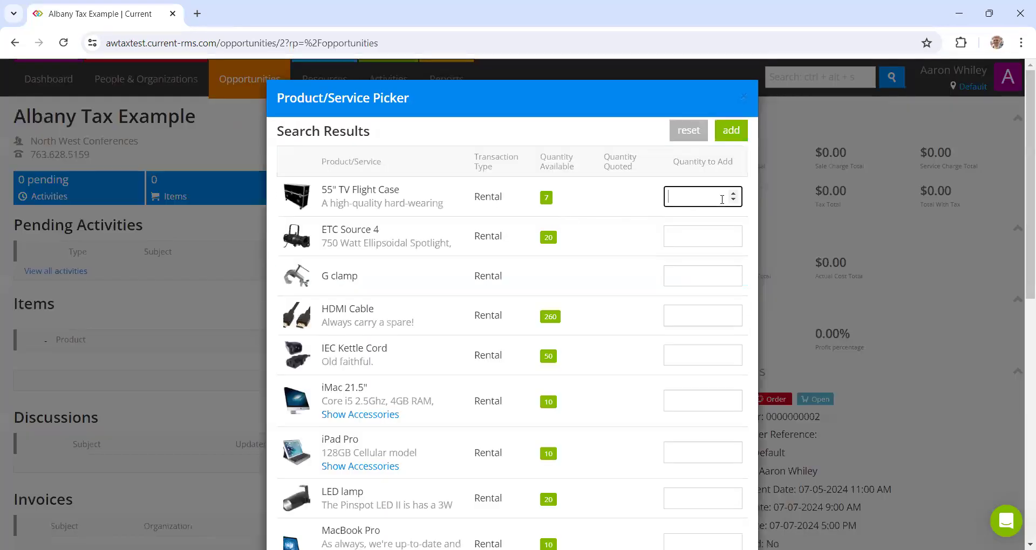
left_click(729, 130)
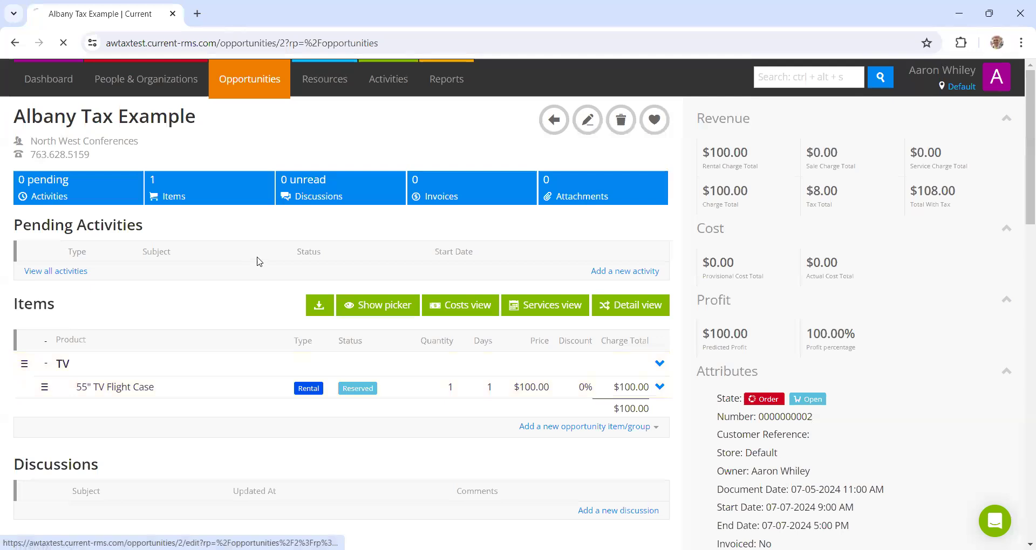
left_click(586, 119)
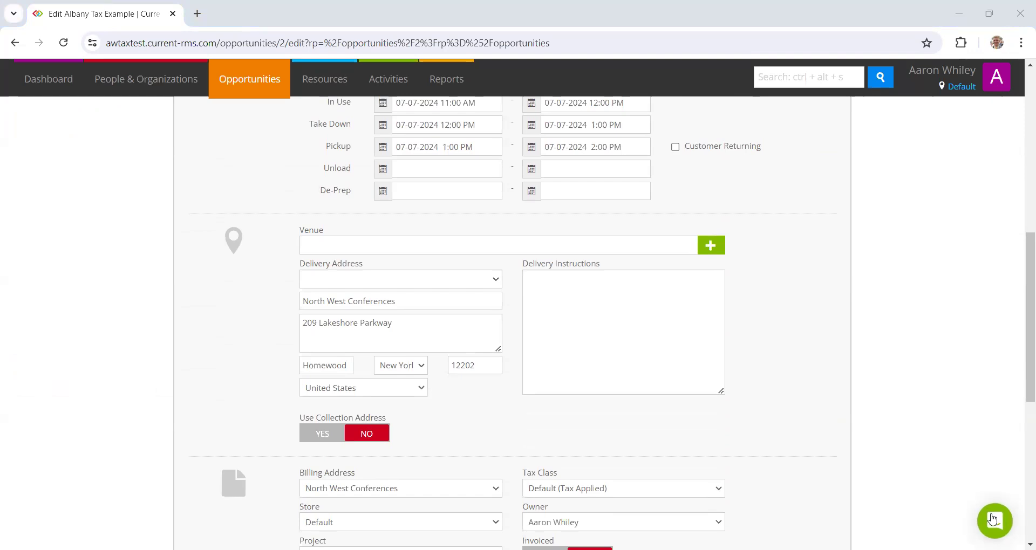
mouse_move(857, 514)
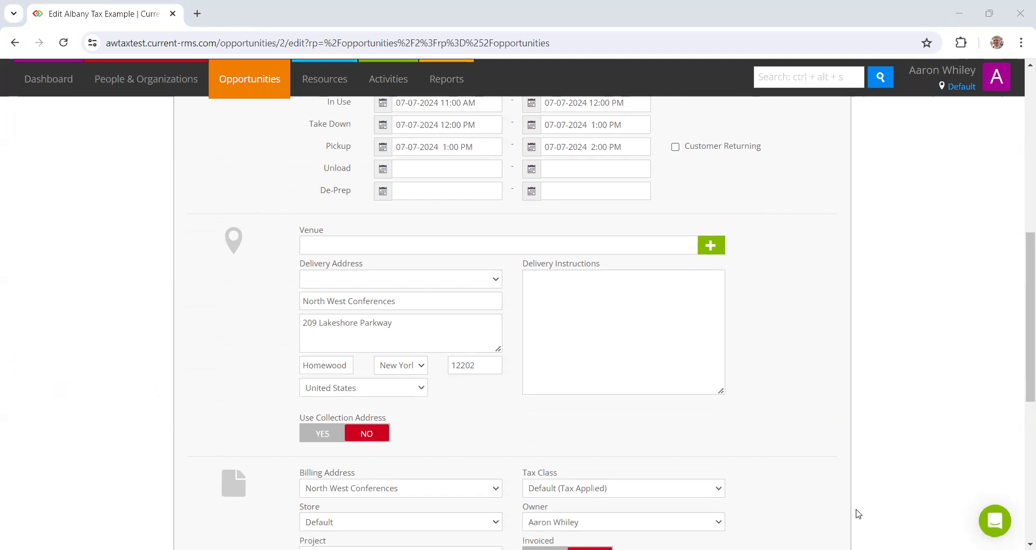